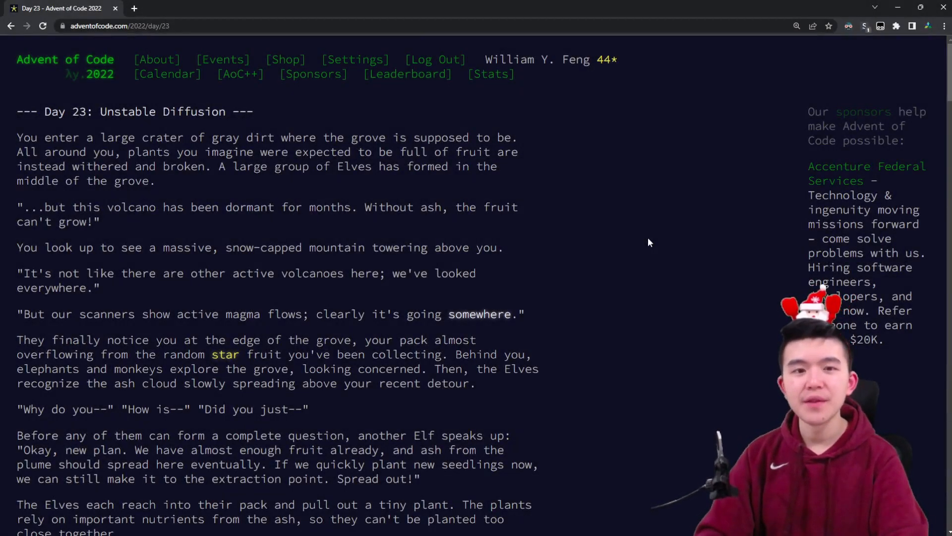
{"action": "mouse_move", "coordinate": [640, 246]}
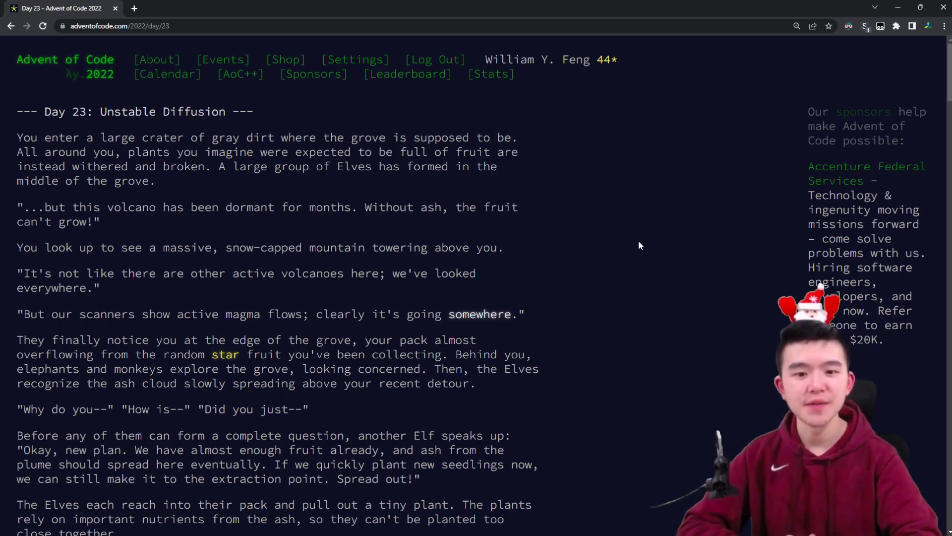
- Open the 2022 Day 23 leaderboard and scroll through the top hundred finishers
{"action": "left_click", "coordinate": [407, 73]}
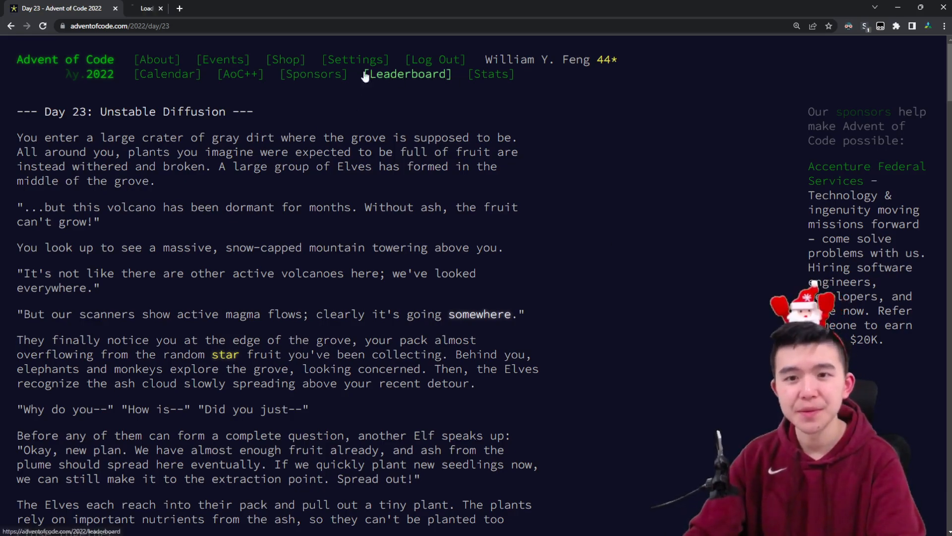
{"action": "left_click", "coordinate": [406, 73]}
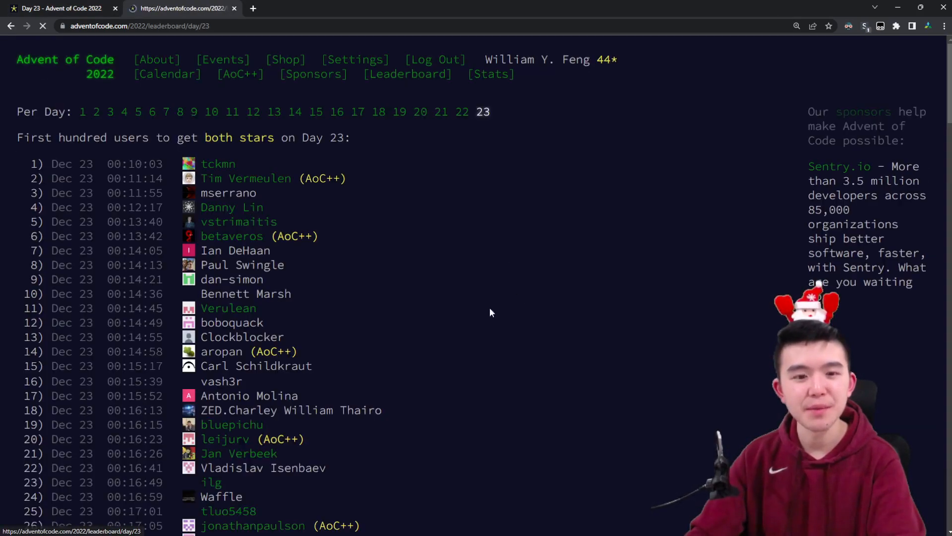
{"action": "scroll", "scroll_direction": "down", "scroll_amount": 3}
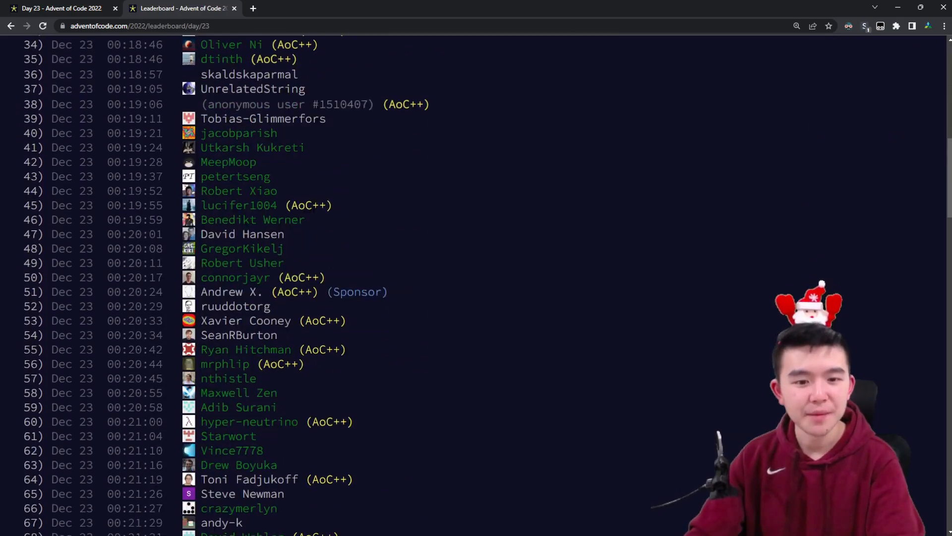
{"action": "scroll", "scroll_direction": "down", "scroll_amount": 3}
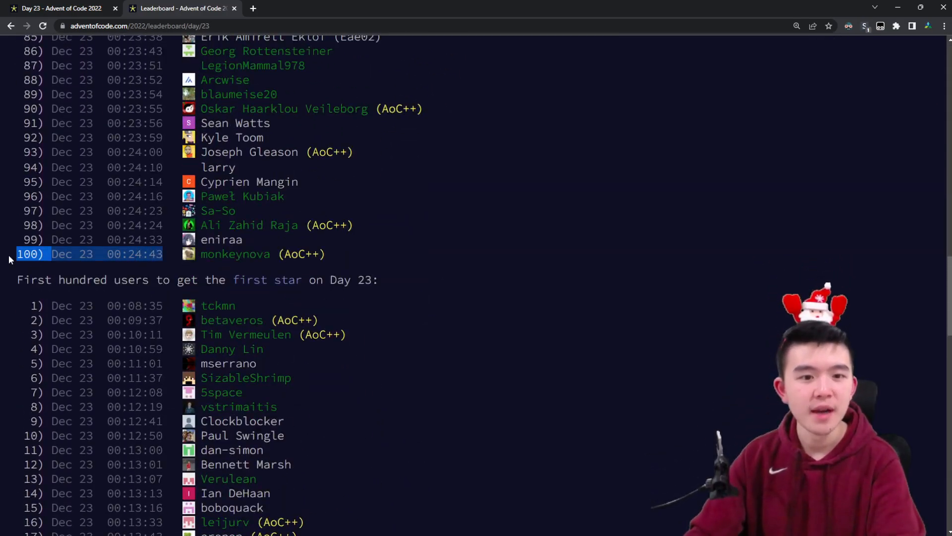
{"action": "scroll", "scroll_direction": "up", "scroll_amount": 3}
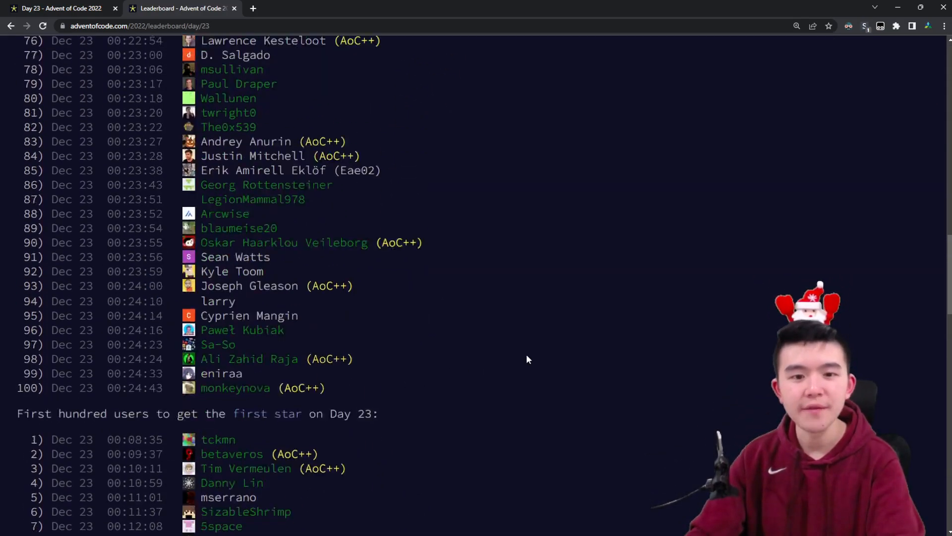
{"action": "scroll", "scroll_direction": "up", "scroll_amount": 3}
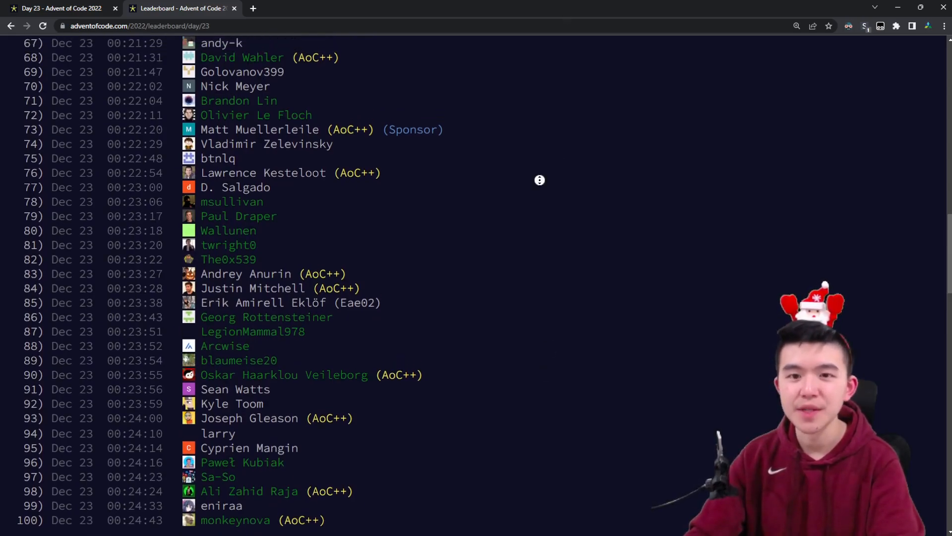
{"action": "scroll", "scroll_direction": "up", "scroll_amount": 3}
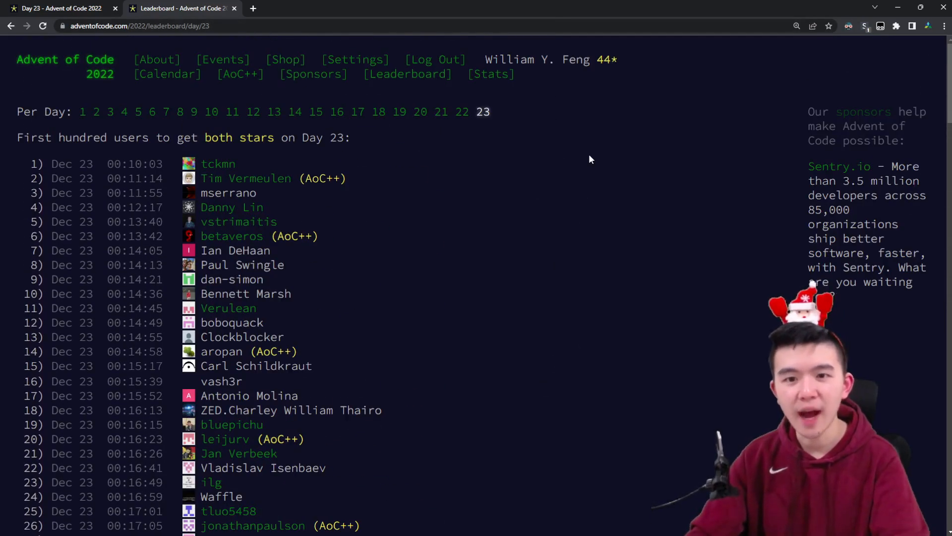
{"action": "mouse_move", "coordinate": [469, 309]}
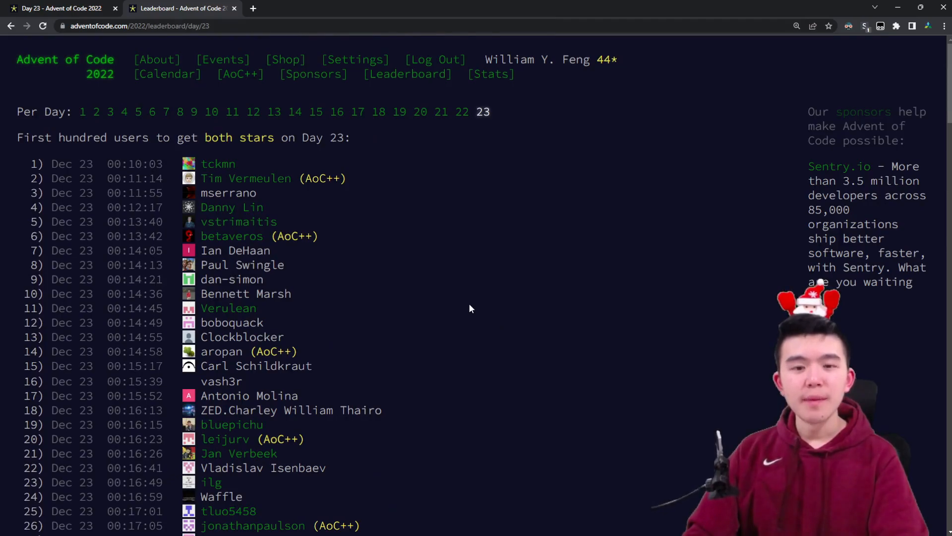
{"action": "mouse_move", "coordinate": [604, 440]}
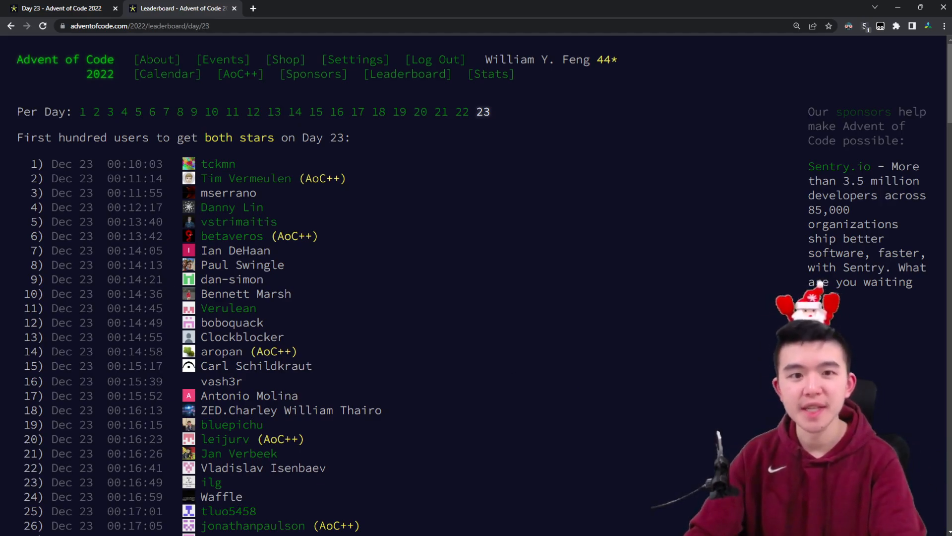
- Go through the 2022 calendar to the Day 23 Unstable Diffusion puzzle's movement rules
{"action": "left_click", "coordinate": [65, 59]}
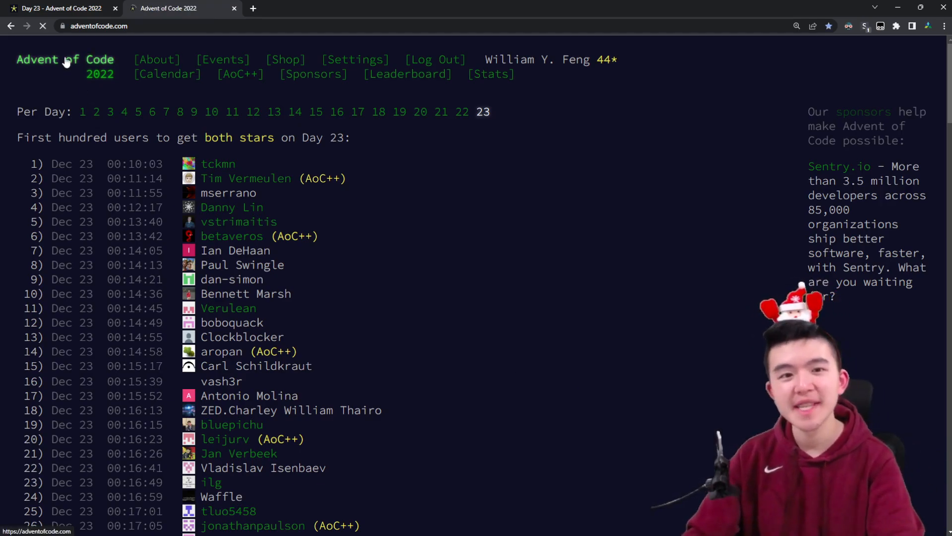
{"action": "left_click", "coordinate": [65, 60]}
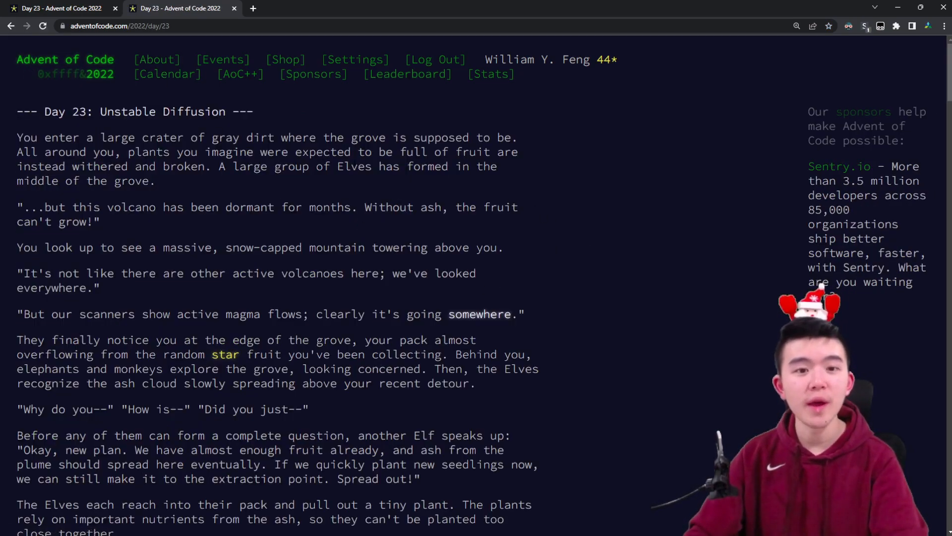
{"action": "mouse_move", "coordinate": [361, 238]}
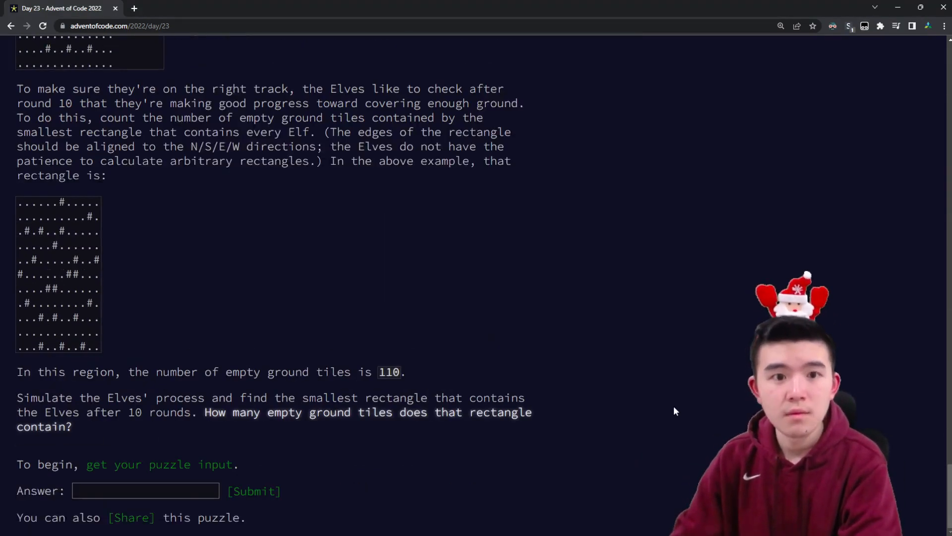
{"action": "scroll", "scroll_direction": "up", "scroll_amount": 3}
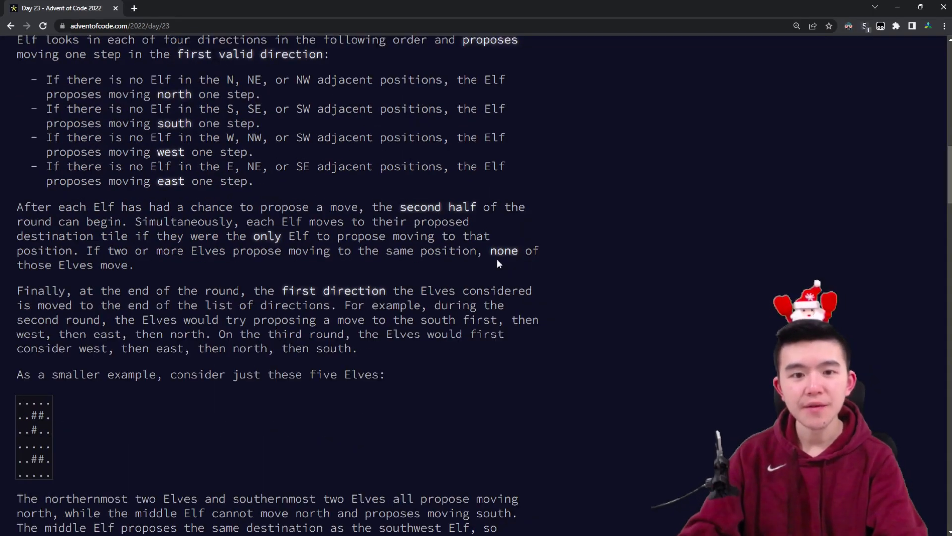
{"action": "scroll", "scroll_direction": "down", "scroll_amount": 3}
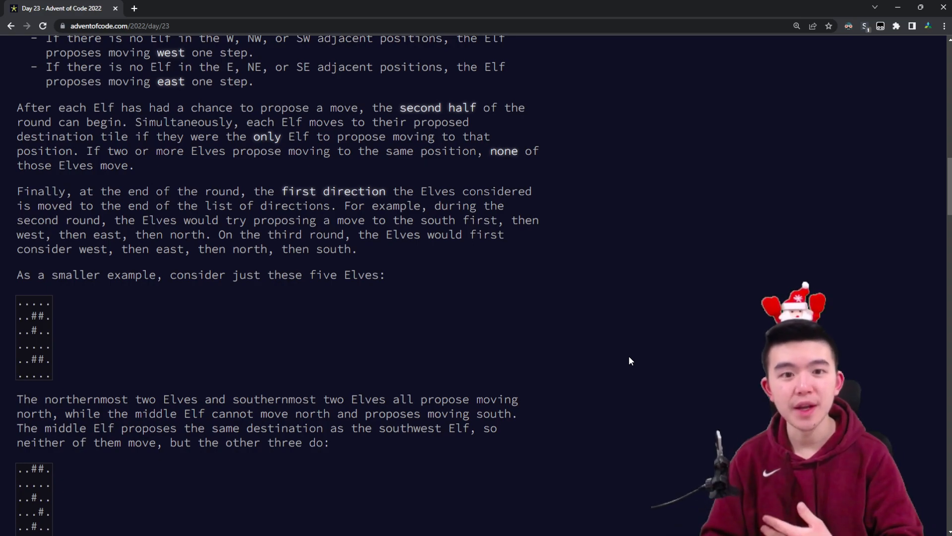
{"action": "mouse_move", "coordinate": [618, 343]}
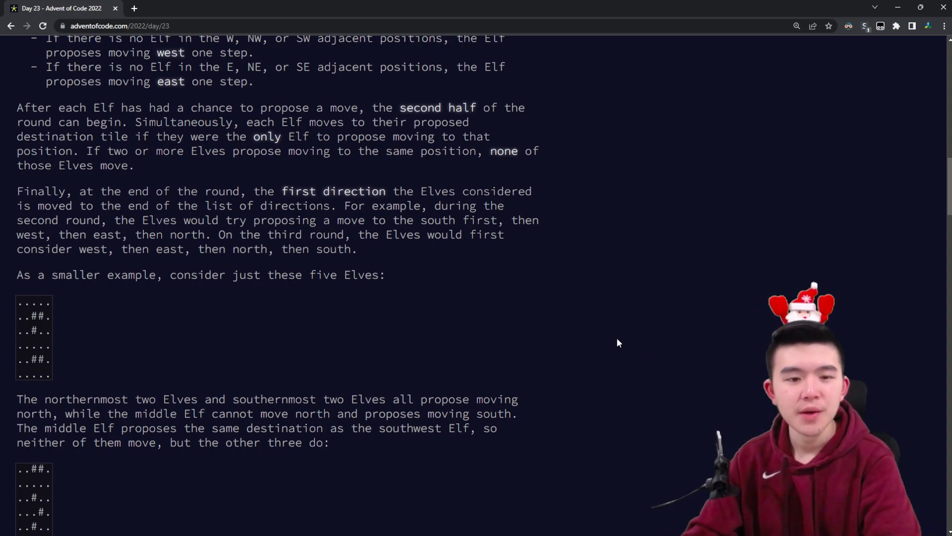
{"action": "scroll", "scroll_direction": "up", "scroll_amount": 3}
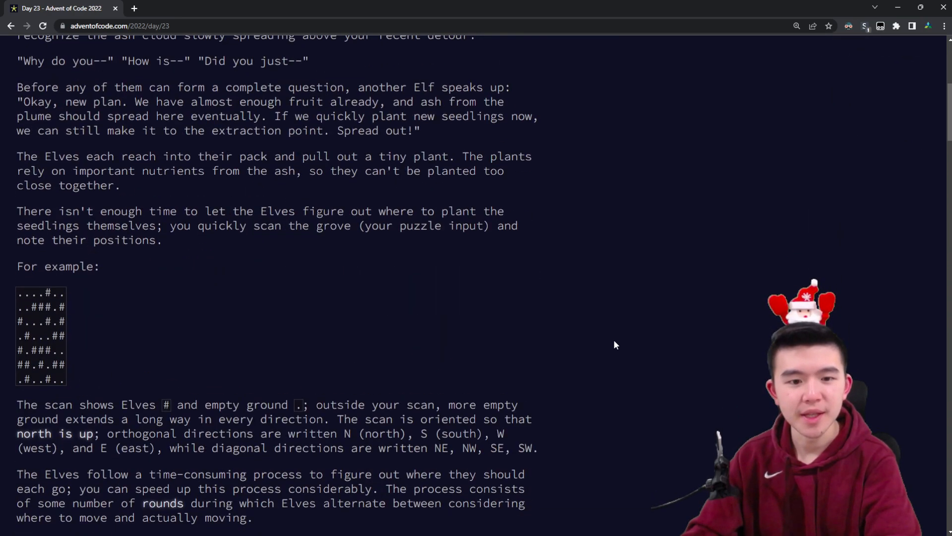
{"action": "mouse_move", "coordinate": [351, 341]}
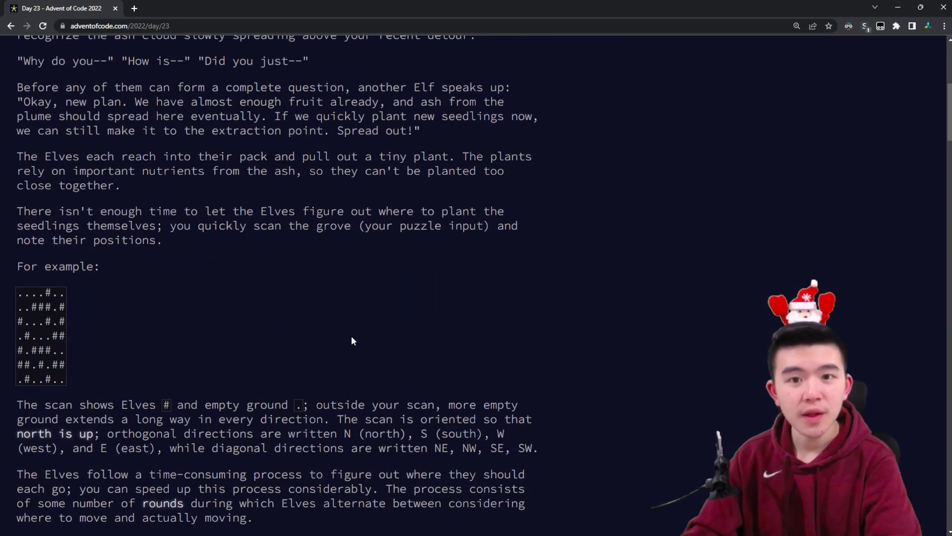
{"action": "scroll", "scroll_direction": "up", "scroll_amount": 3}
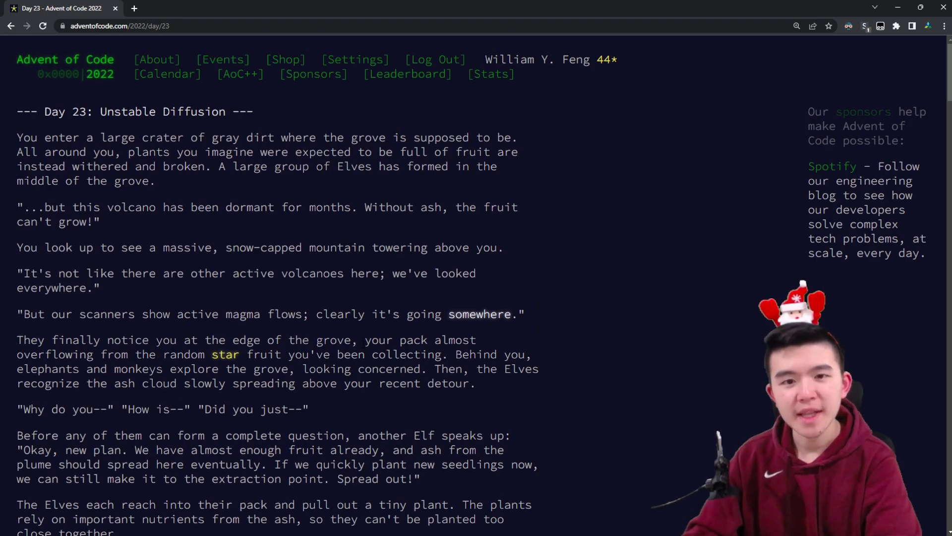
{"action": "scroll", "scroll_direction": "down", "scroll_amount": 3}
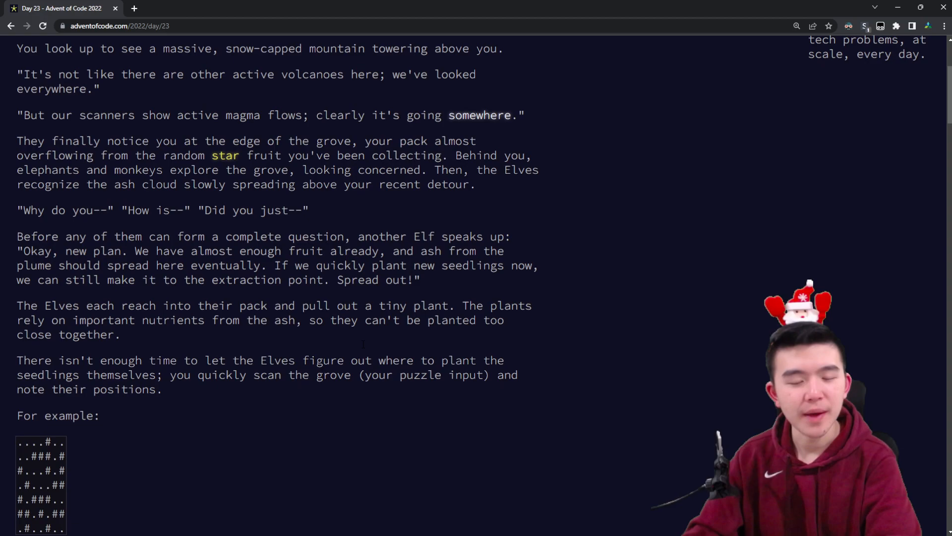
{"action": "scroll", "scroll_direction": "up", "scroll_amount": 3}
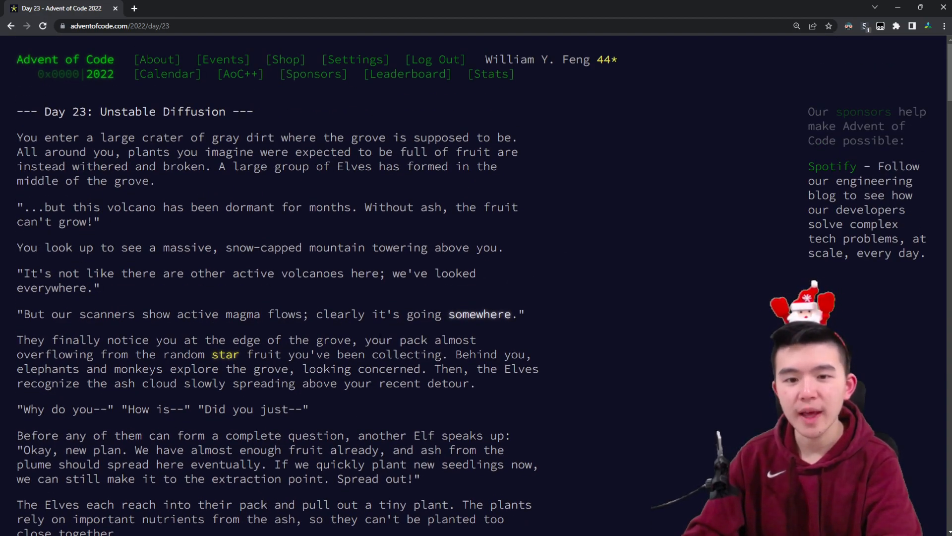
{"action": "scroll", "scroll_direction": "down", "scroll_amount": 3}
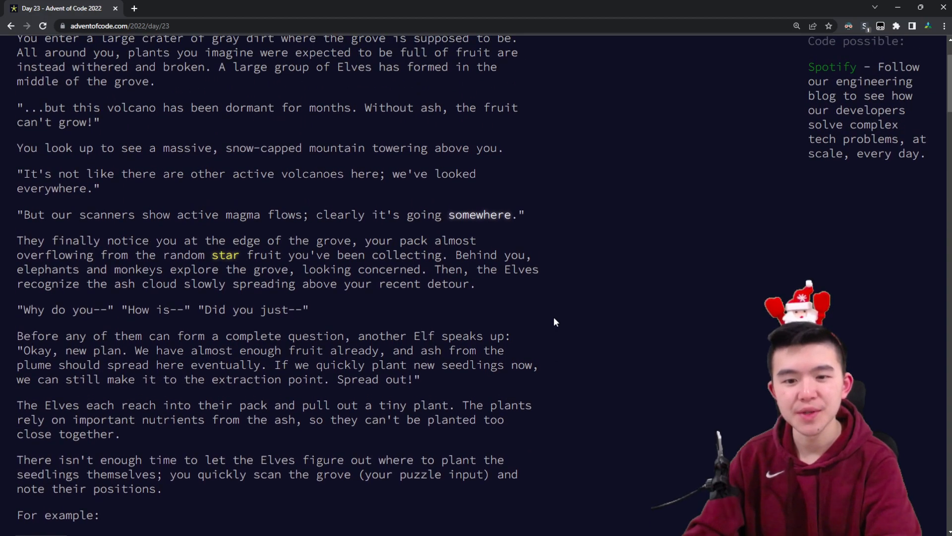
{"action": "scroll", "scroll_direction": "down", "scroll_amount": 3}
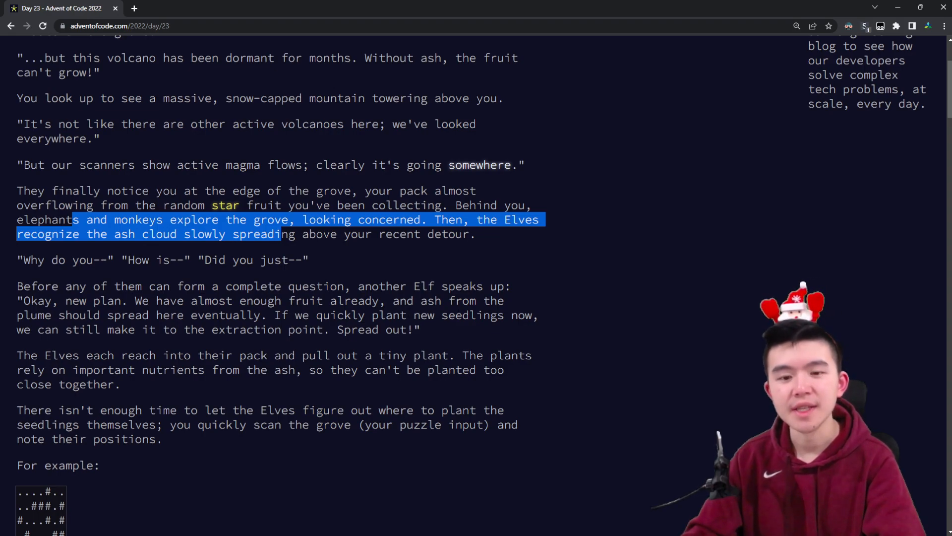
{"action": "scroll", "scroll_direction": "down", "scroll_amount": 3}
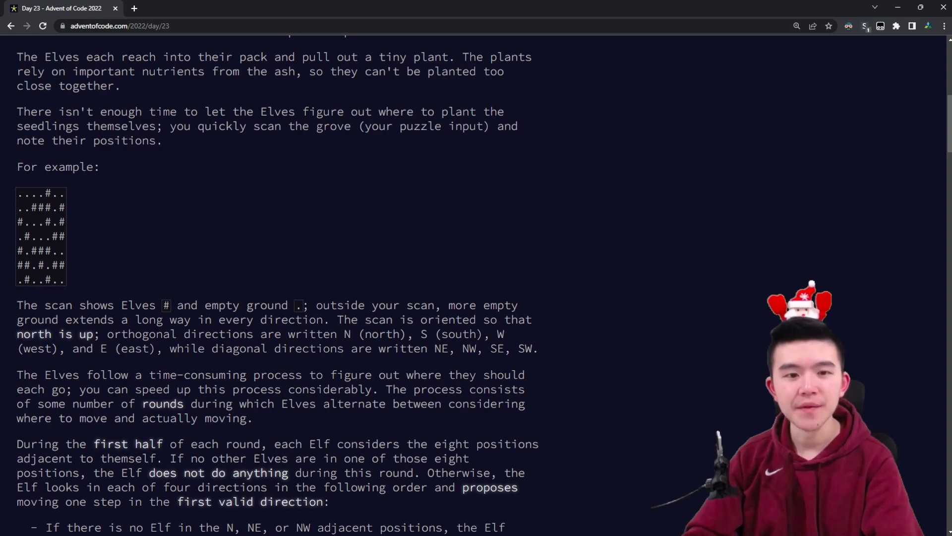
{"action": "mouse_move", "coordinate": [128, 255]}
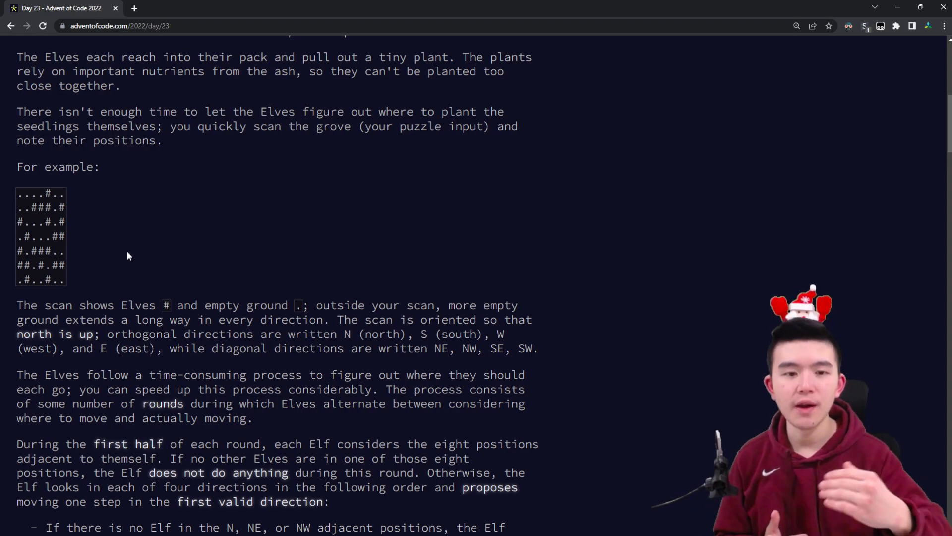
{"action": "scroll", "scroll_direction": "down", "scroll_amount": 3}
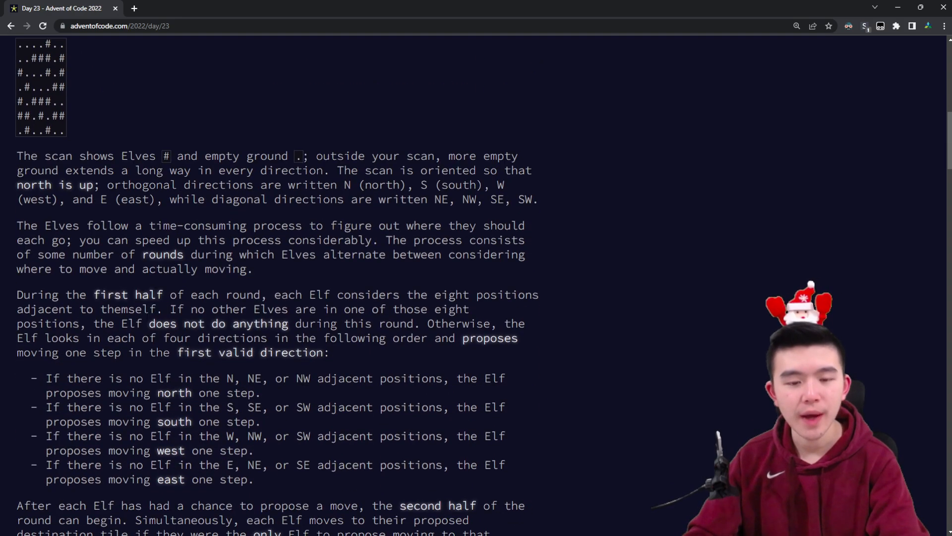
{"action": "scroll", "scroll_direction": "up", "scroll_amount": 3}
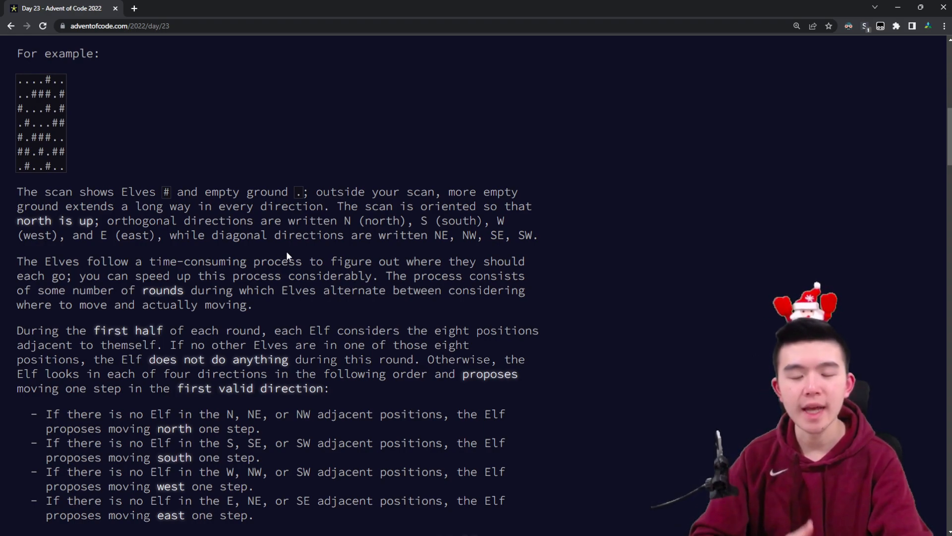
{"action": "scroll", "scroll_direction": "down", "scroll_amount": 3}
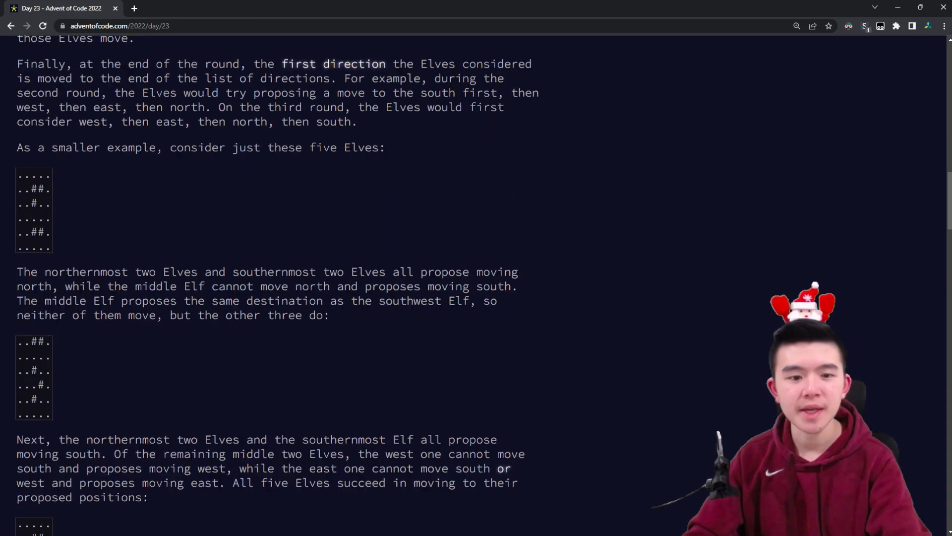
{"action": "scroll", "scroll_direction": "up", "scroll_amount": 3}
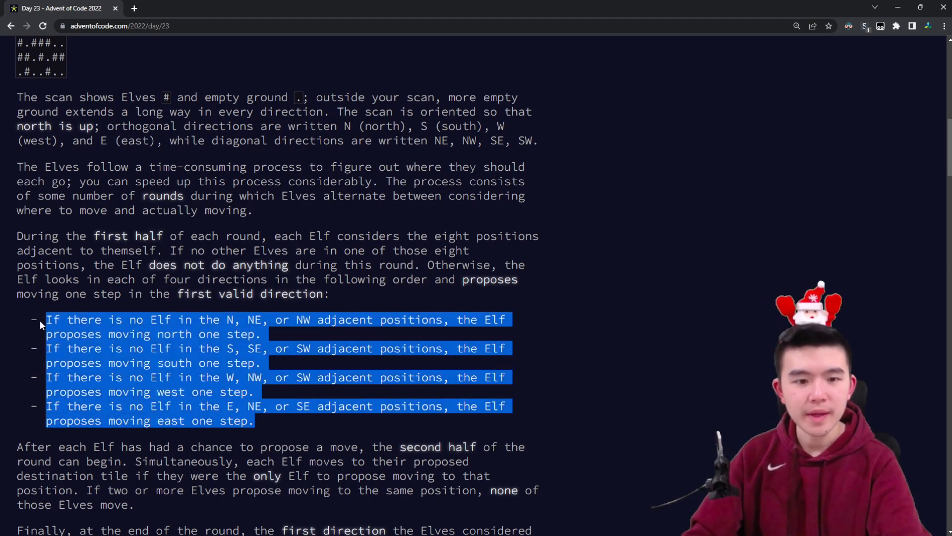
{"action": "scroll", "scroll_direction": "up", "scroll_amount": 3}
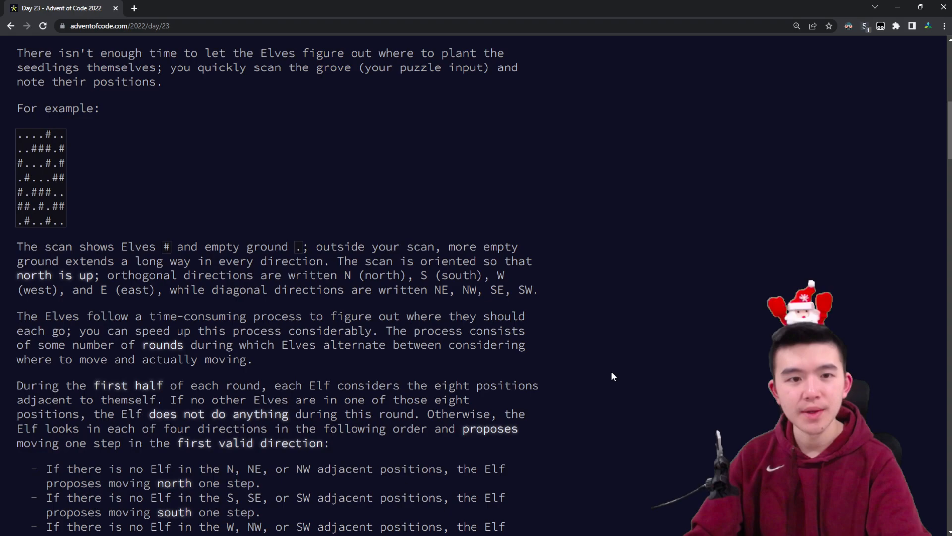
{"action": "scroll", "scroll_direction": "down", "scroll_amount": 3}
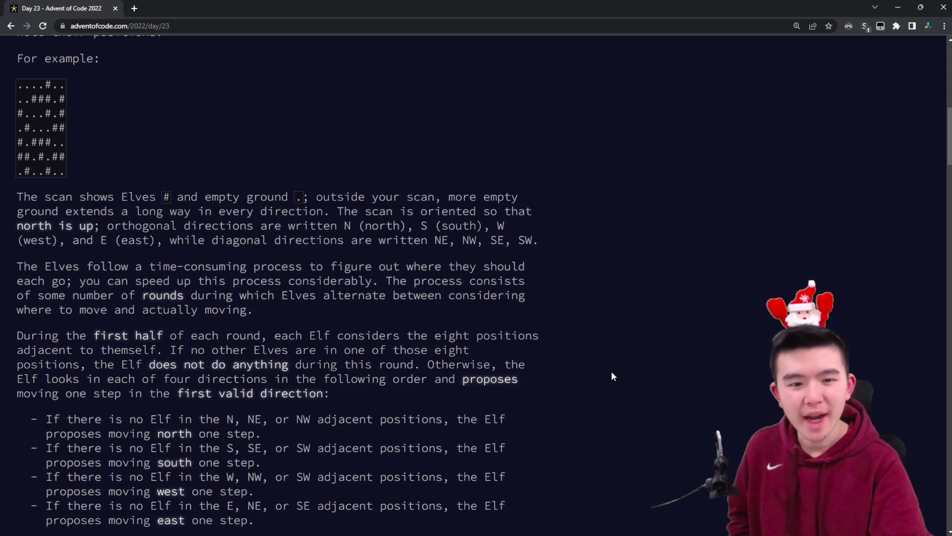
{"action": "mouse_move", "coordinate": [619, 376]}
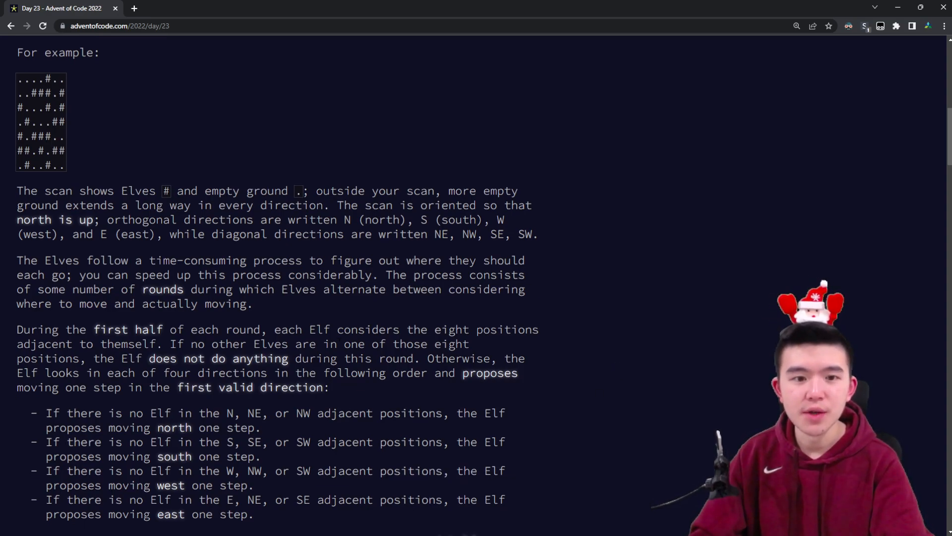
{"action": "mouse_move", "coordinate": [637, 347]}
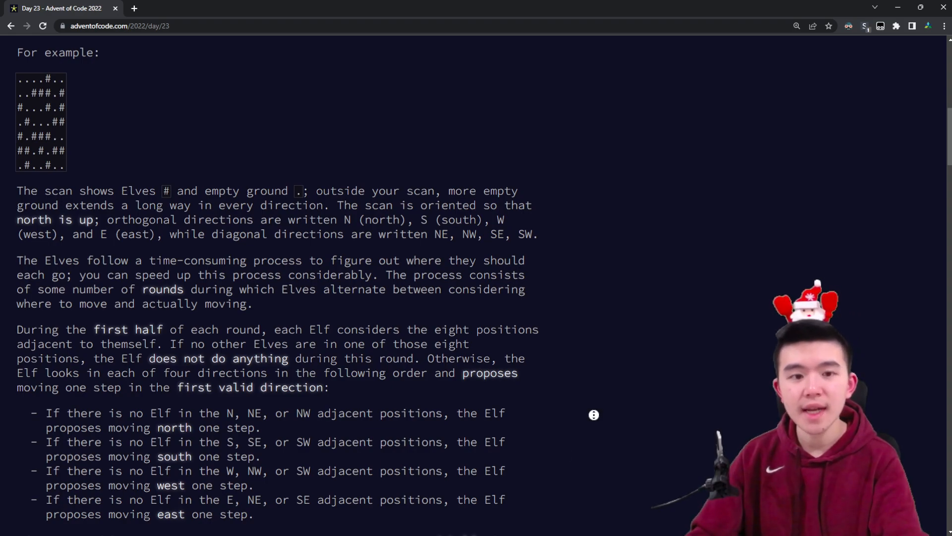
{"action": "scroll", "scroll_direction": "up", "scroll_amount": 3}
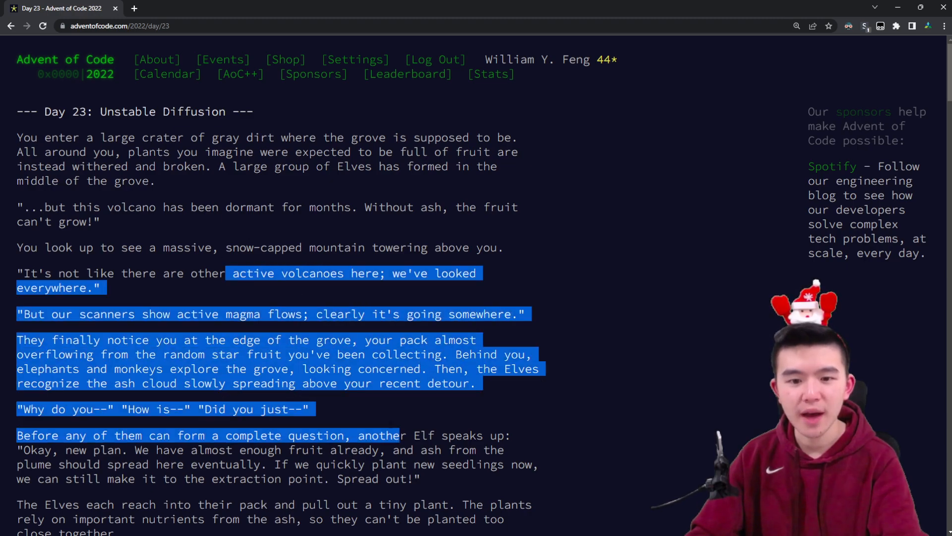
{"action": "scroll", "scroll_direction": "down", "scroll_amount": 3}
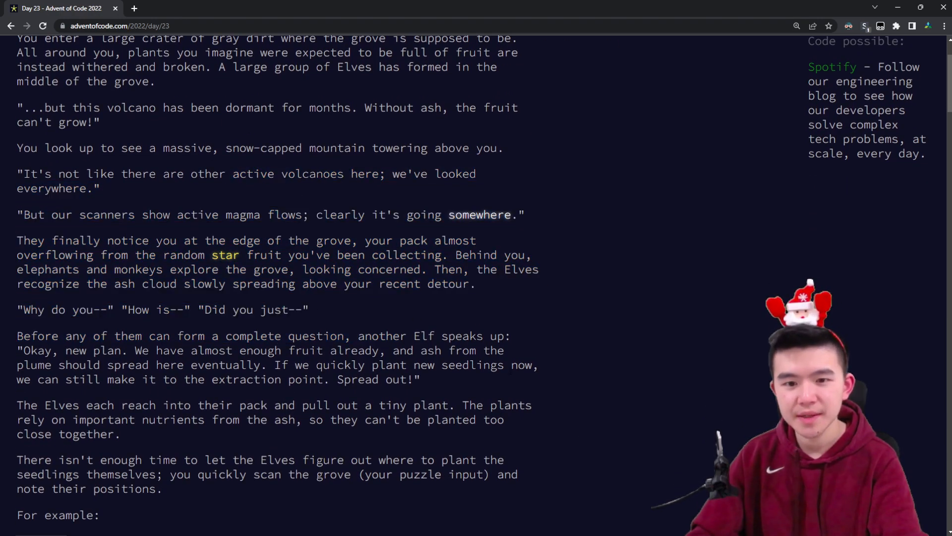
{"action": "scroll", "scroll_direction": "down", "scroll_amount": 3}
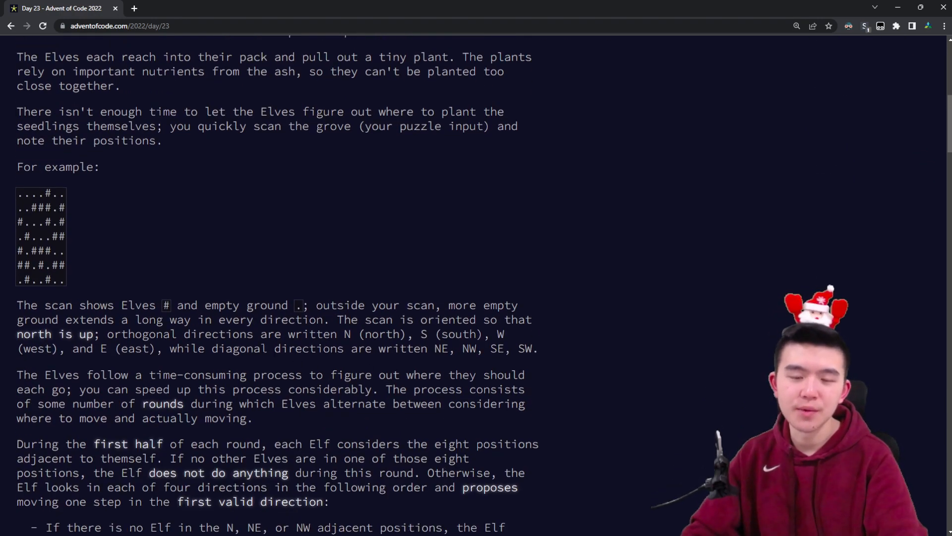
{"action": "scroll", "scroll_direction": "down", "scroll_amount": 3}
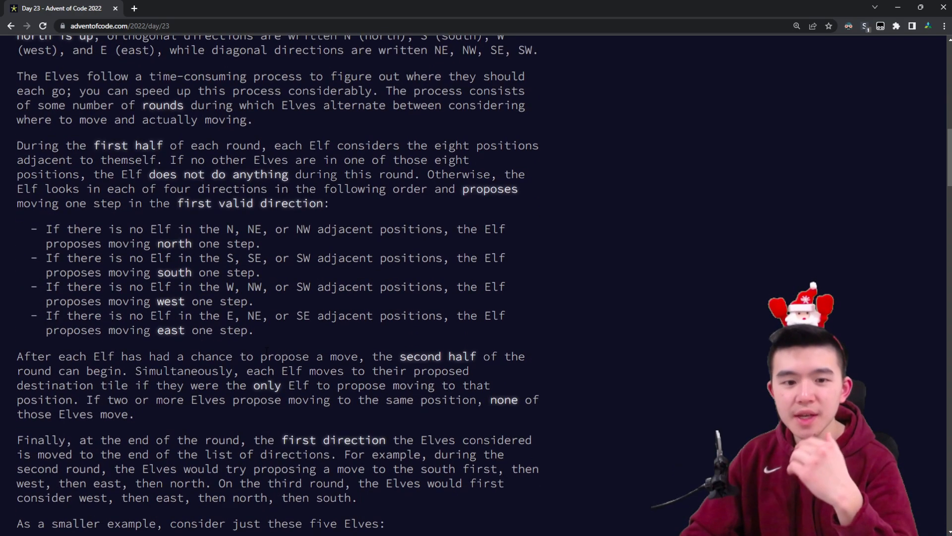
{"action": "scroll", "scroll_direction": "up", "scroll_amount": 3}
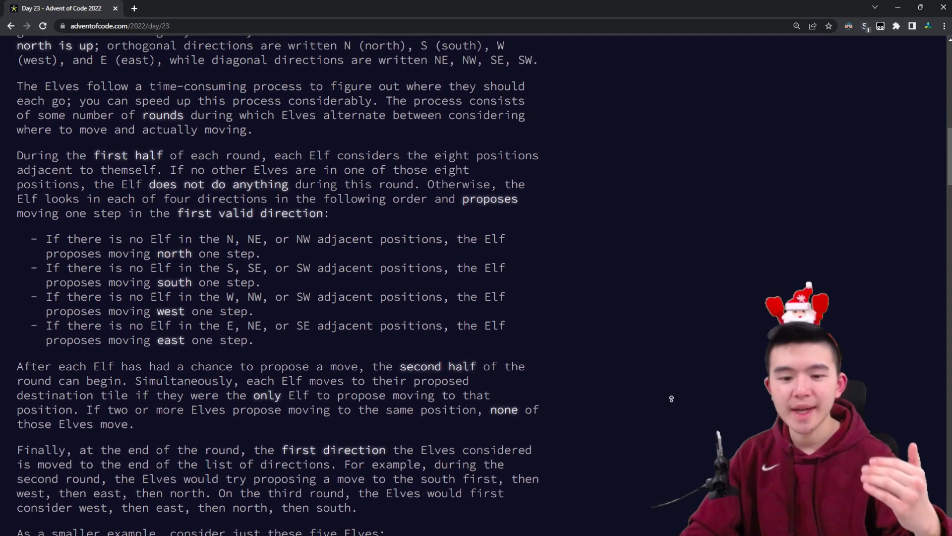
{"action": "scroll", "scroll_direction": "up", "scroll_amount": 3}
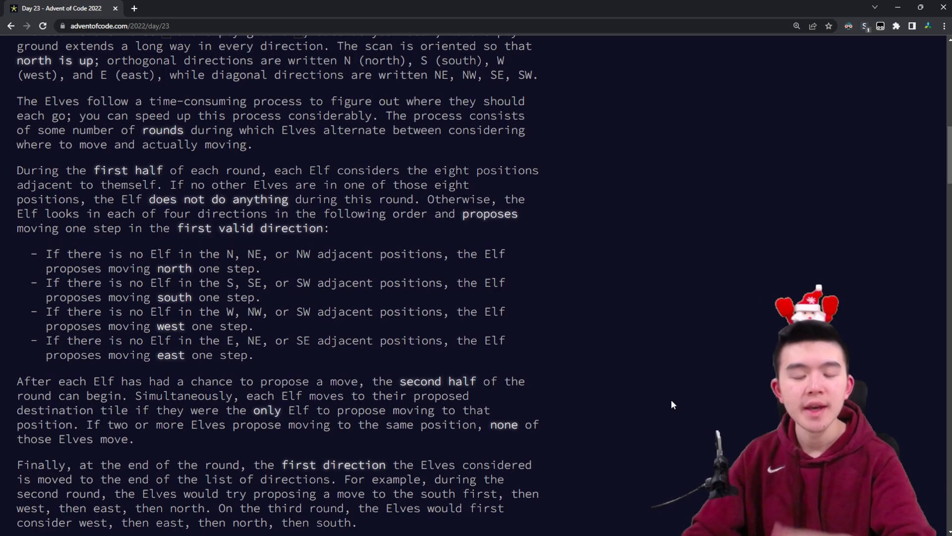
{"action": "scroll", "scroll_direction": "down", "scroll_amount": 3}
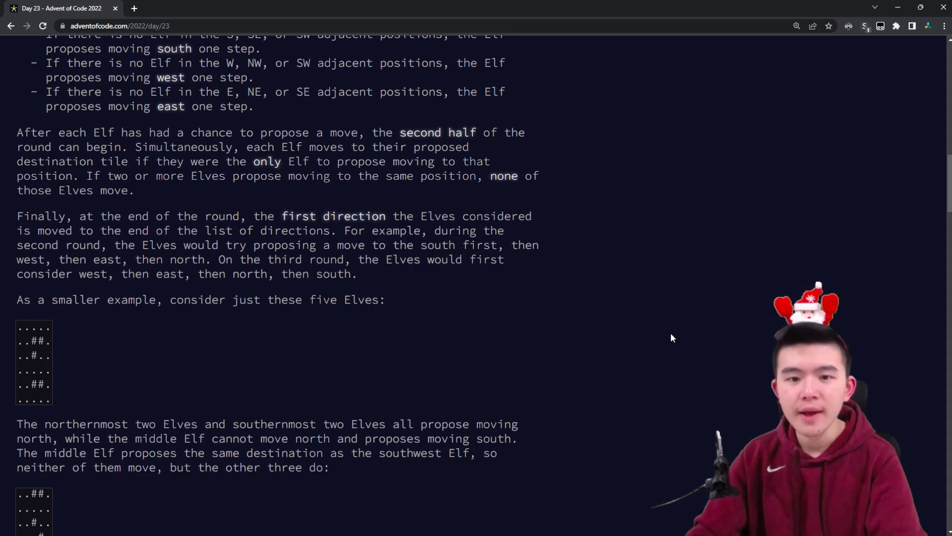
{"action": "scroll", "scroll_direction": "up", "scroll_amount": 3}
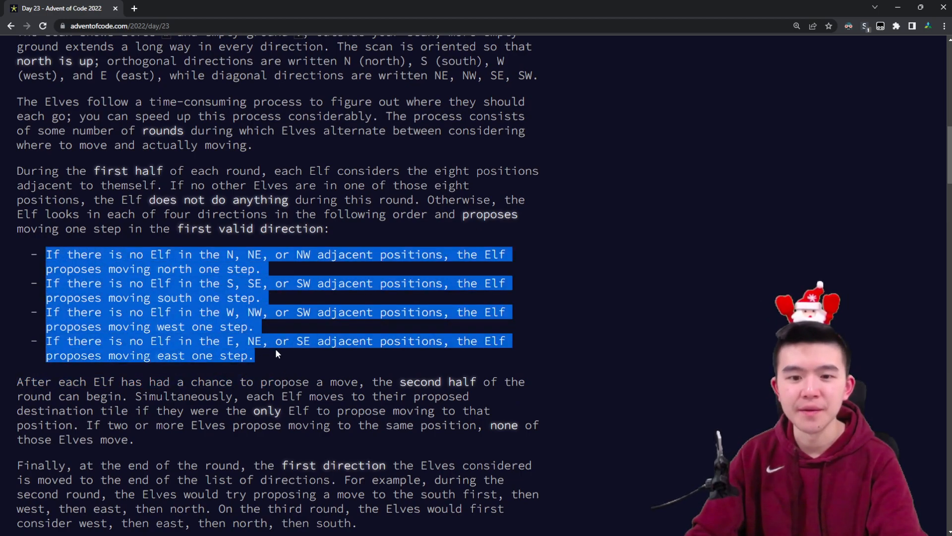
{"action": "scroll", "scroll_direction": "down", "scroll_amount": 3}
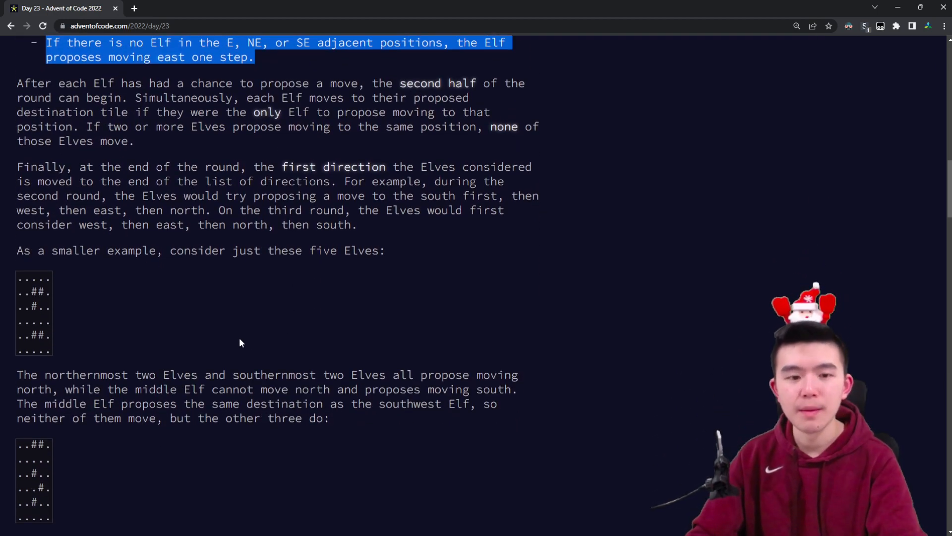
{"action": "mouse_move", "coordinate": [252, 320]}
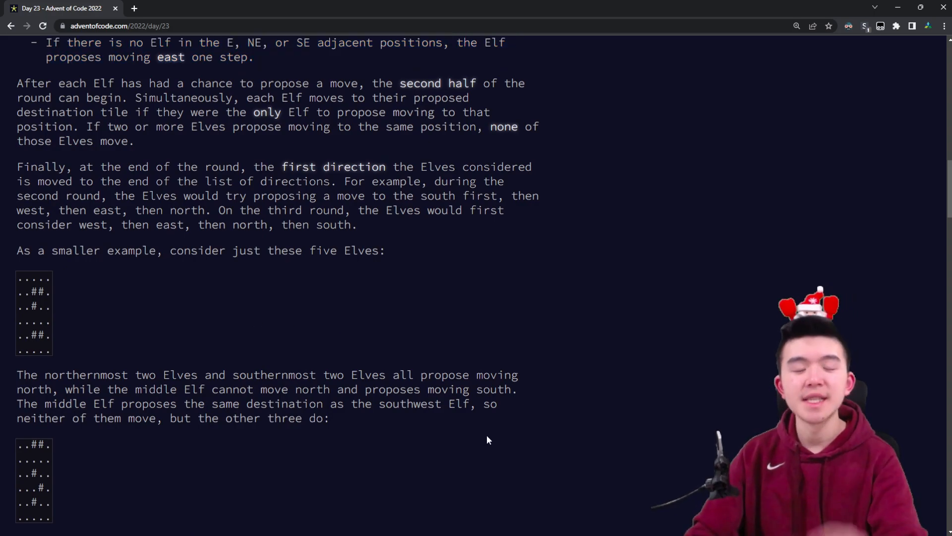
{"action": "mouse_move", "coordinate": [154, 533]}
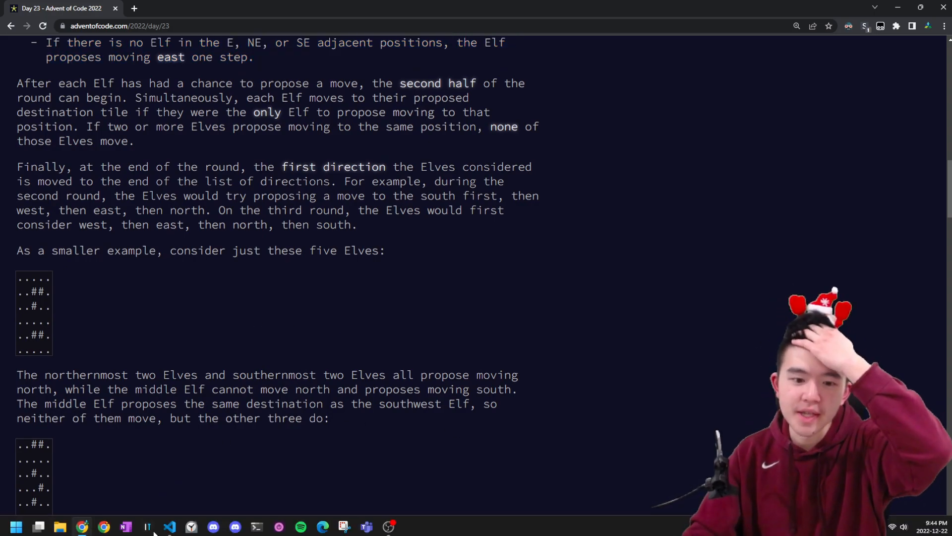
{"action": "scroll", "scroll_direction": "down", "scroll_amount": 3}
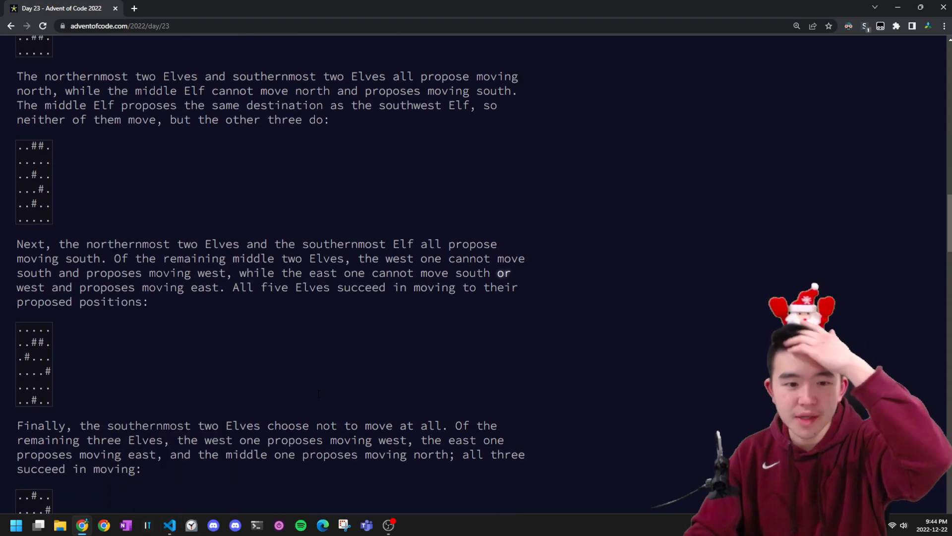
{"action": "scroll", "scroll_direction": "down", "scroll_amount": 3}
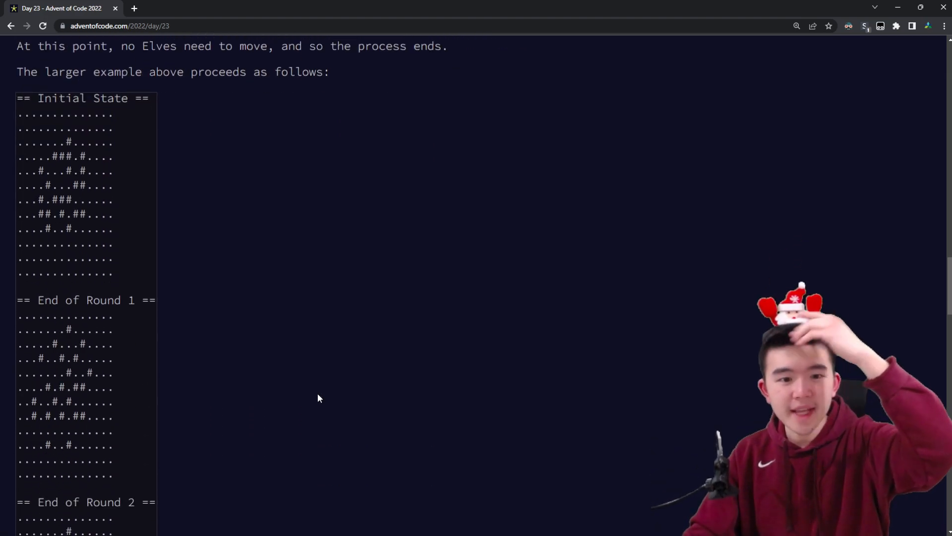
{"action": "scroll", "scroll_direction": "down", "scroll_amount": 3}
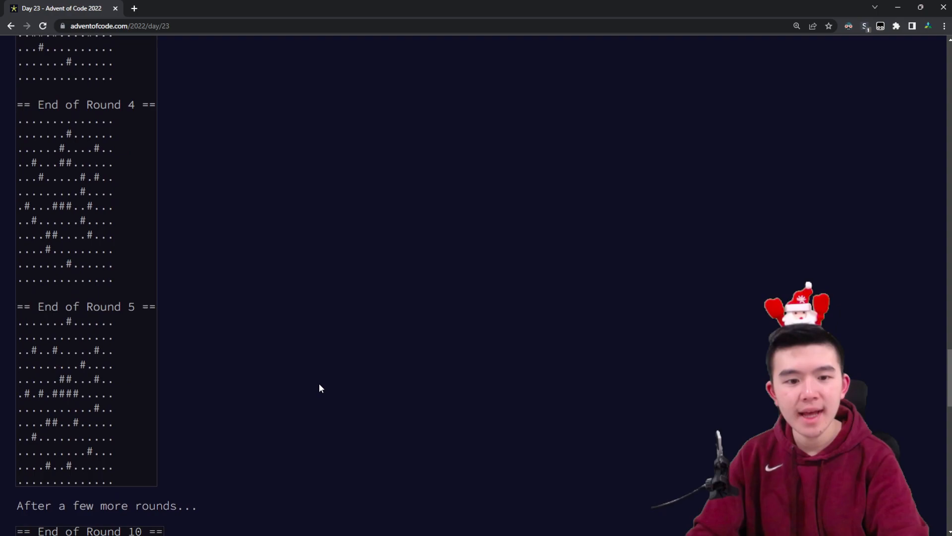
{"action": "scroll", "scroll_direction": "down", "scroll_amount": 3}
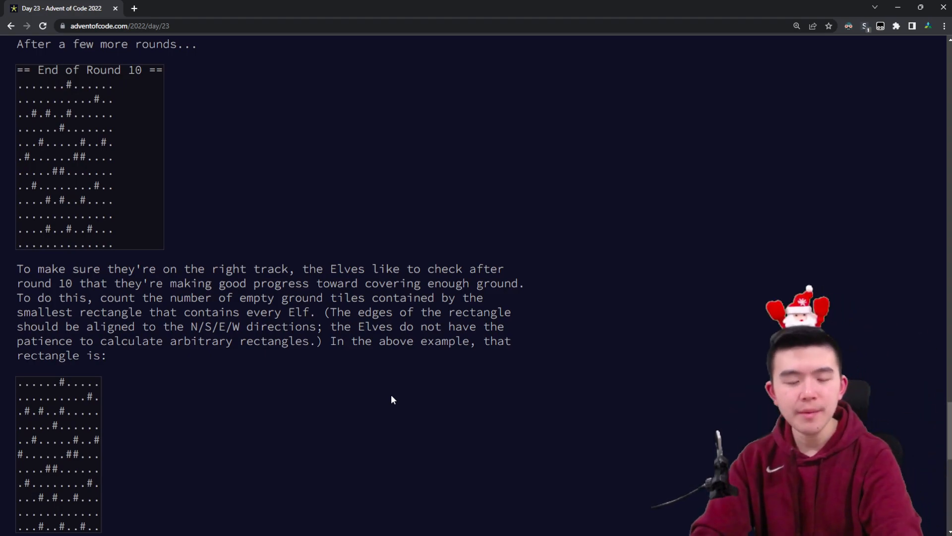
{"action": "scroll", "scroll_direction": "down", "scroll_amount": 3}
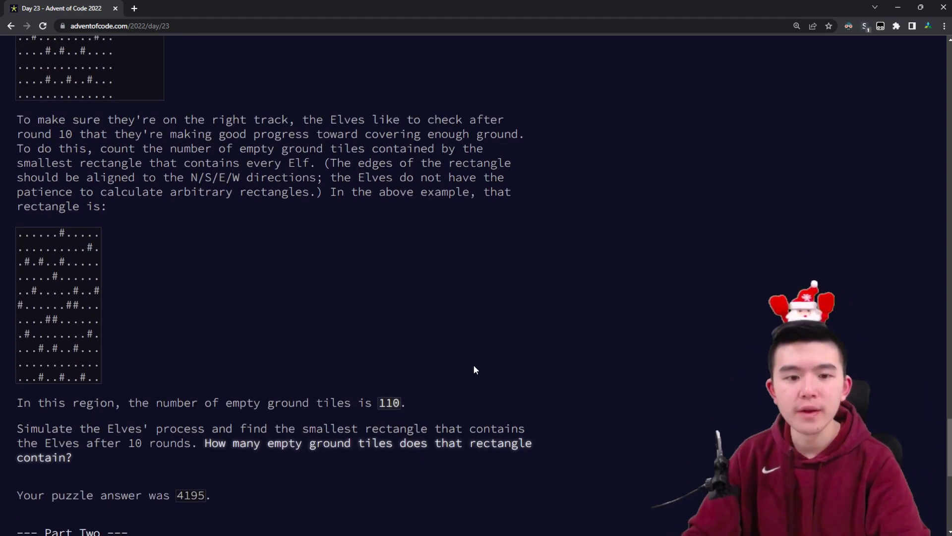
{"action": "scroll", "scroll_direction": "down", "scroll_amount": 3}
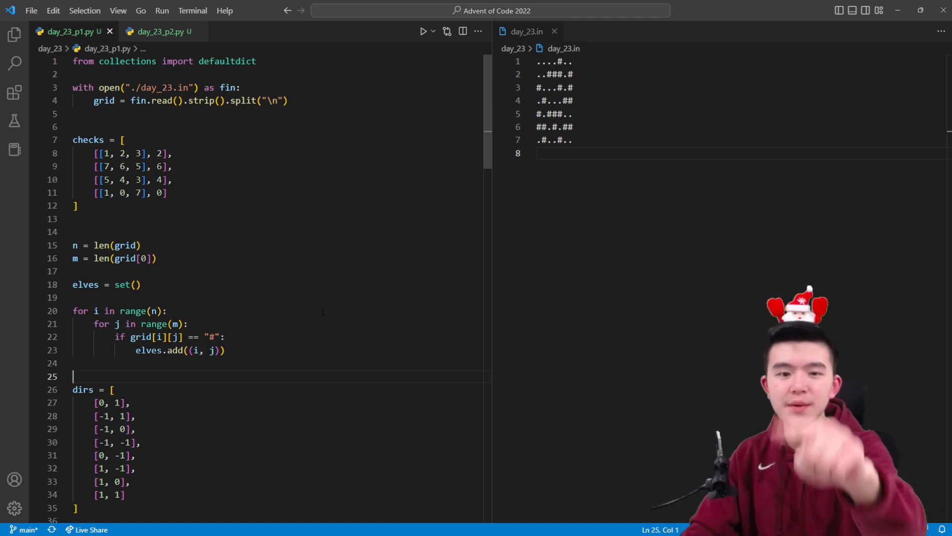
{"action": "left_click_drag", "start_coordinate": [119, 167], "coordinate": [168, 192]}
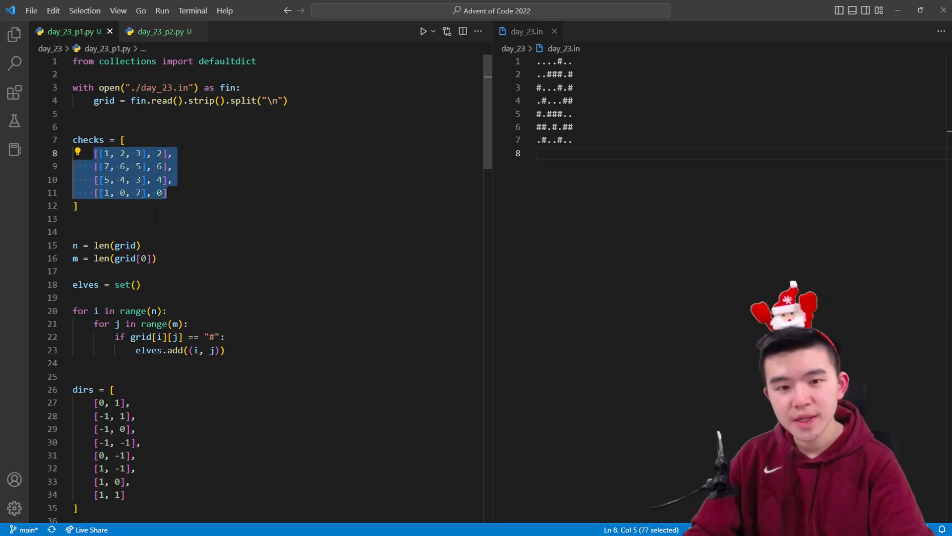
{"action": "left_click", "coordinate": [76, 205]}
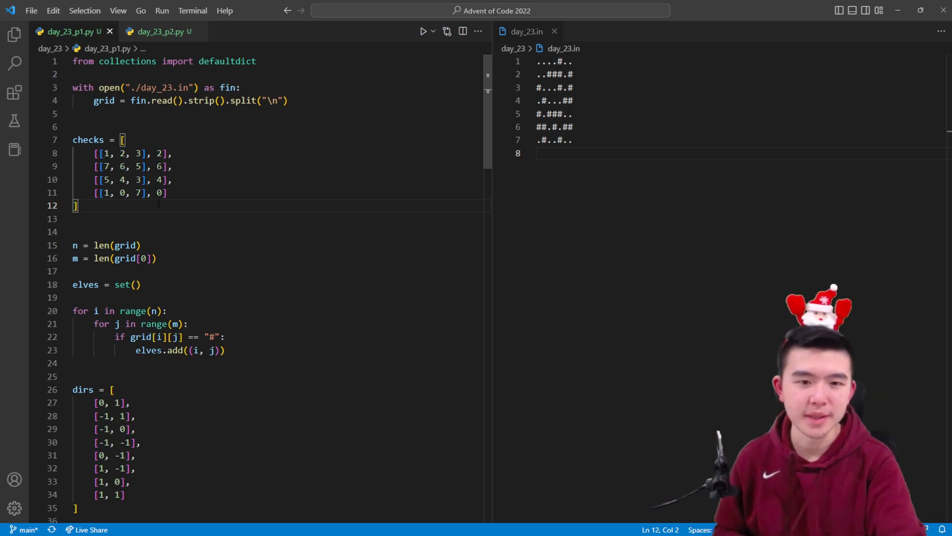
{"action": "scroll", "scroll_direction": "down", "scroll_amount": 3}
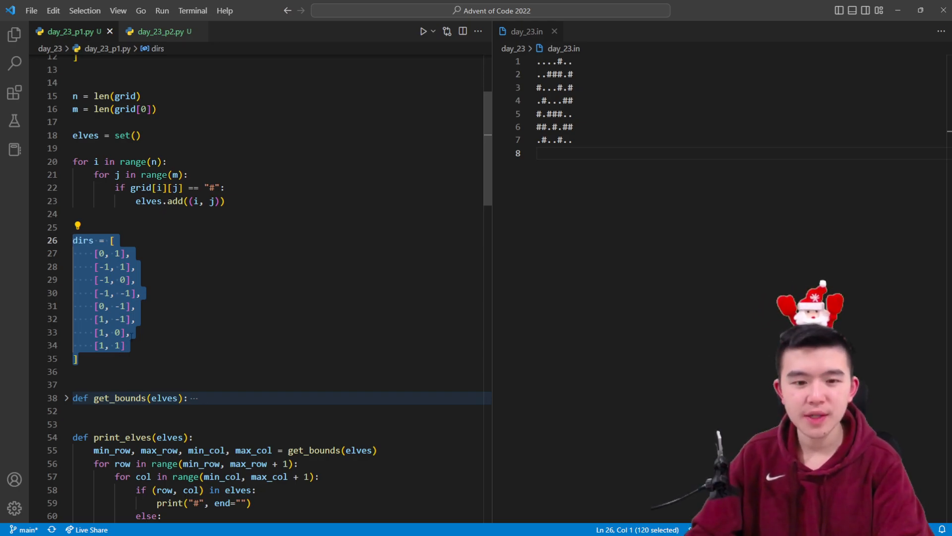
{"action": "left_click", "coordinate": [122, 345]}
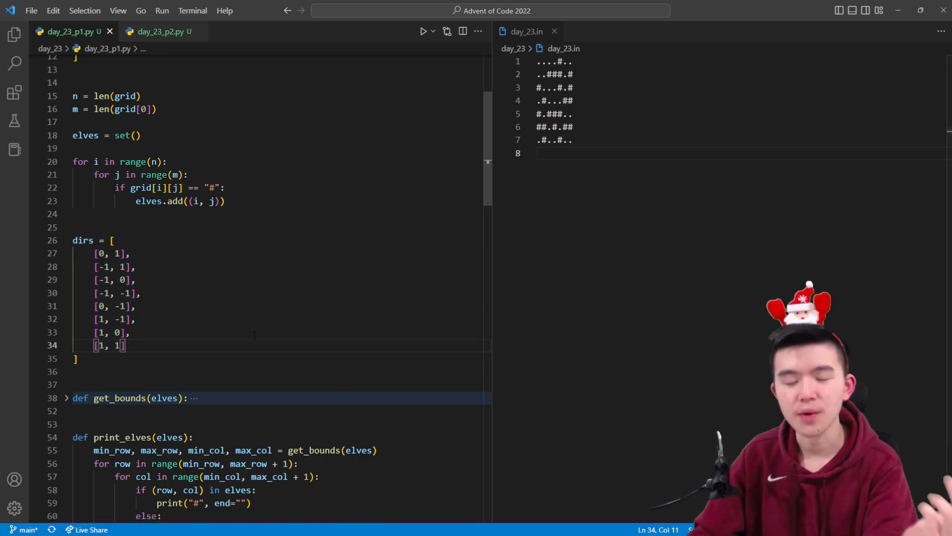
{"action": "scroll", "scroll_direction": "up", "scroll_amount": 3}
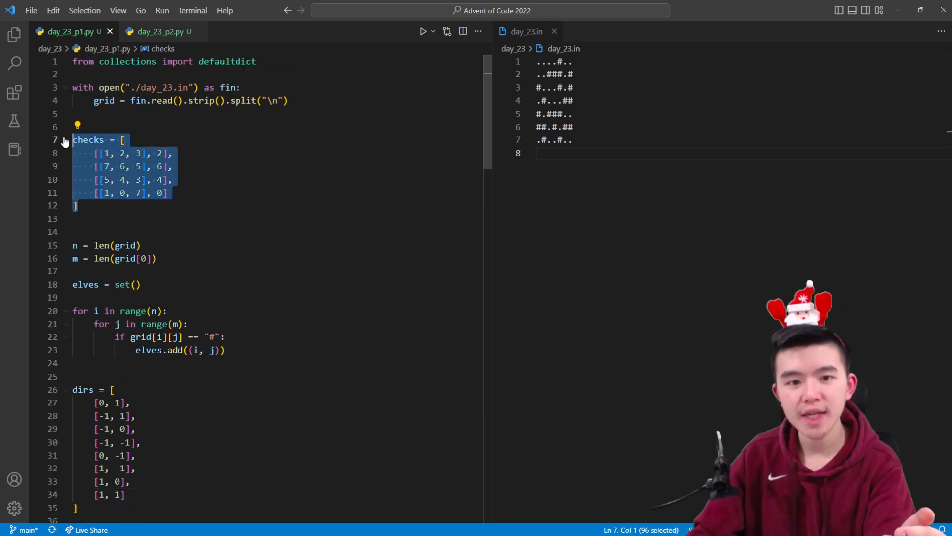
{"action": "left_click", "coordinate": [176, 193]}
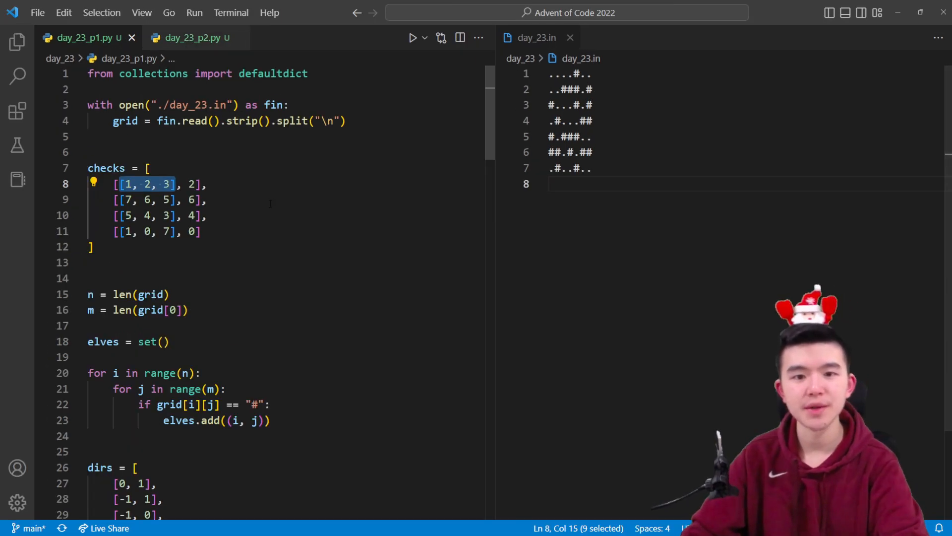
{"action": "left_click", "coordinate": [189, 185]}
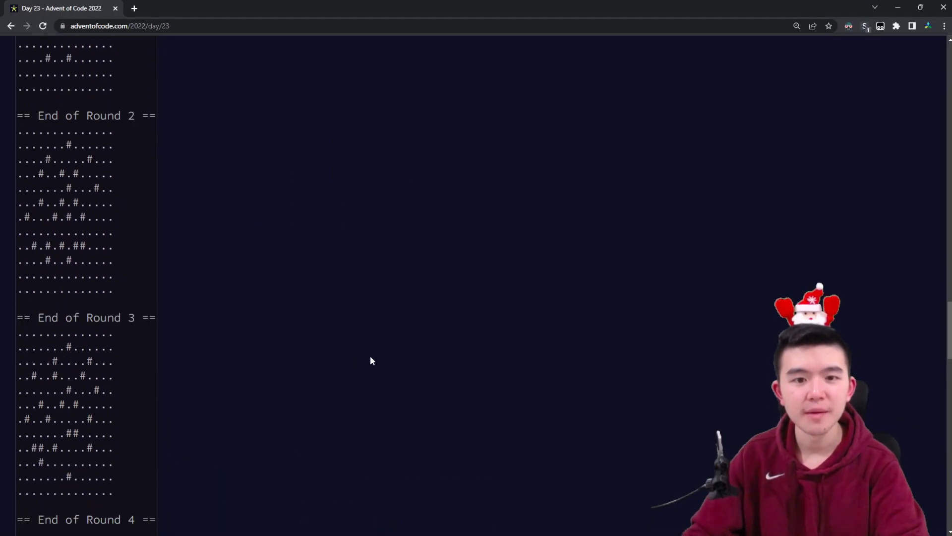
{"action": "scroll", "scroll_direction": "up", "scroll_amount": 3}
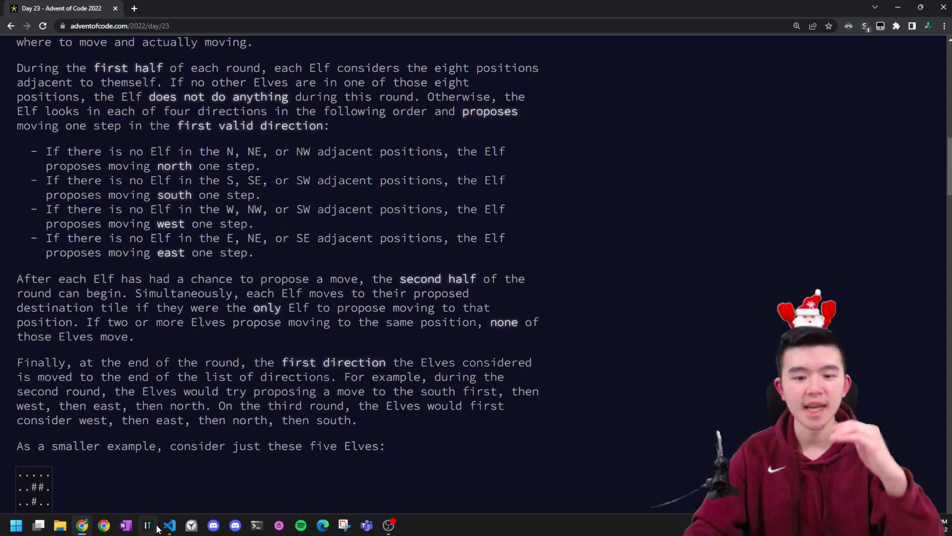
{"action": "left_click", "coordinate": [169, 525]}
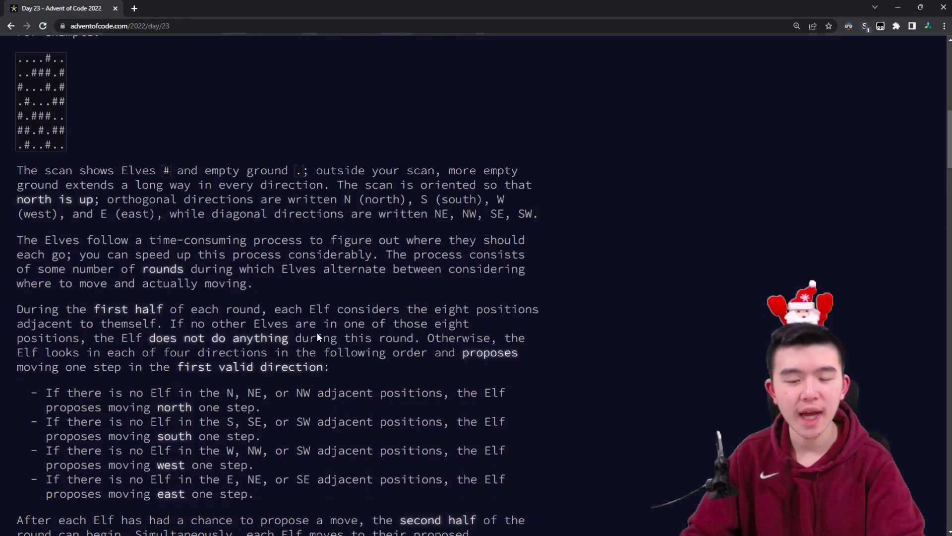
{"action": "scroll", "scroll_direction": "down", "scroll_amount": 3}
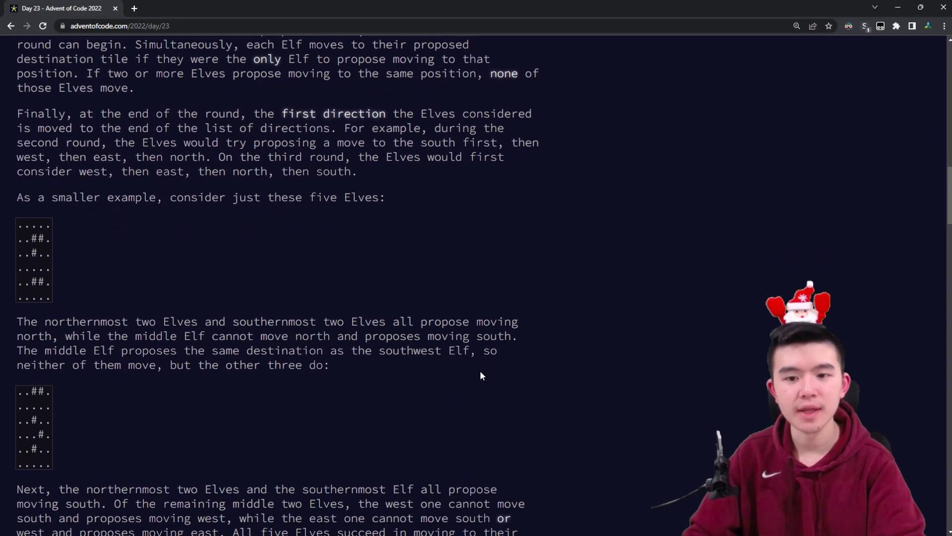
{"action": "scroll", "scroll_direction": "up", "scroll_amount": 3}
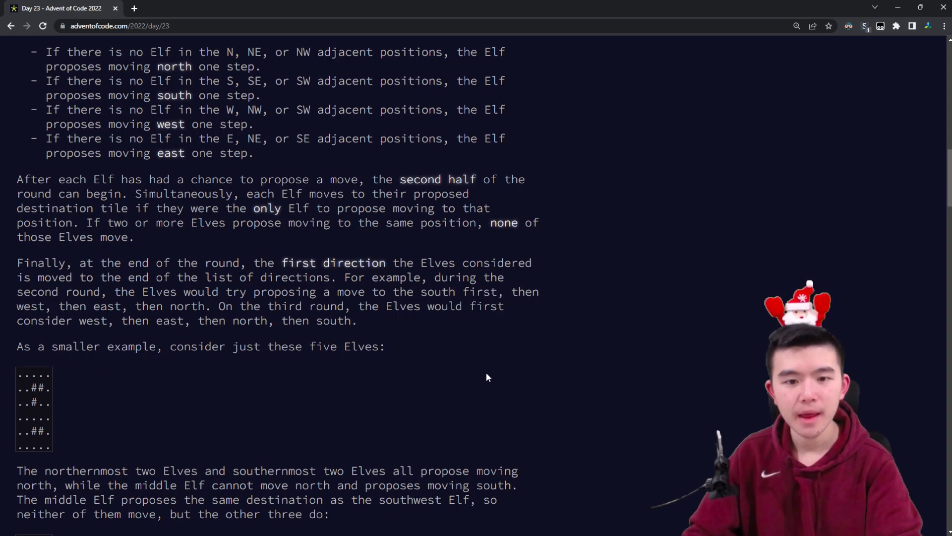
{"action": "scroll", "scroll_direction": "up", "scroll_amount": 3}
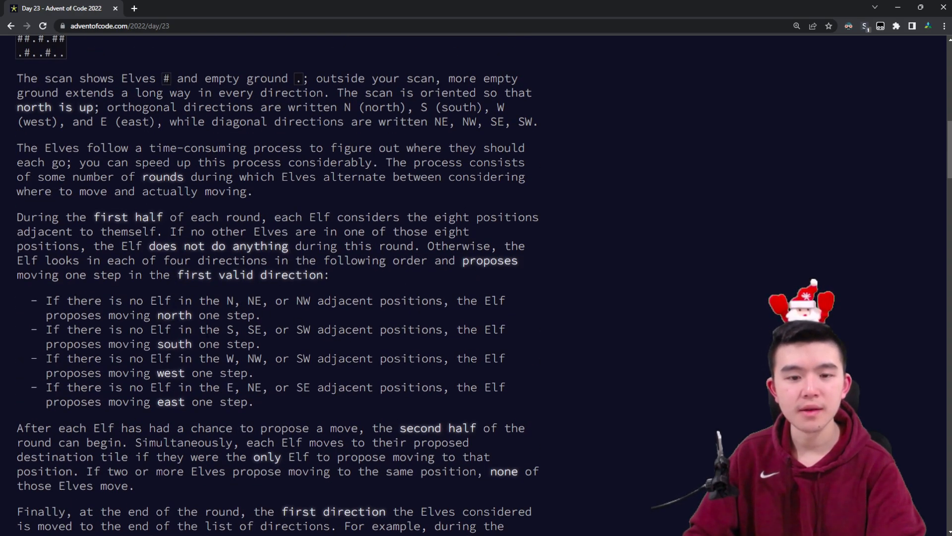
{"action": "scroll", "scroll_direction": "down", "scroll_amount": 3}
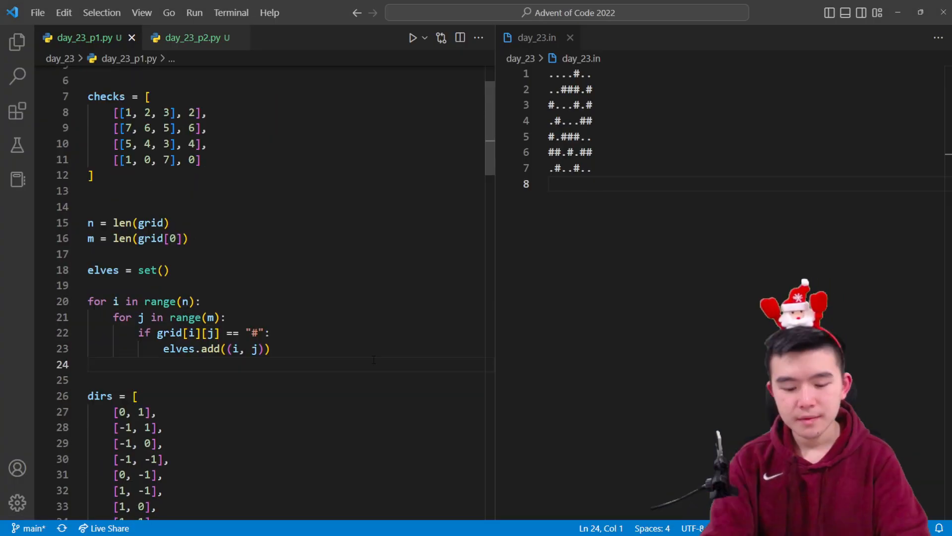
{"action": "scroll", "scroll_direction": "down", "scroll_amount": 3}
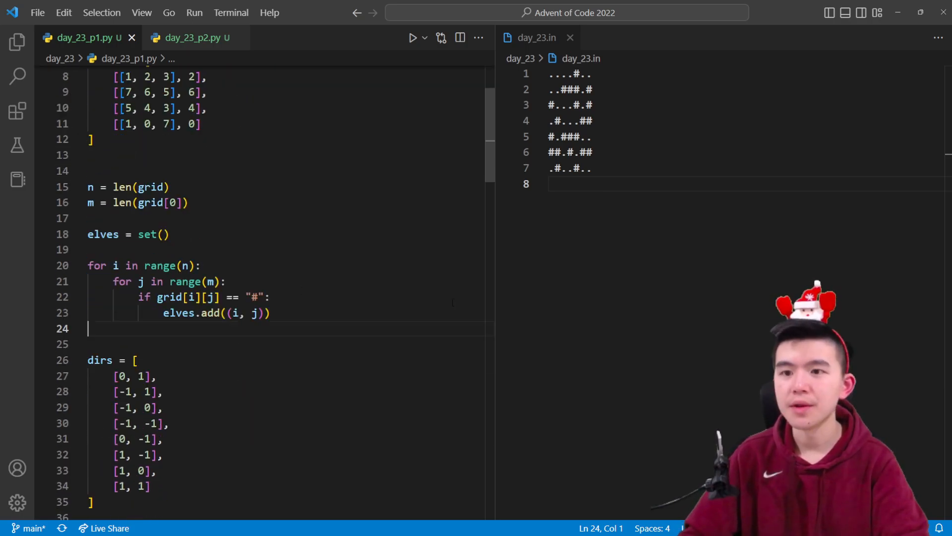
{"action": "key", "text": "ctrl+a"}
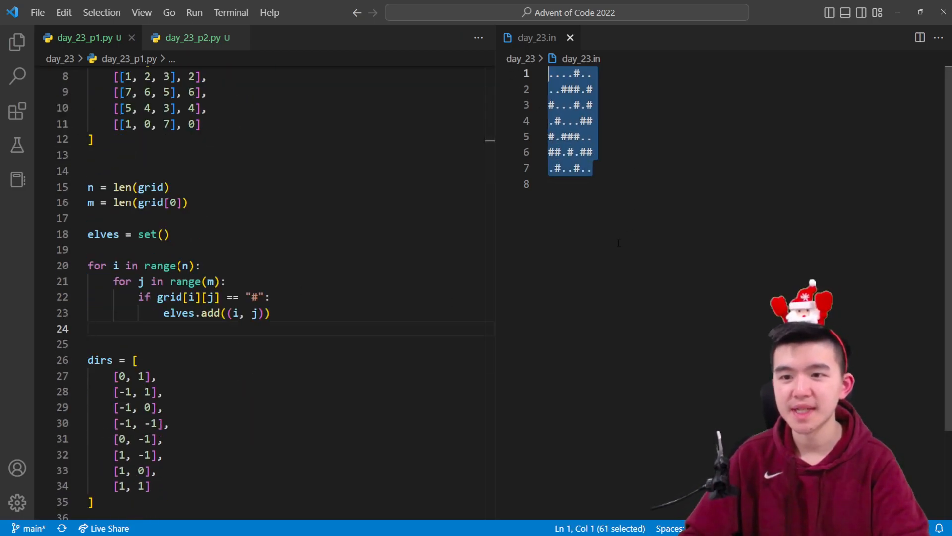
{"action": "left_click", "coordinate": [571, 184]}
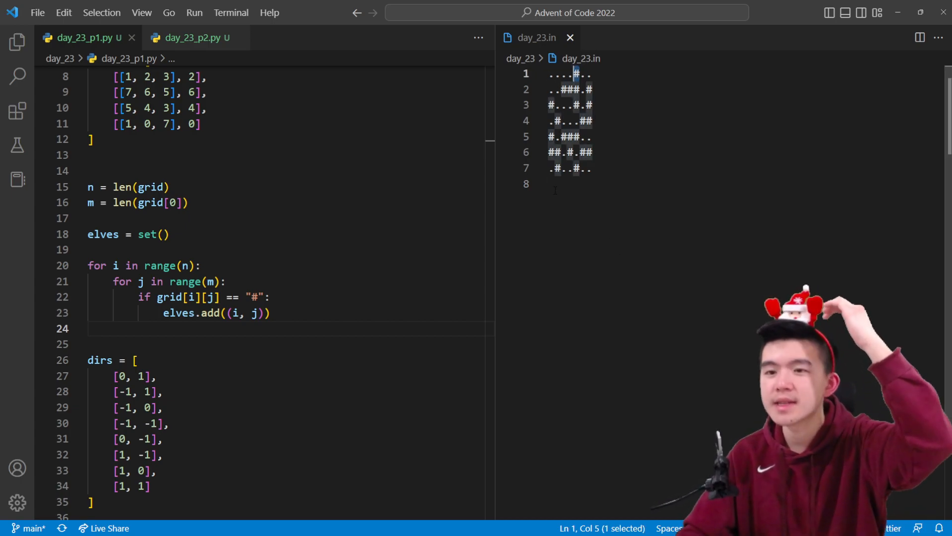
{"action": "left_click", "coordinate": [554, 183]}
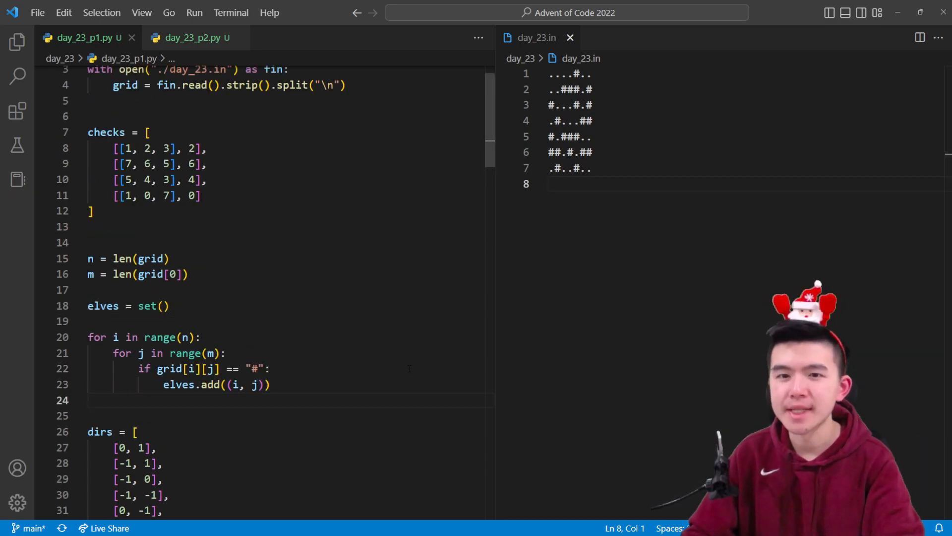
{"action": "scroll", "scroll_direction": "up", "scroll_amount": 3}
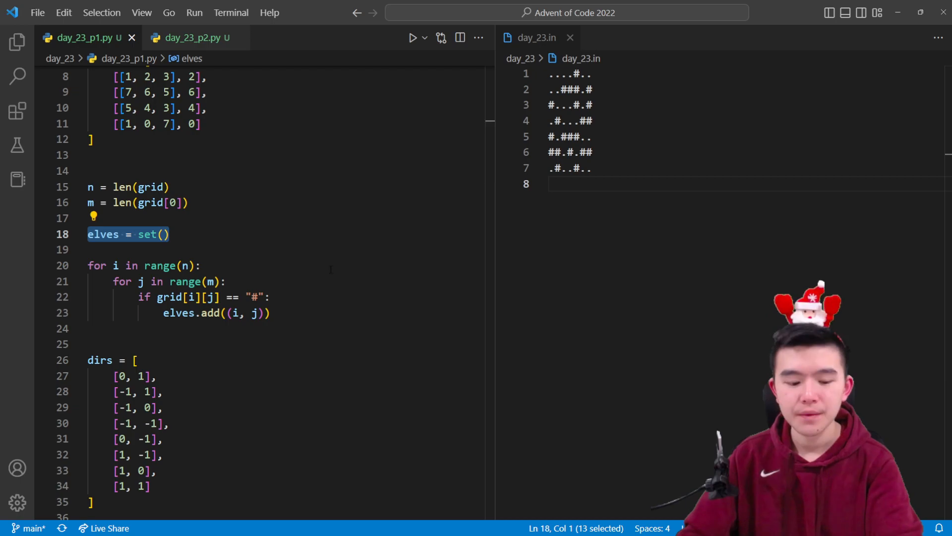
{"action": "left_click", "coordinate": [577, 184]}
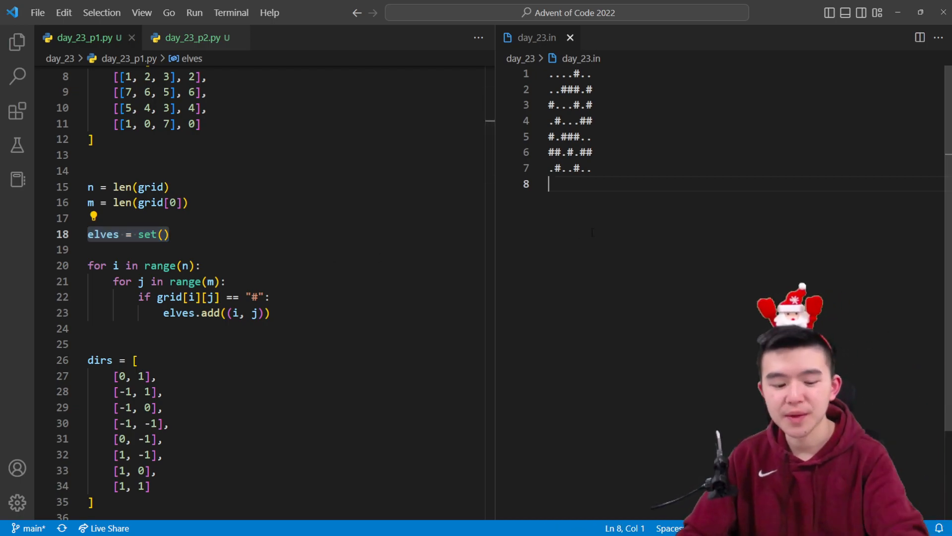
{"action": "left_click", "coordinate": [165, 235]}
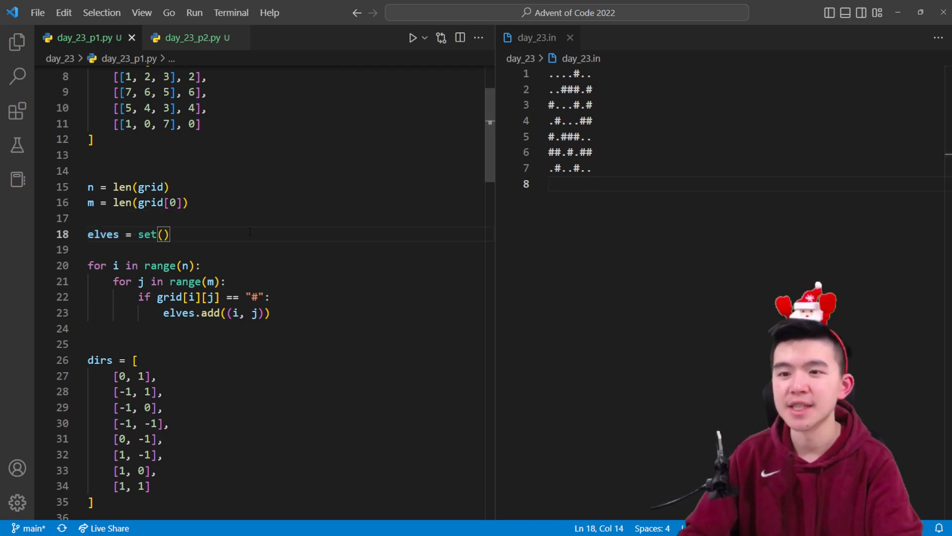
{"action": "scroll", "scroll_direction": "down", "scroll_amount": 3}
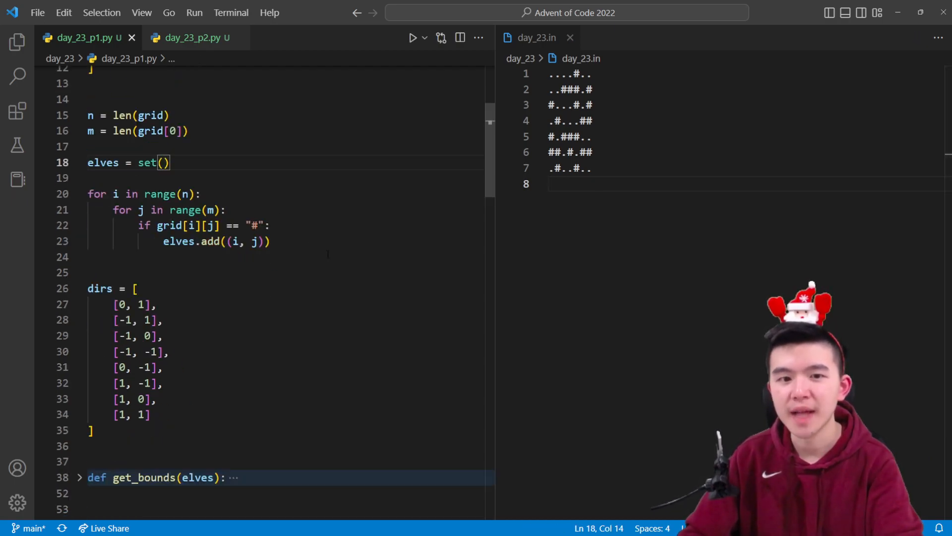
{"action": "scroll", "scroll_direction": "down", "scroll_amount": 3}
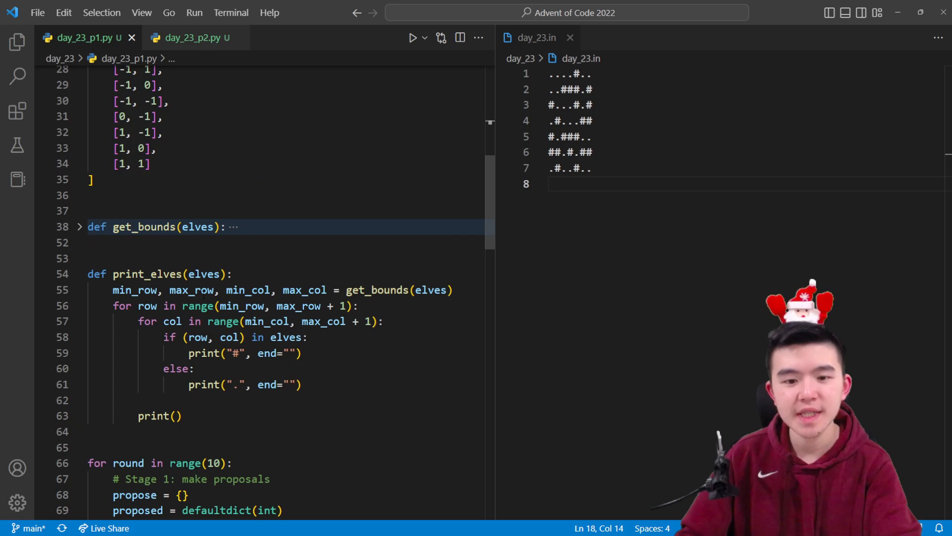
{"action": "scroll", "scroll_direction": "down", "scroll_amount": 3}
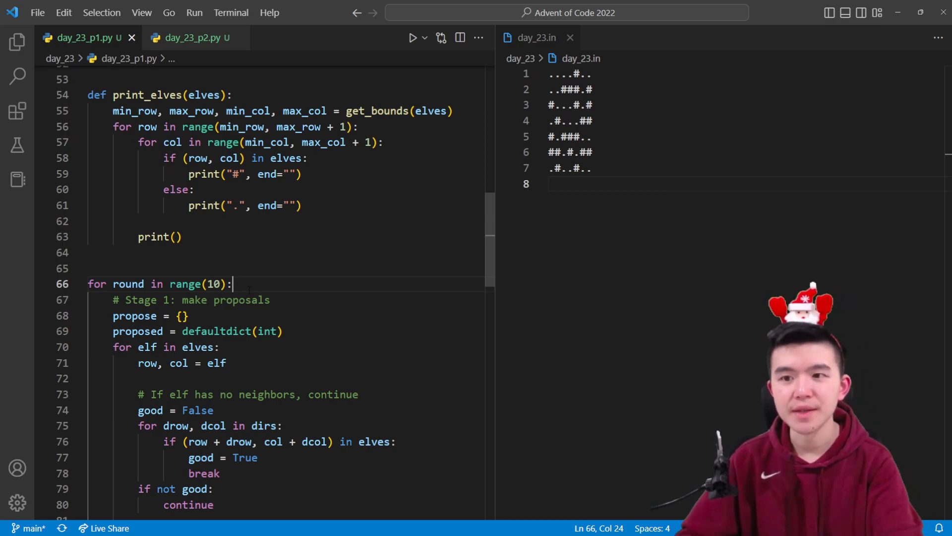
{"action": "scroll", "scroll_direction": "up", "scroll_amount": 3}
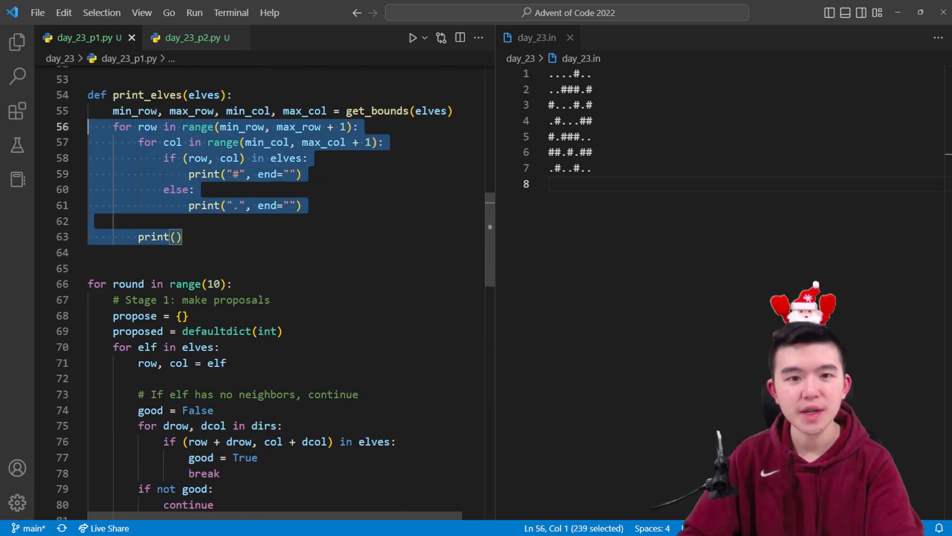
{"action": "left_click", "coordinate": [79, 94]}
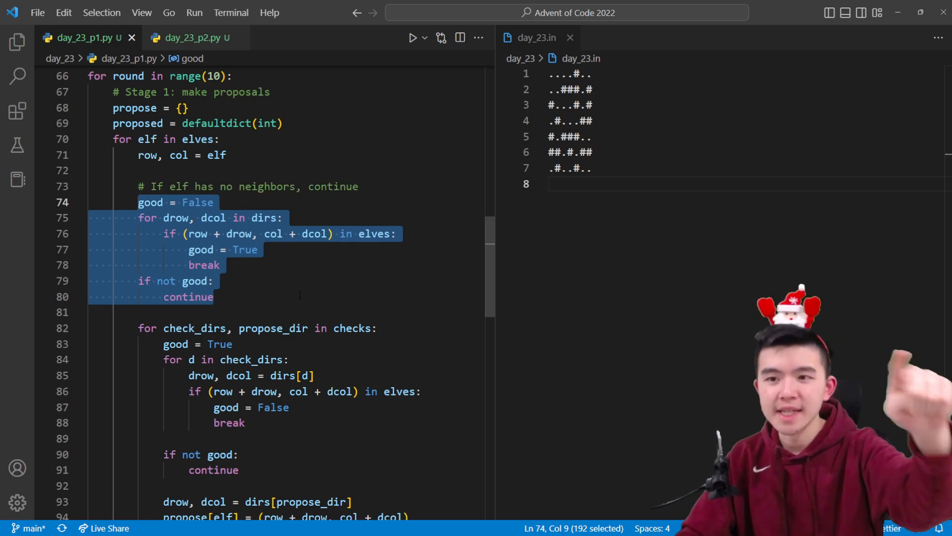
{"action": "left_click", "coordinate": [214, 296]}
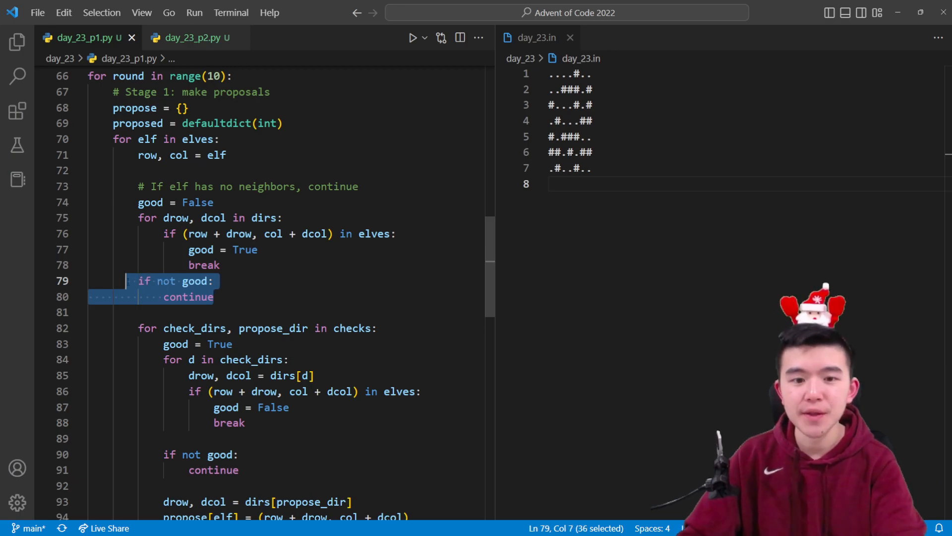
{"action": "left_click", "coordinate": [79, 217]}
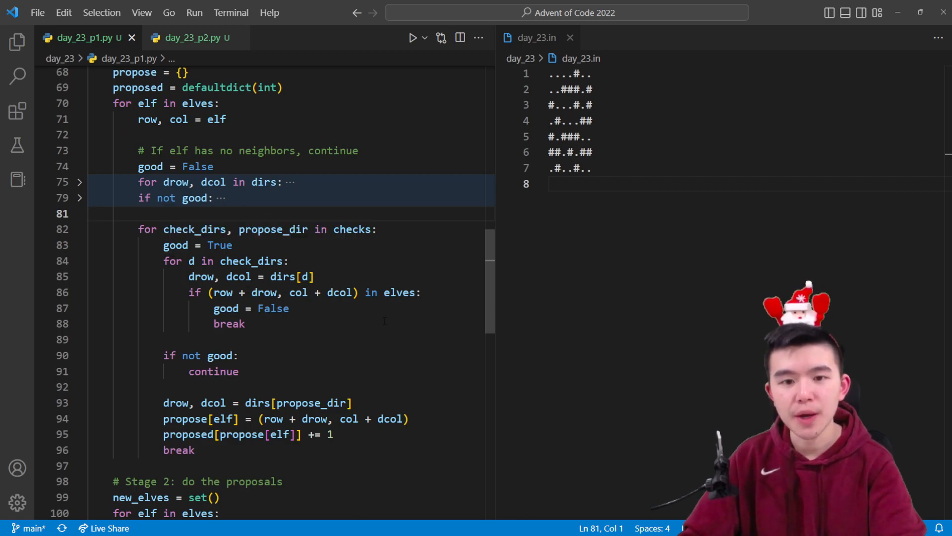
{"action": "scroll", "scroll_direction": "up", "scroll_amount": 3}
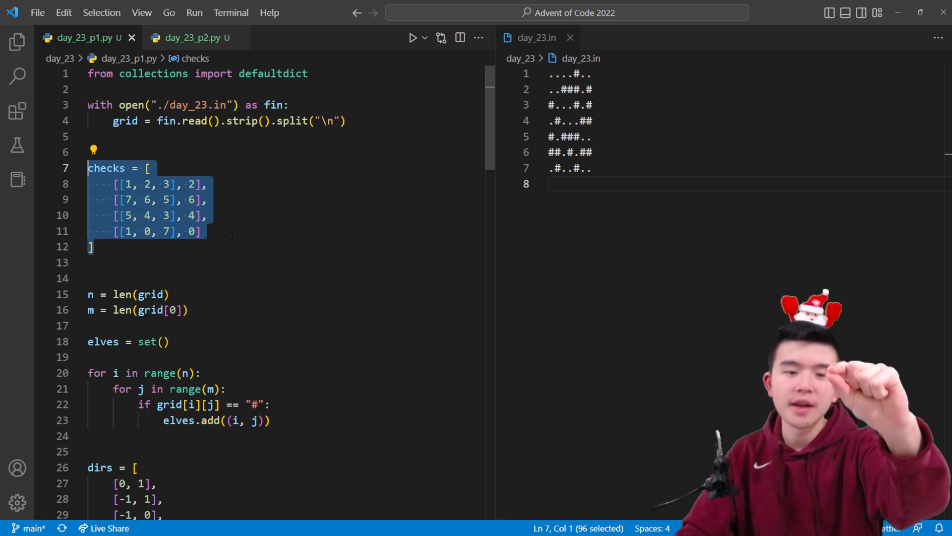
{"action": "scroll", "scroll_direction": "down", "scroll_amount": 3}
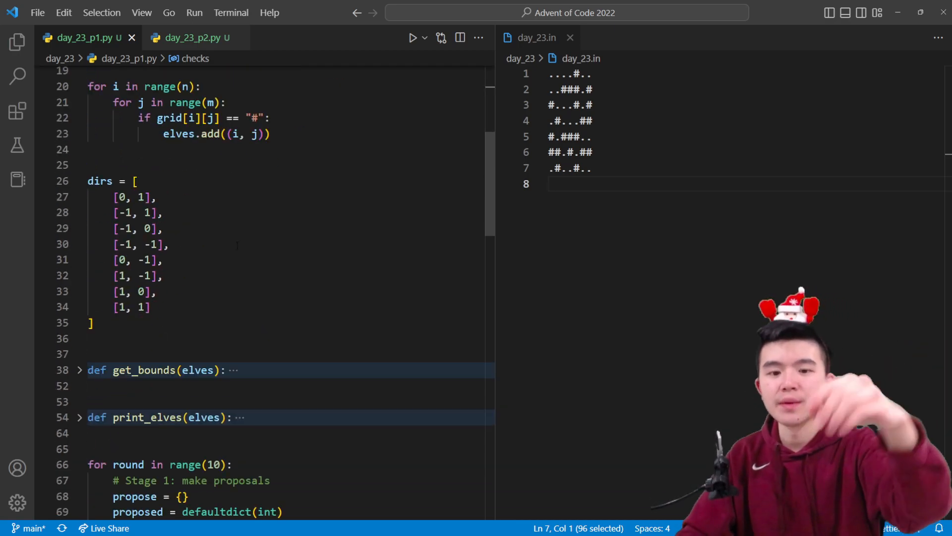
{"action": "scroll", "scroll_direction": "down", "scroll_amount": 3}
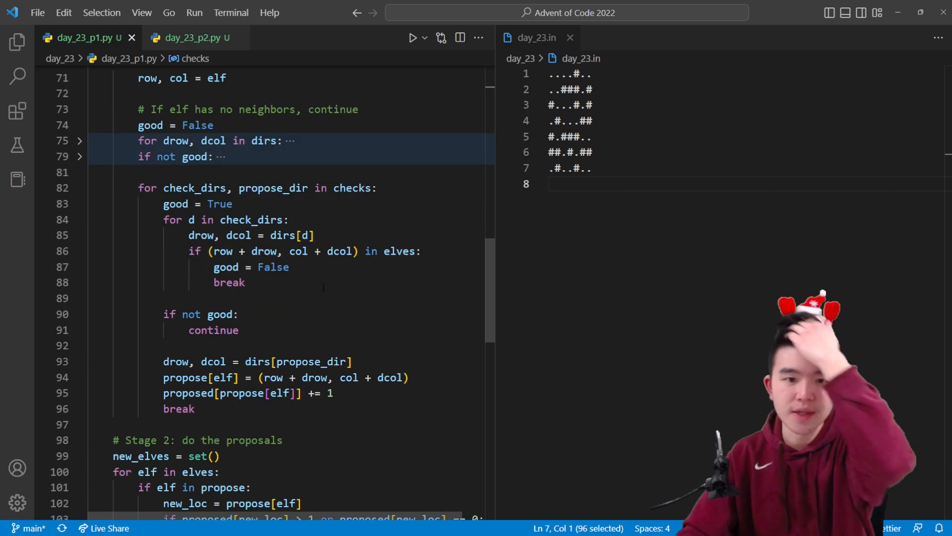
{"action": "double_click", "coordinate": [273, 188]}
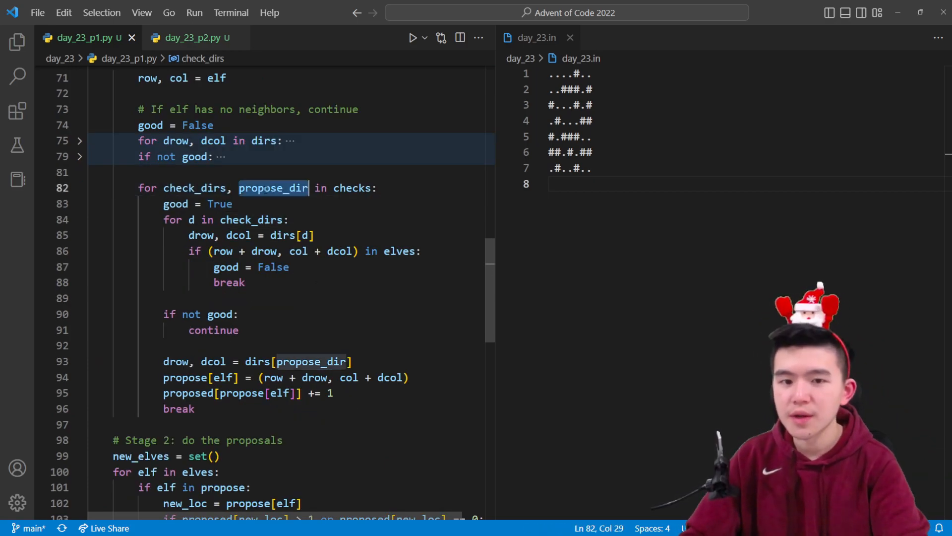
{"action": "double_click", "coordinate": [272, 187]}
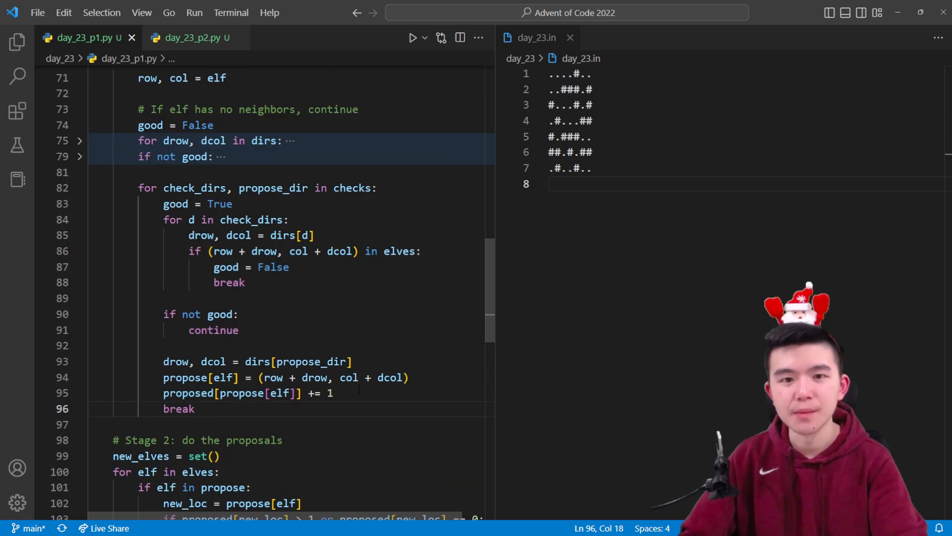
{"action": "scroll", "scroll_direction": "down", "scroll_amount": 3}
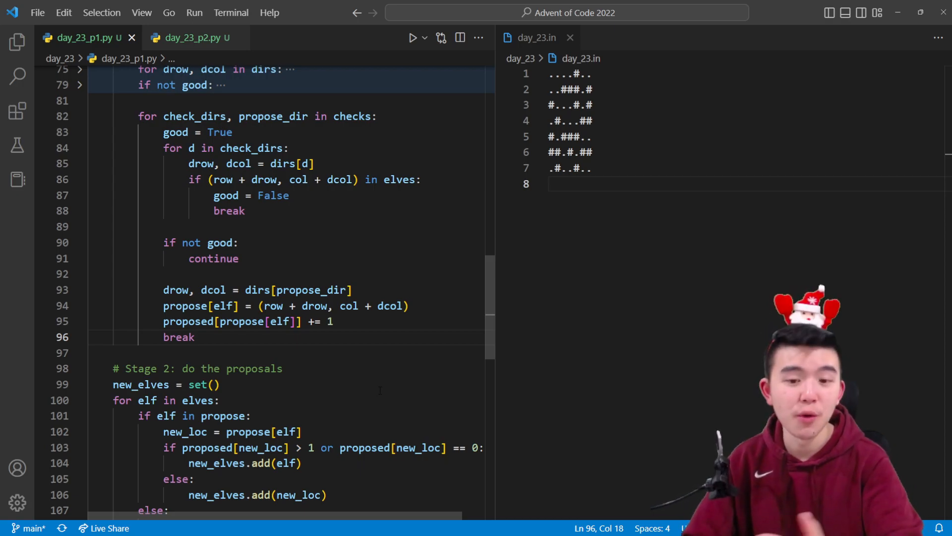
{"action": "scroll", "scroll_direction": "up", "scroll_amount": 3}
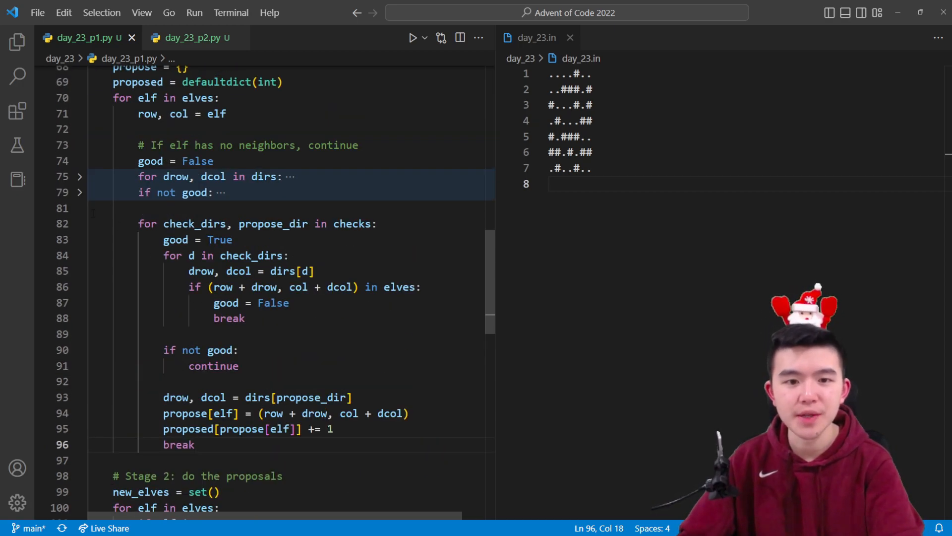
- Collapse the check_dirs proposal loop and highlight the more-than-one-proposal collision condition
{"action": "left_click", "coordinate": [80, 224]}
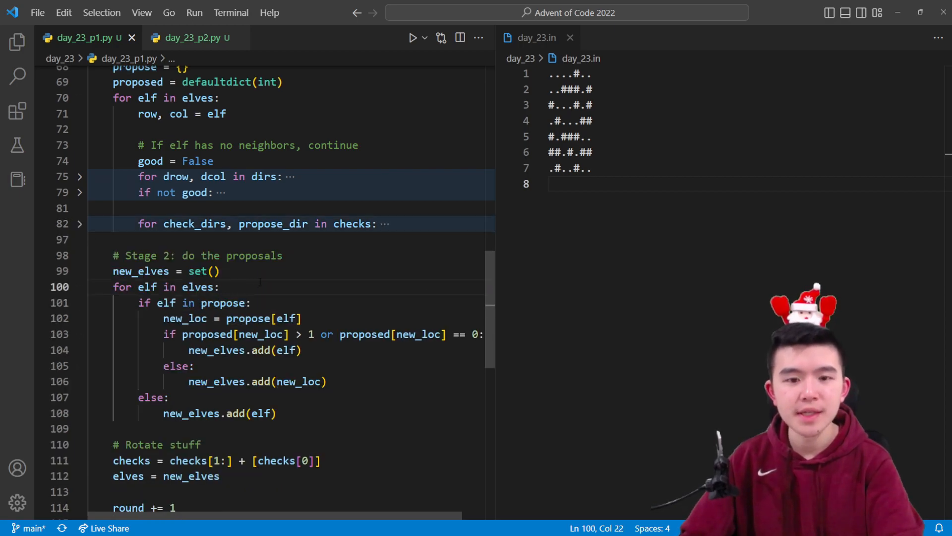
{"action": "scroll", "scroll_direction": "up", "scroll_amount": 3}
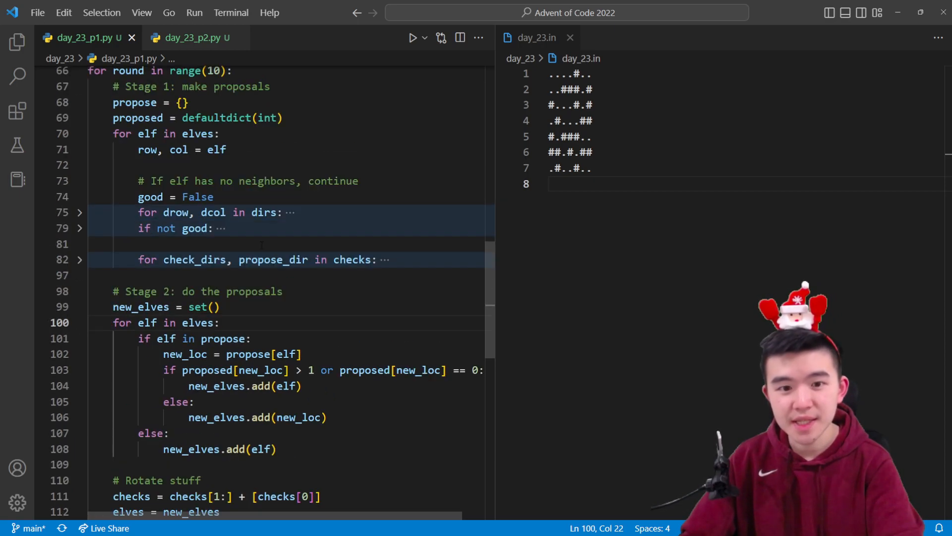
{"action": "double_click", "coordinate": [140, 306]}
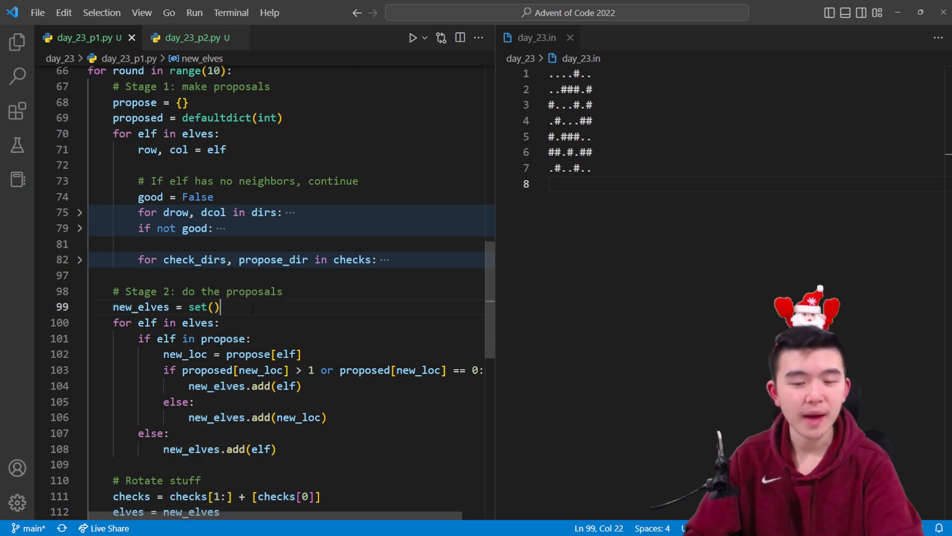
{"action": "double_click", "coordinate": [203, 307]}
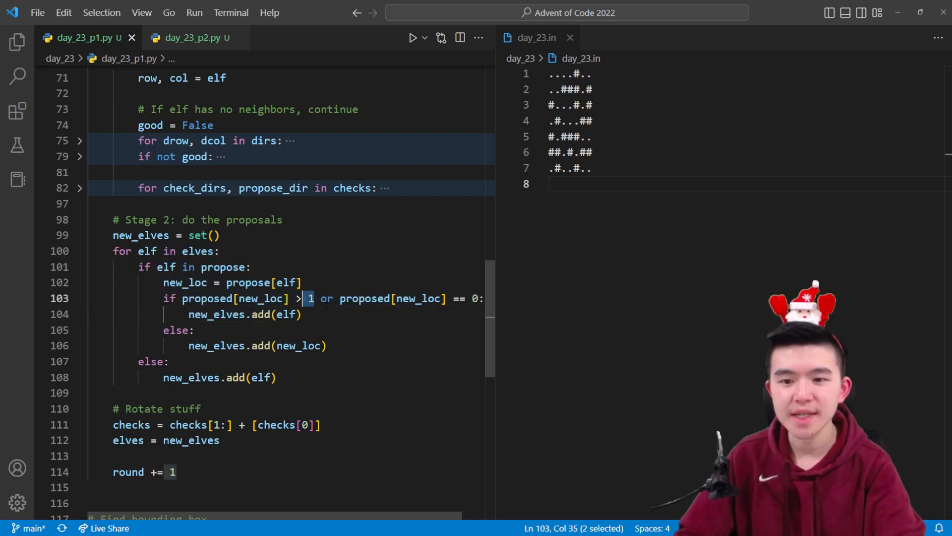
{"action": "left_click", "coordinate": [302, 281]}
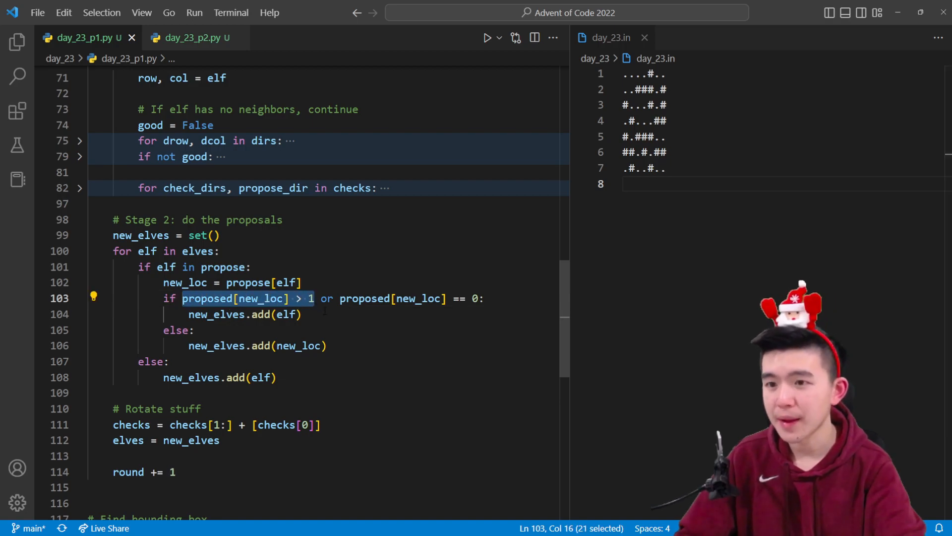
{"action": "left_click", "coordinate": [302, 315]}
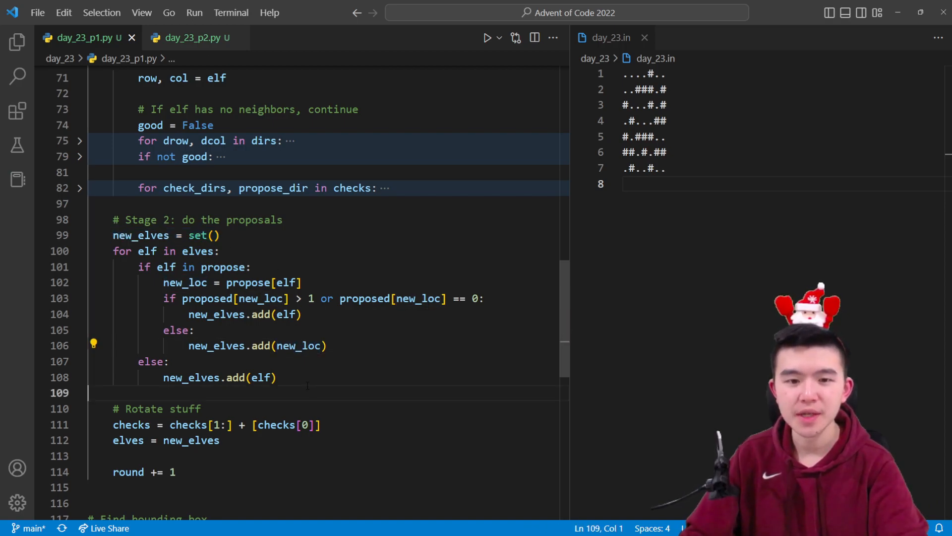
- Scroll through the checks rotation and highlight the line replacing elves with new_elves
{"action": "scroll", "scroll_direction": "up", "scroll_amount": 3}
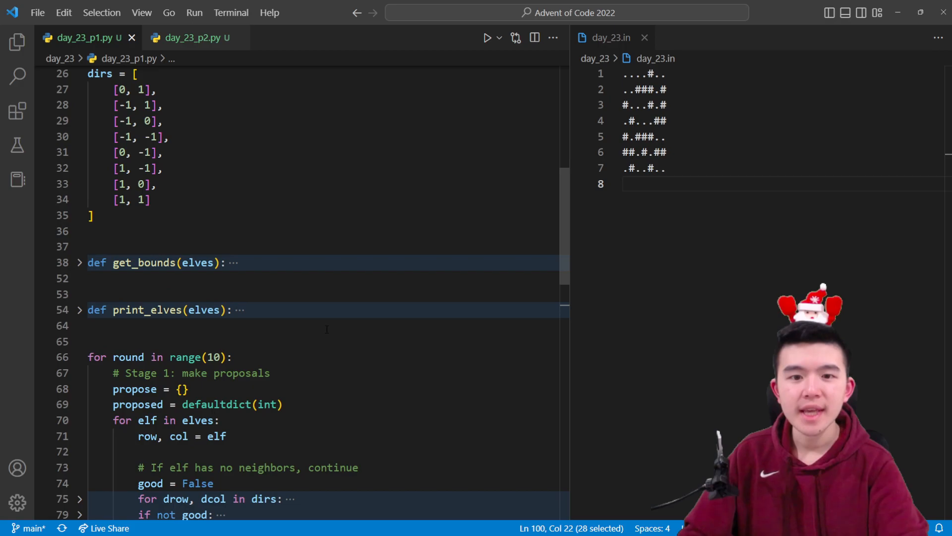
{"action": "scroll", "scroll_direction": "down", "scroll_amount": 3}
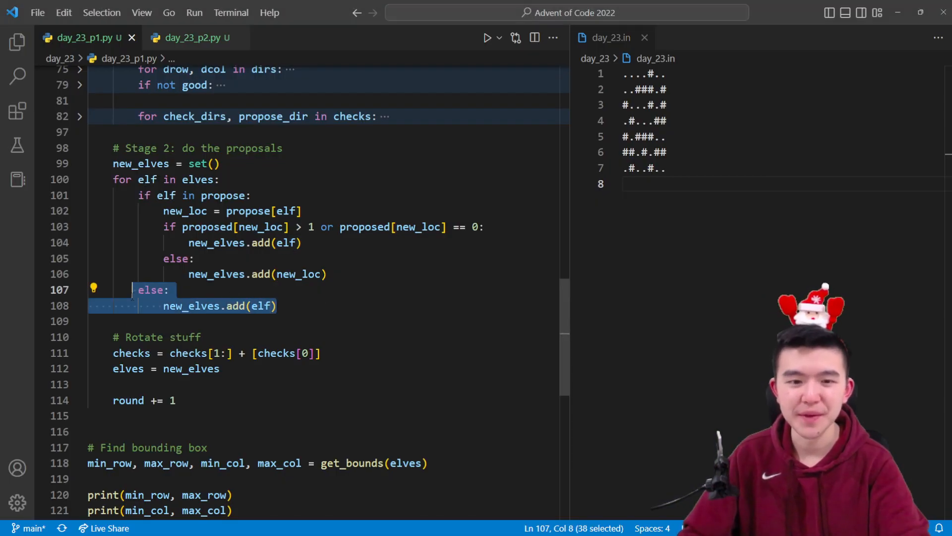
{"action": "scroll", "scroll_direction": "up", "scroll_amount": 3}
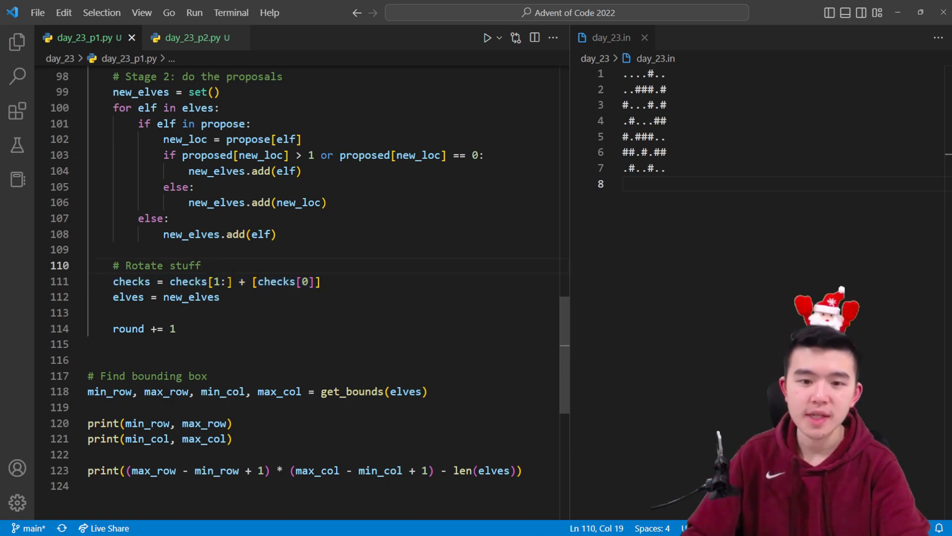
{"action": "scroll", "scroll_direction": "up", "scroll_amount": 3}
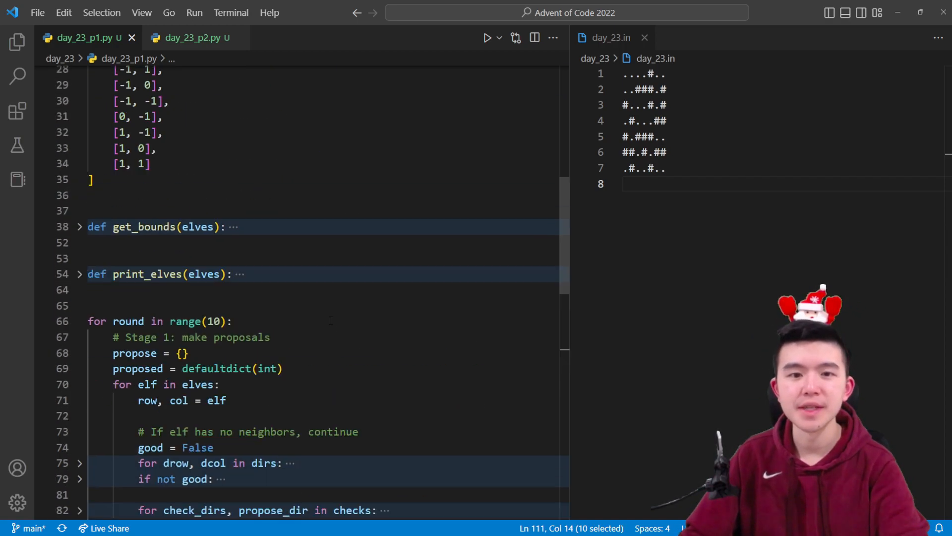
{"action": "scroll", "scroll_direction": "down", "scroll_amount": 3}
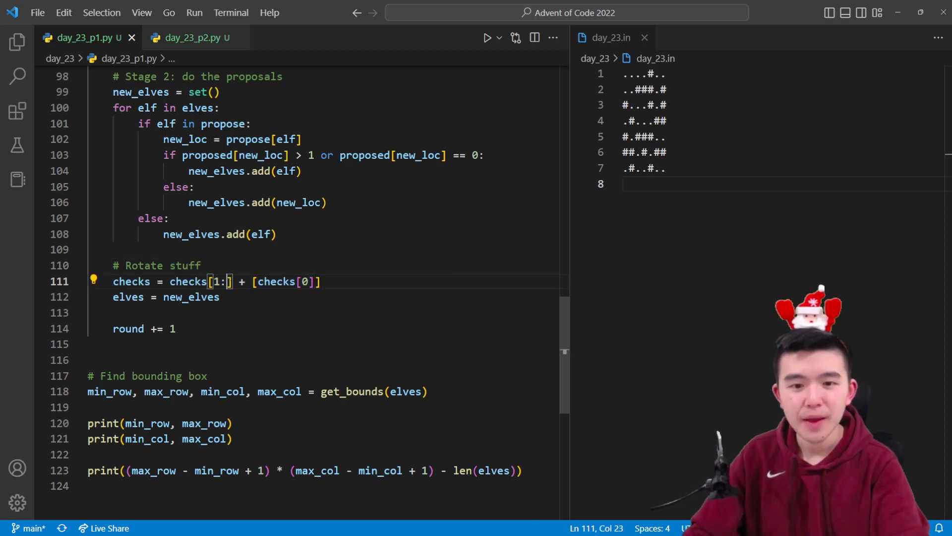
{"action": "double_click", "coordinate": [197, 281]}
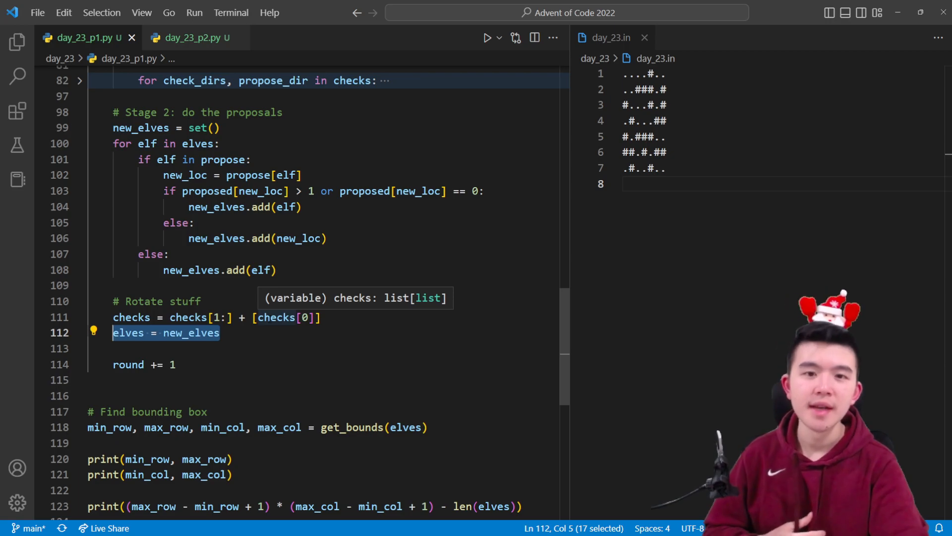
{"action": "mouse_move", "coordinate": [340, 231]}
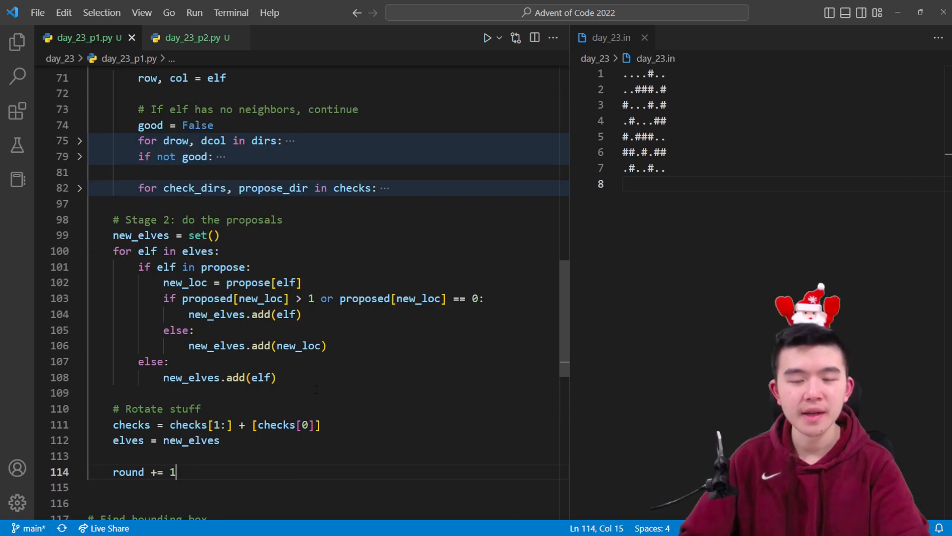
- Unfold get_bounds on line 38 and highlight its returned bounding values
{"action": "scroll", "scroll_direction": "up", "scroll_amount": 3}
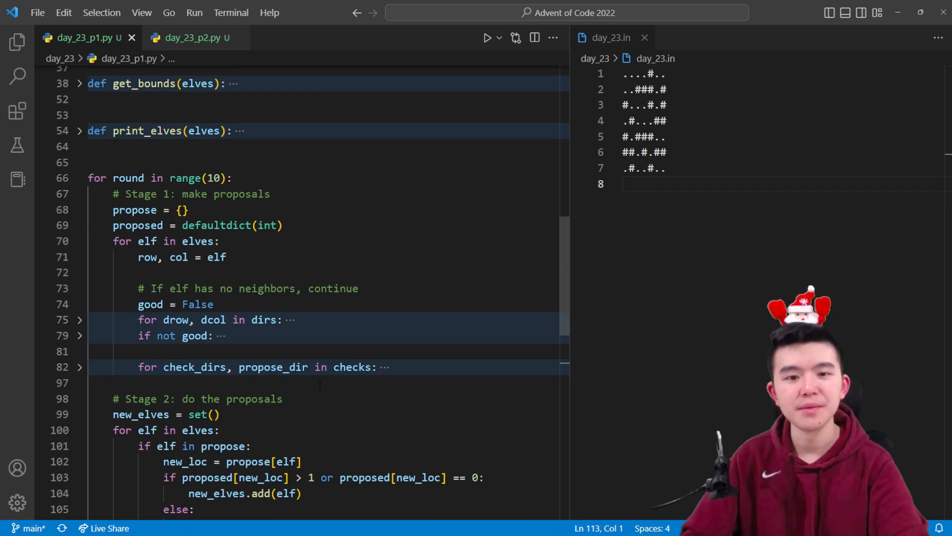
{"action": "scroll", "scroll_direction": "down", "scroll_amount": 3}
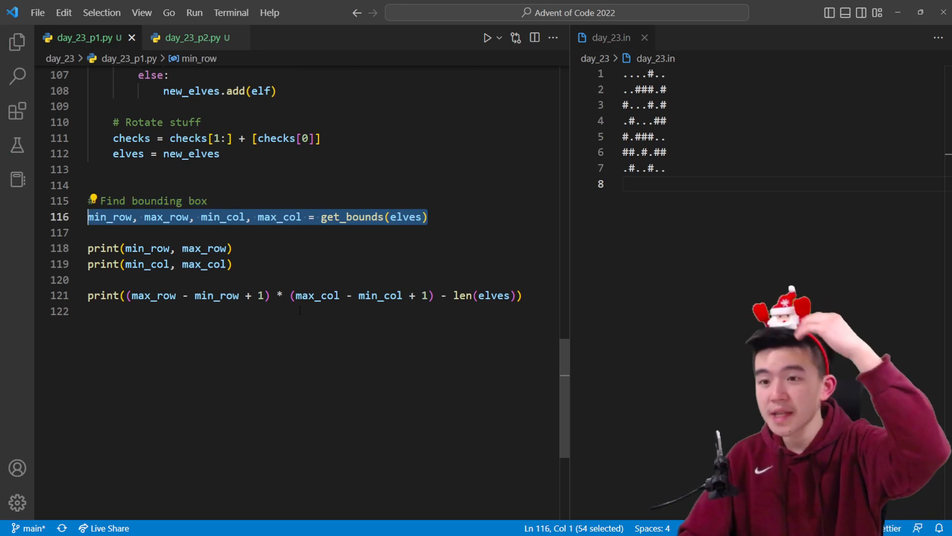
{"action": "scroll", "scroll_direction": "up", "scroll_amount": 3}
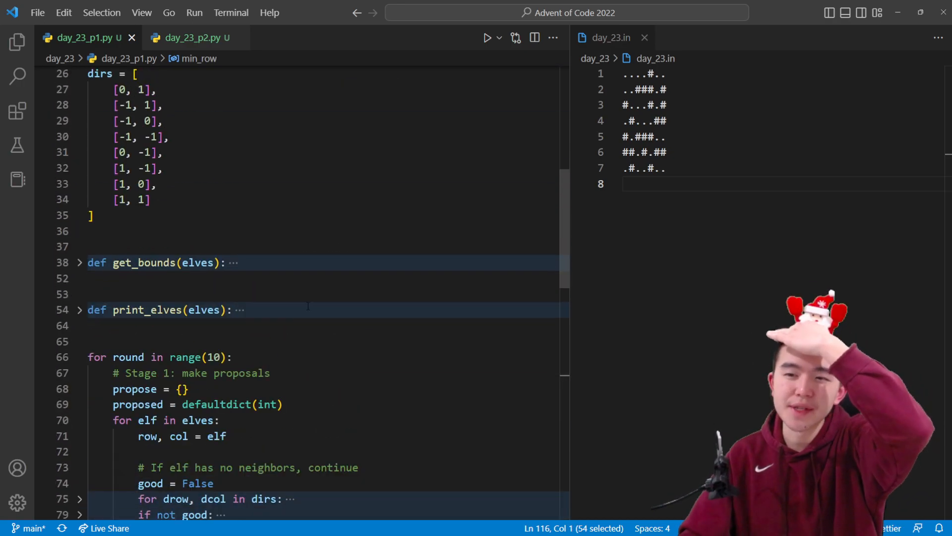
{"action": "scroll", "scroll_direction": "up", "scroll_amount": 3}
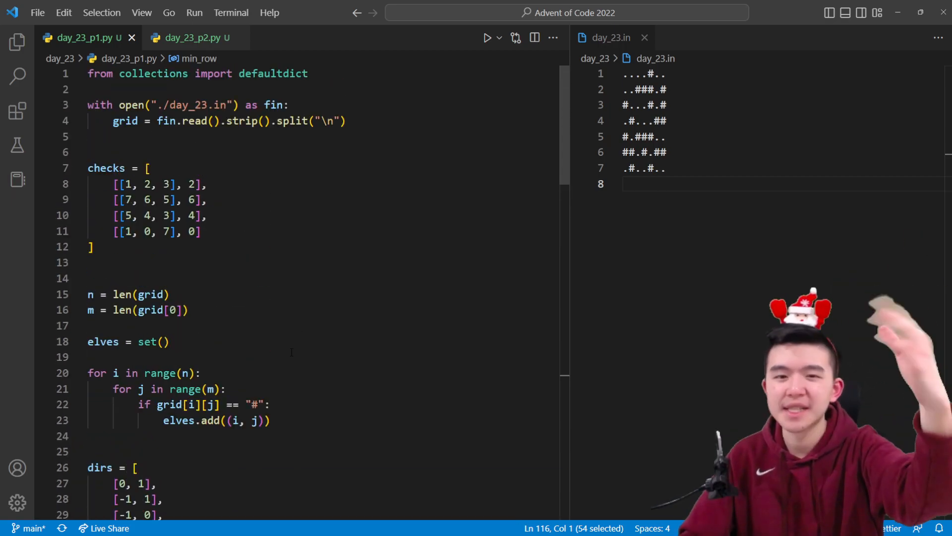
{"action": "scroll", "scroll_direction": "down", "scroll_amount": 3}
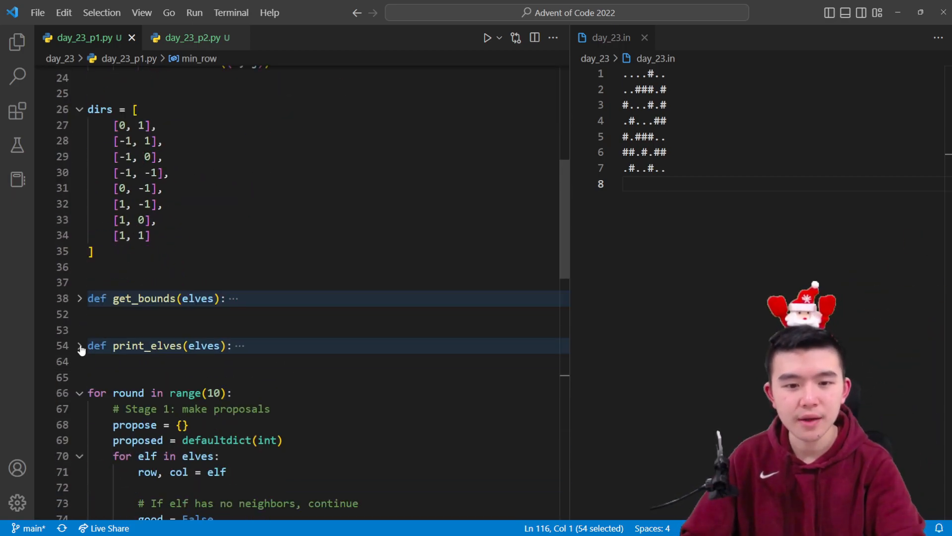
{"action": "left_click", "coordinate": [78, 298]}
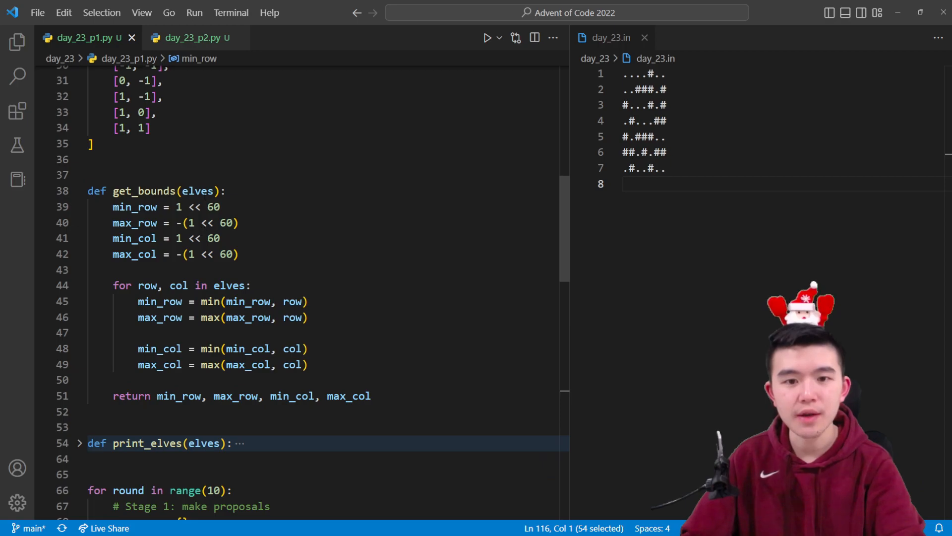
{"action": "double_click", "coordinate": [197, 190]}
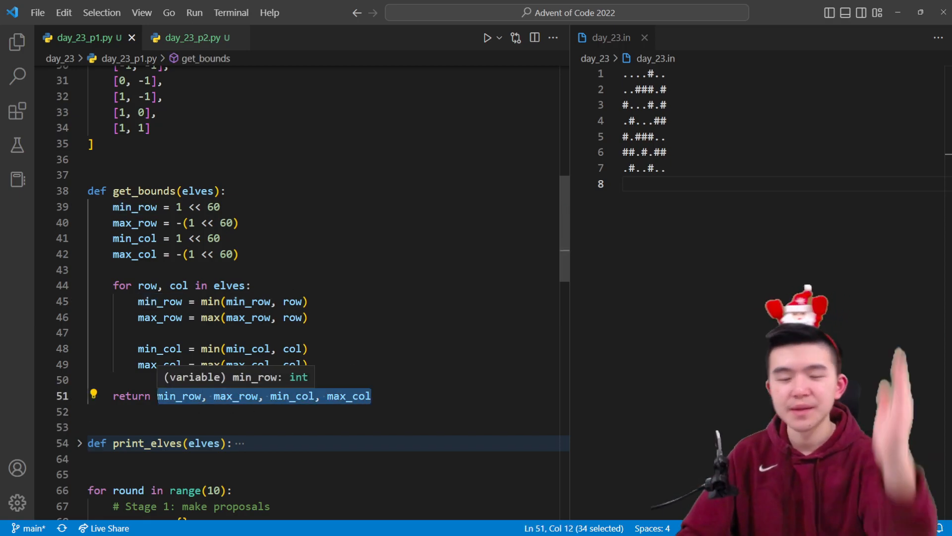
{"action": "scroll", "scroll_direction": "down", "scroll_amount": 3}
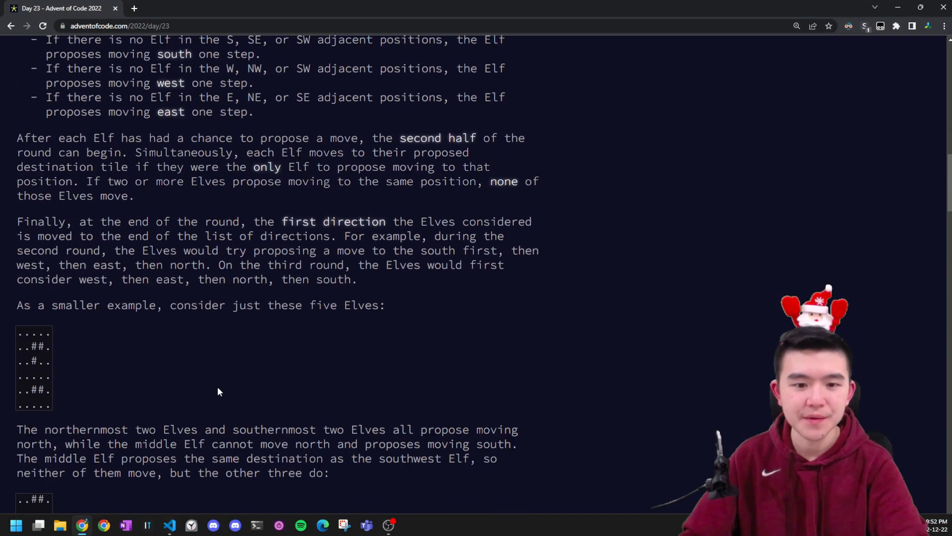
- Scroll to part-one answer 4195, highlight 'empty ground tiles', then return to VS Code
{"action": "scroll", "scroll_direction": "down", "scroll_amount": 3}
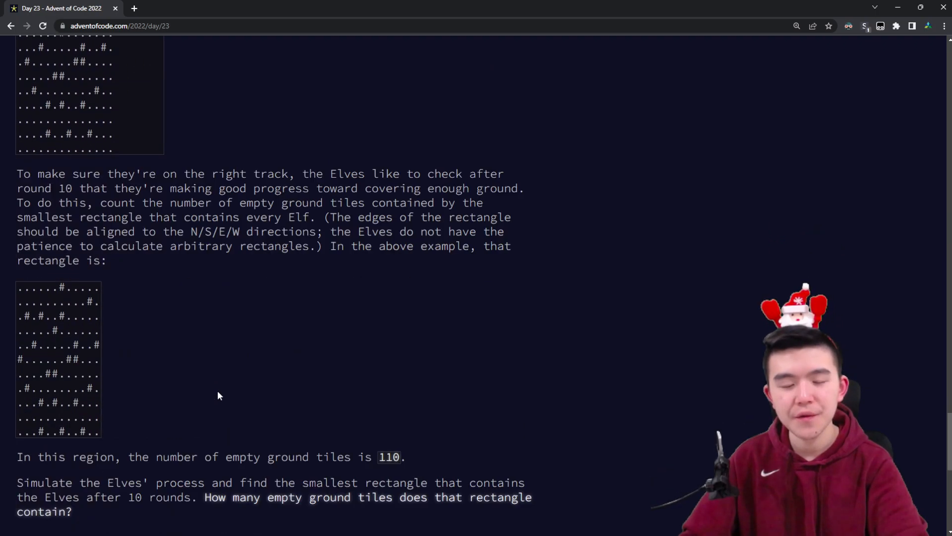
{"action": "scroll", "scroll_direction": "down", "scroll_amount": 3}
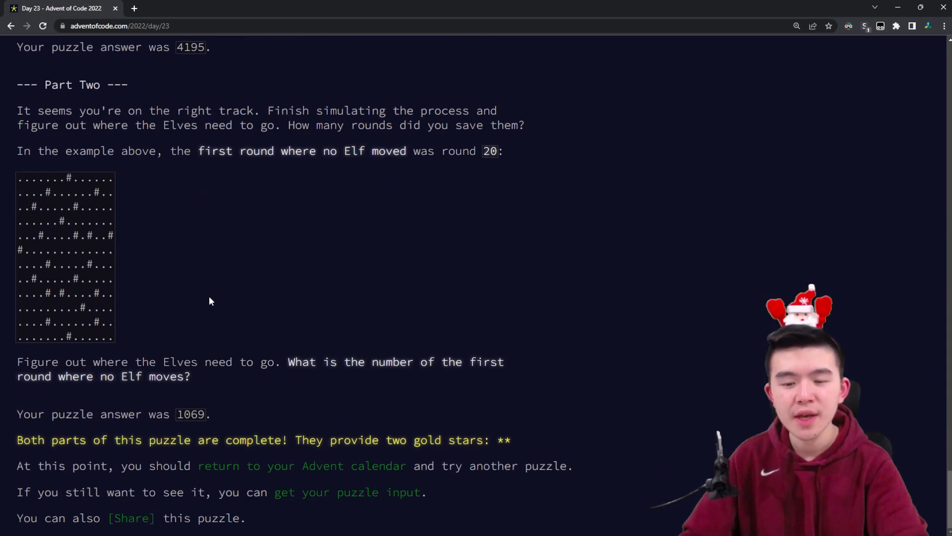
{"action": "scroll", "scroll_direction": "up", "scroll_amount": 3}
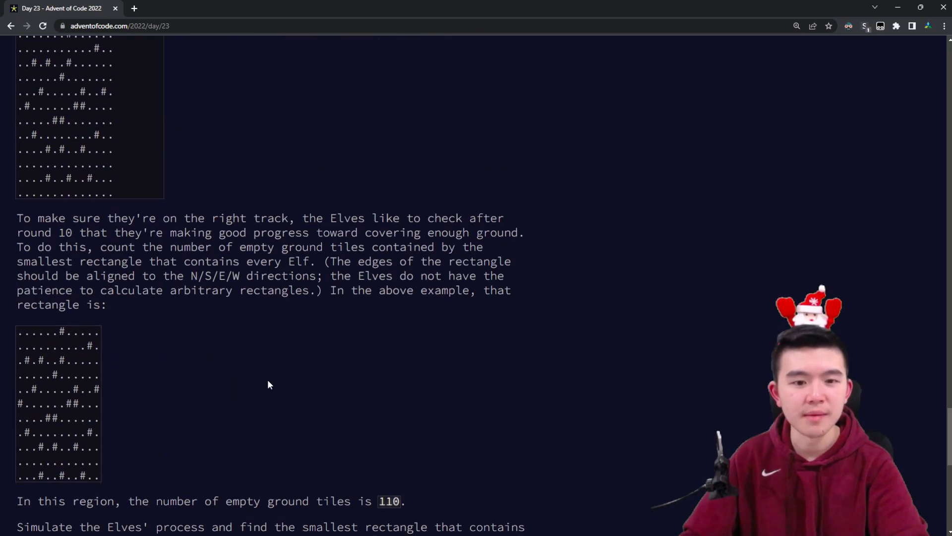
{"action": "scroll", "scroll_direction": "down", "scroll_amount": 3}
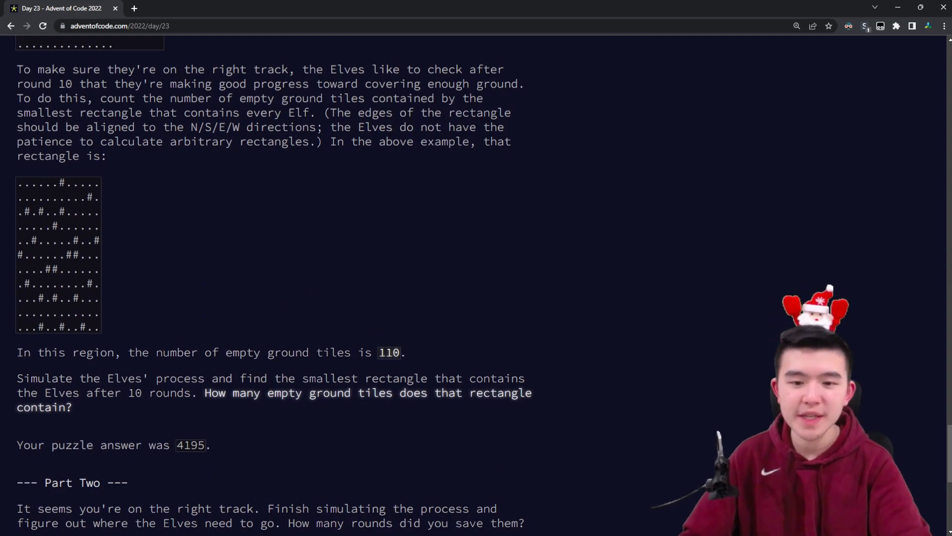
{"action": "double_click", "coordinate": [287, 352]}
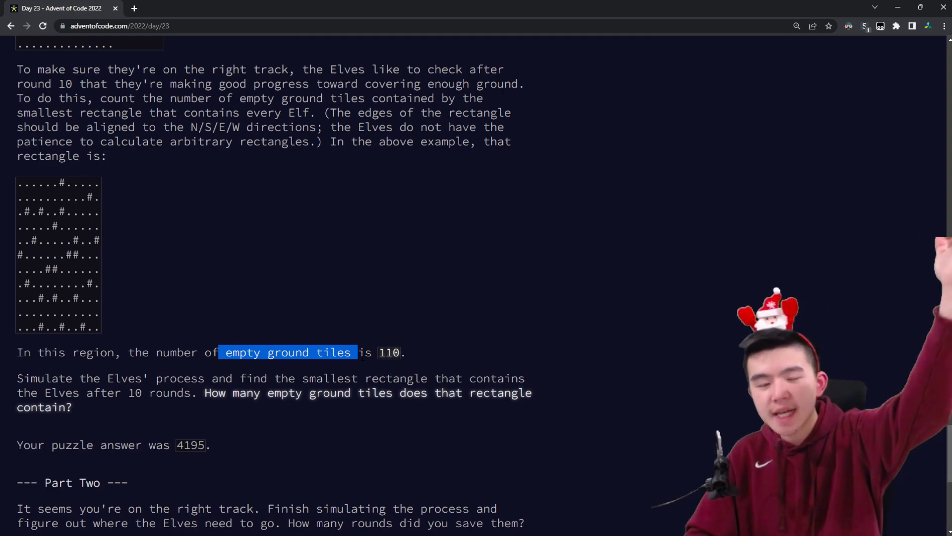
{"action": "mouse_move", "coordinate": [273, 422]}
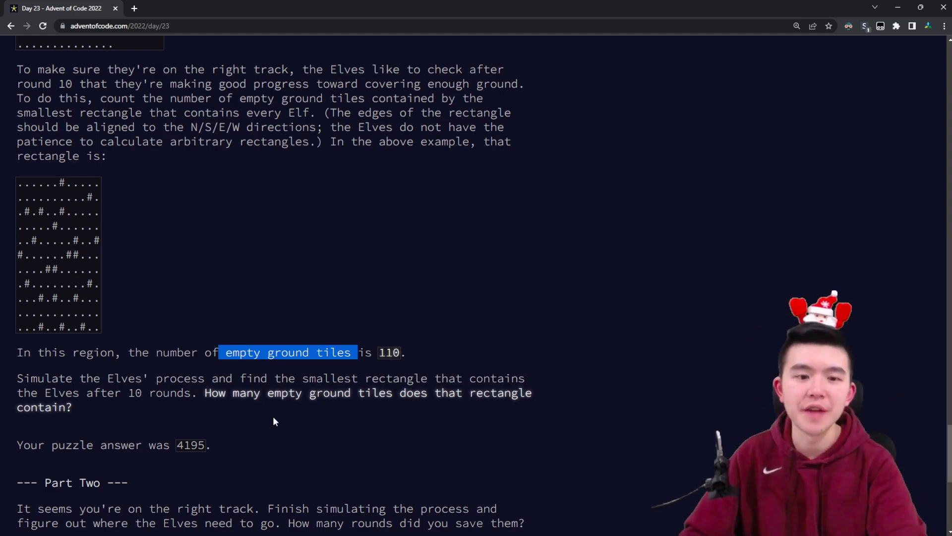
{"action": "key", "text": "alt+tab"}
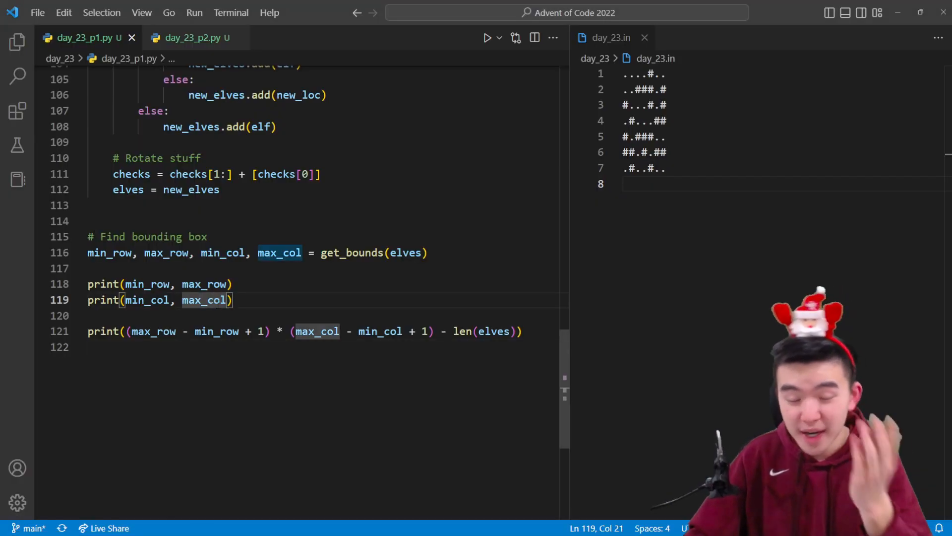
- Review the bounding-box and empty-tile count code on lines 115–121 of day_23_p1.py
{"action": "left_click", "coordinate": [233, 300]}
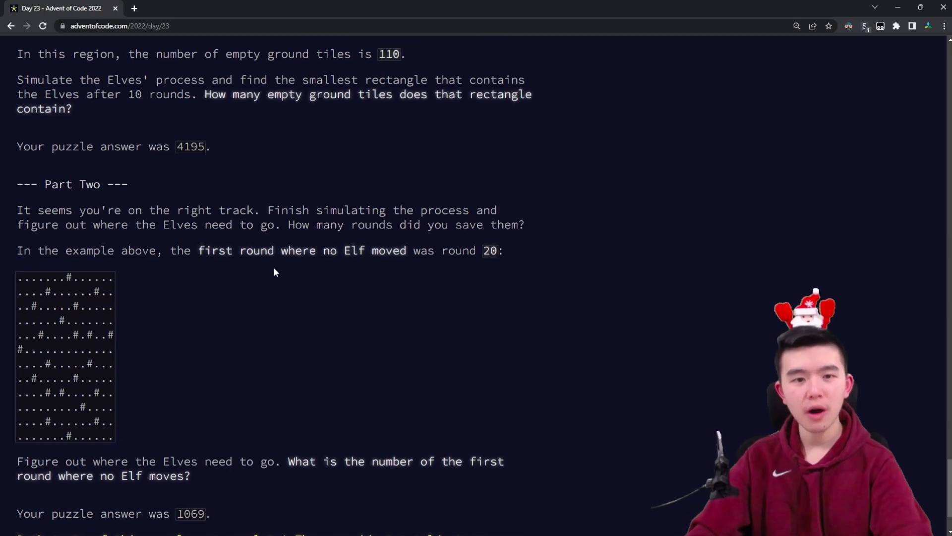
- Scroll to part-two answer 1069, then open day_23_p2.py in VS Code
{"action": "scroll", "scroll_direction": "down", "scroll_amount": 3}
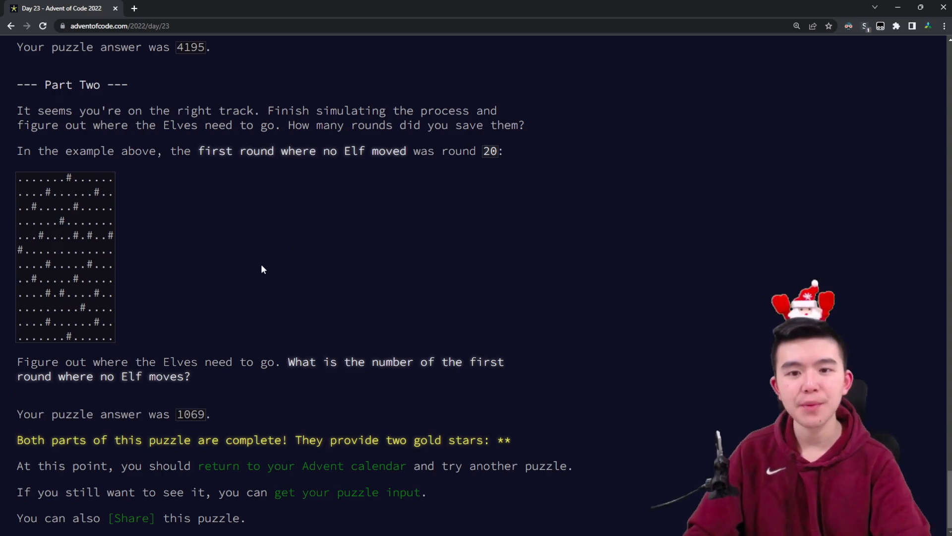
{"action": "mouse_move", "coordinate": [136, 332]}
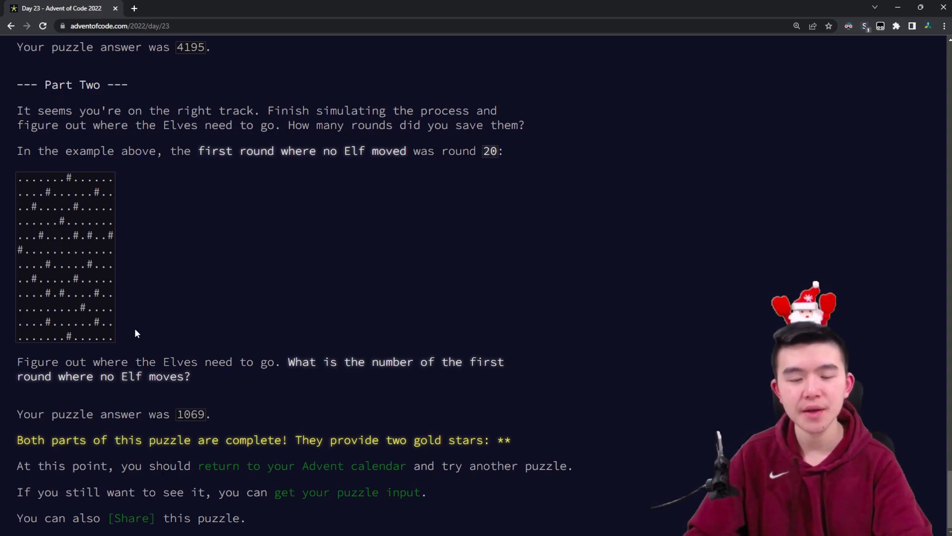
{"action": "left_click", "coordinate": [170, 525]}
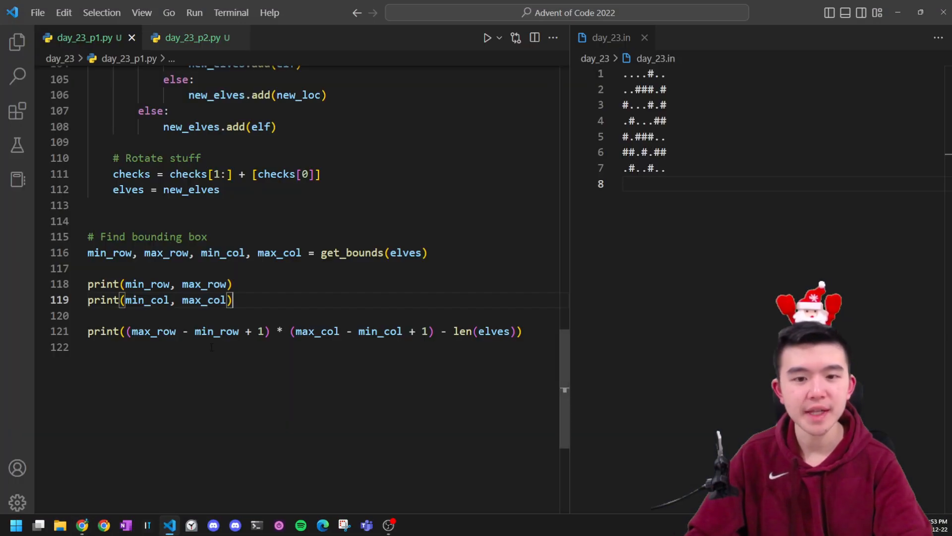
{"action": "left_click", "coordinate": [190, 38]}
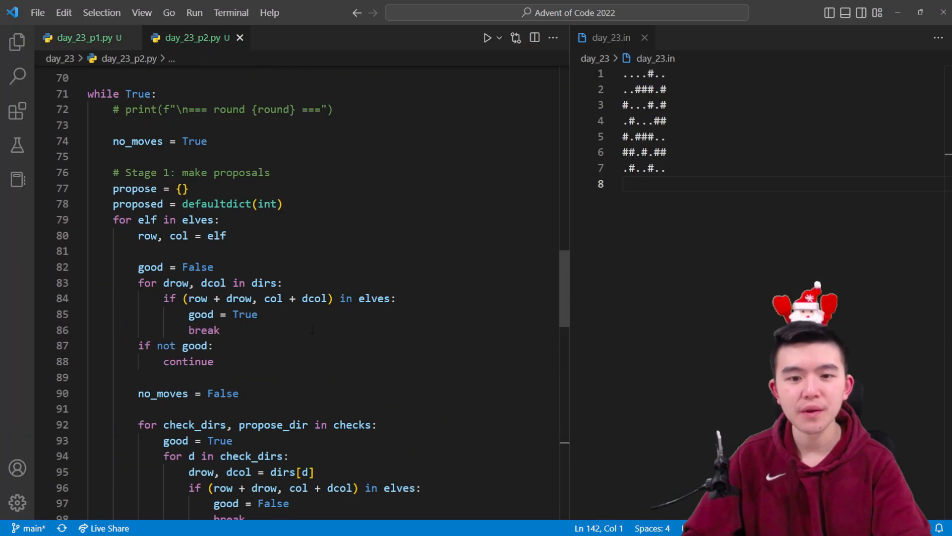
- Close the day_23.in pane, compare day_23_p1.py with day_23_p2.py, and scroll its while loop
{"action": "scroll", "scroll_direction": "down", "scroll_amount": 3}
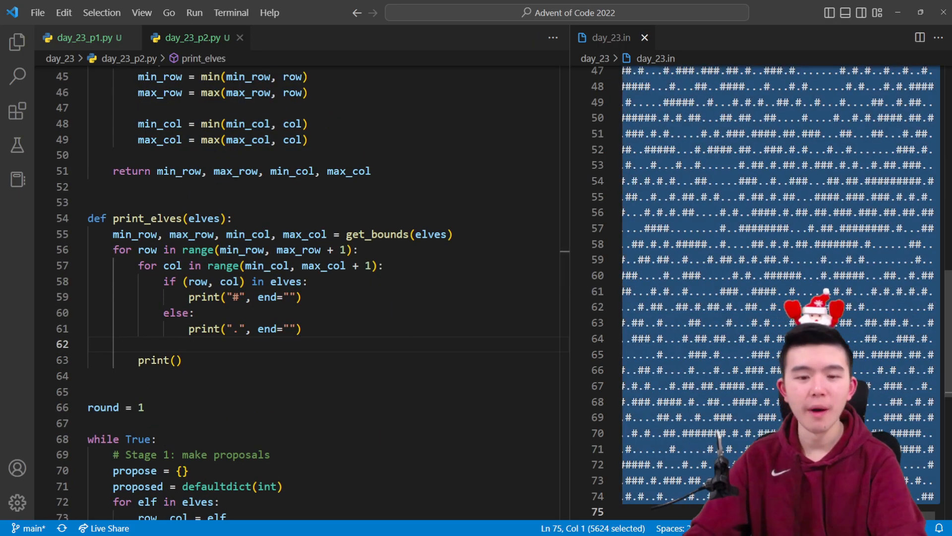
{"action": "left_click", "coordinate": [644, 37]}
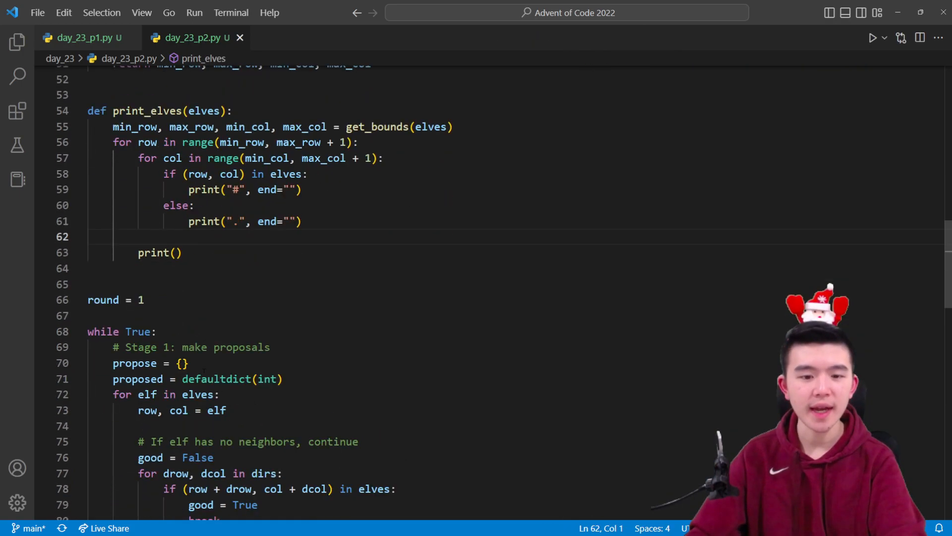
{"action": "left_click", "coordinate": [85, 38]}
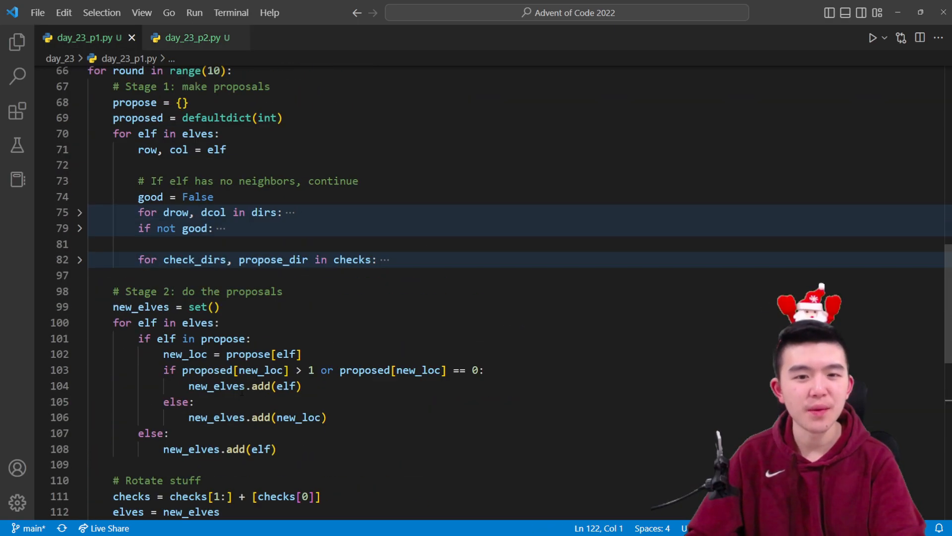
{"action": "left_click", "coordinate": [189, 38]}
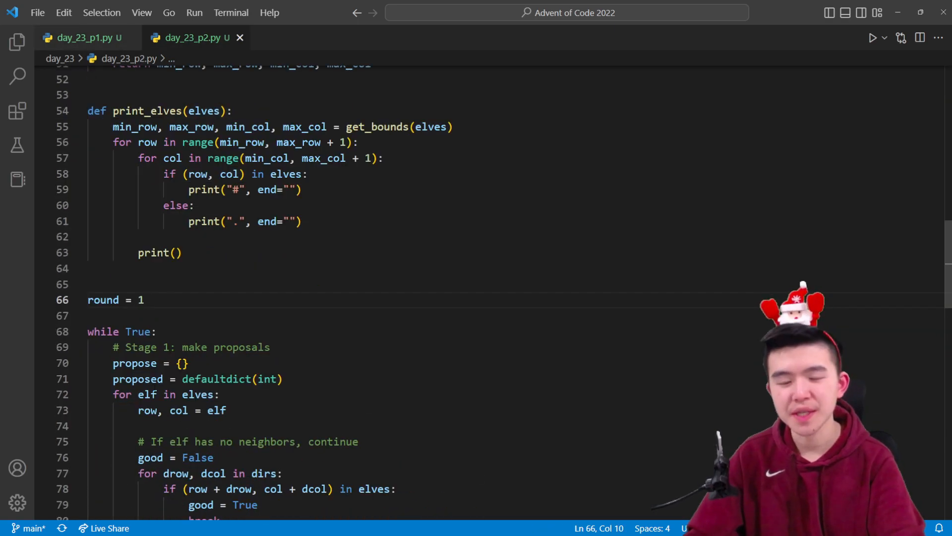
{"action": "scroll", "scroll_direction": "down", "scroll_amount": 3}
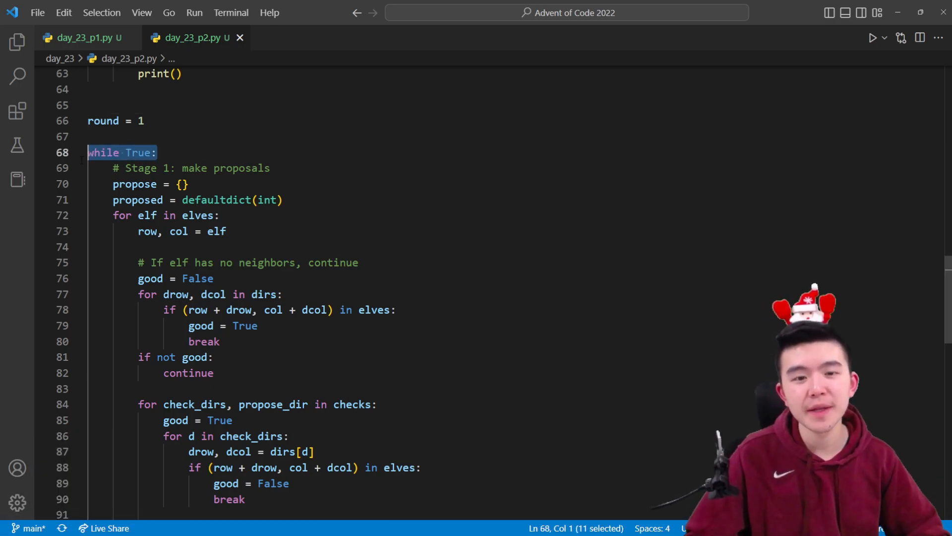
{"action": "scroll", "scroll_direction": "down", "scroll_amount": 3}
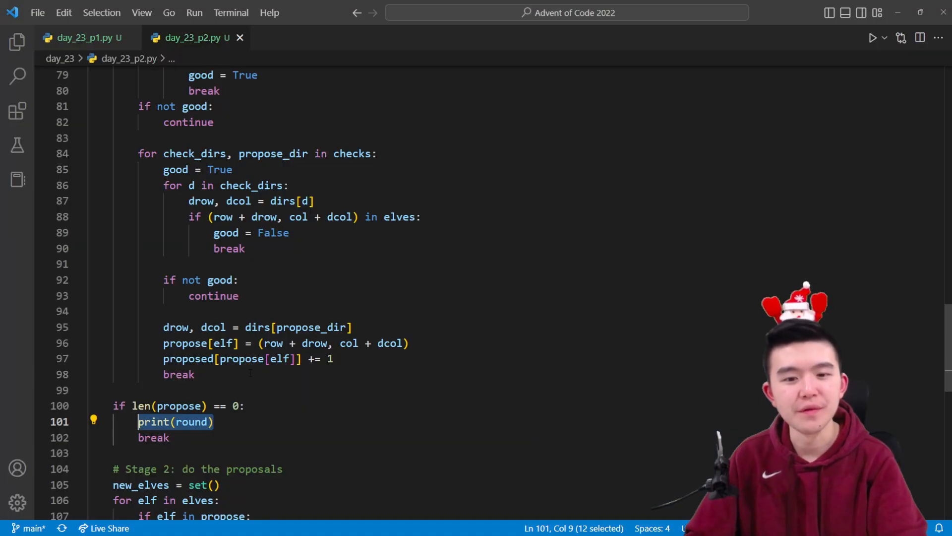
{"action": "scroll", "scroll_direction": "up", "scroll_amount": 3}
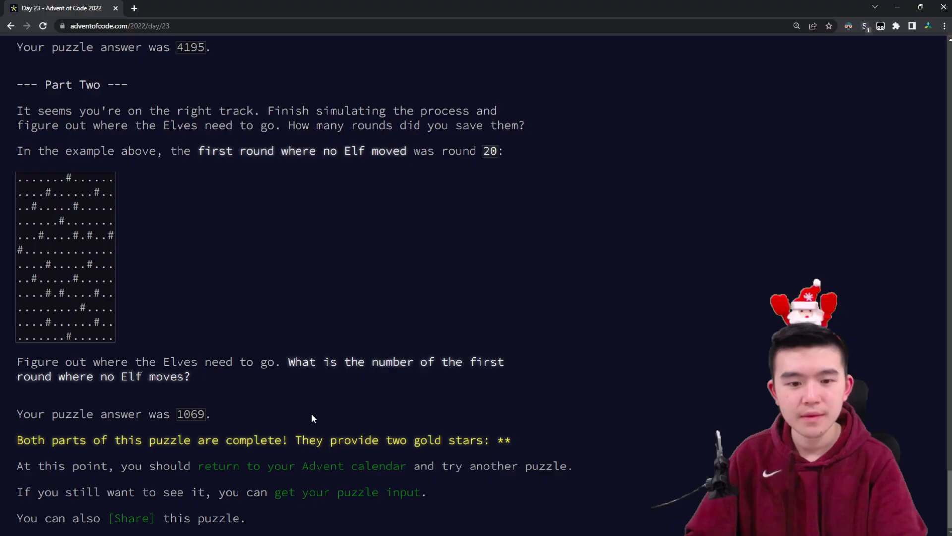
{"action": "mouse_move", "coordinate": [204, 401]}
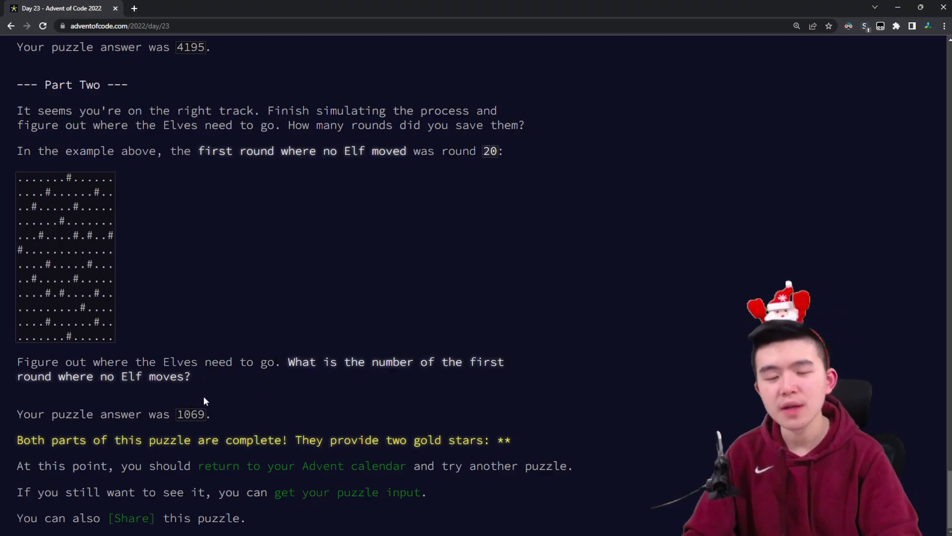
- View the 2022 calendar with 44 stars, then go back to the Day 23 puzzle
{"action": "scroll", "scroll_direction": "up", "scroll_amount": 3}
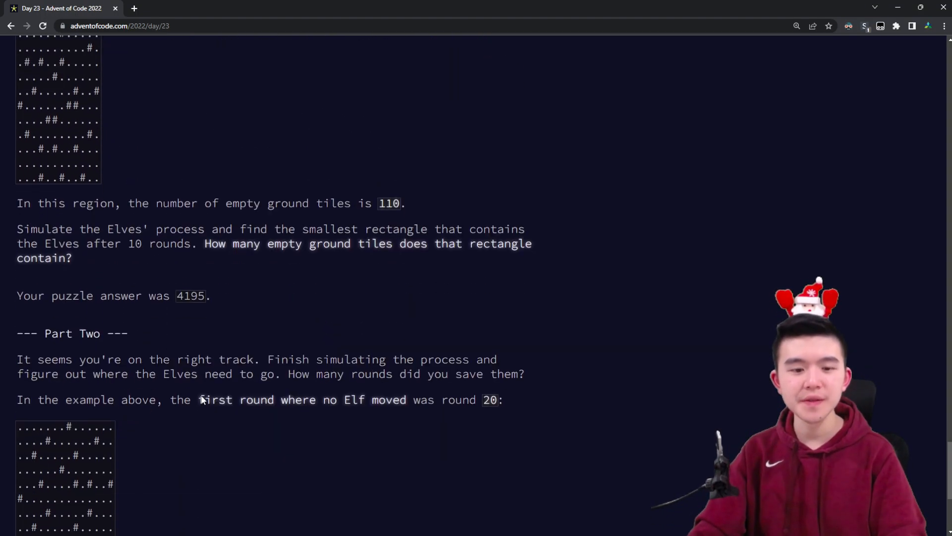
{"action": "scroll", "scroll_direction": "down", "scroll_amount": 3}
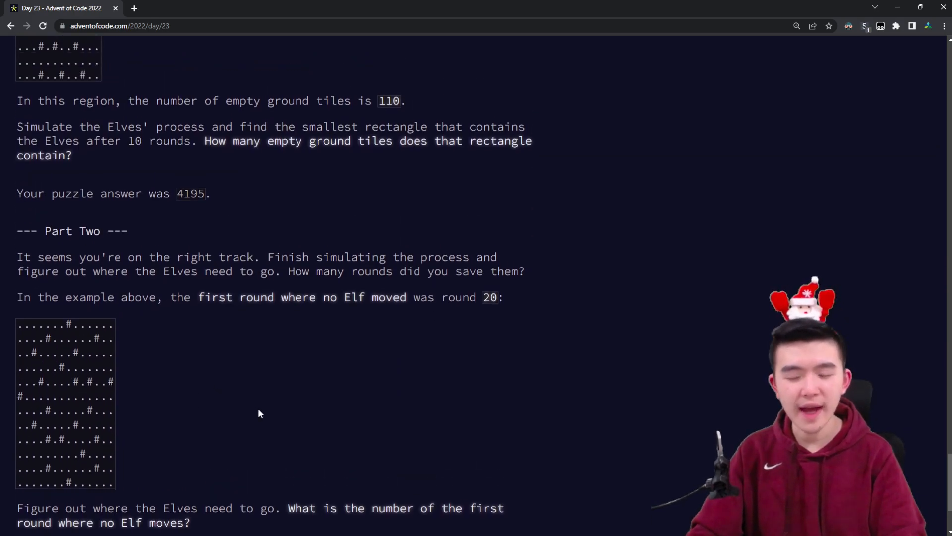
{"action": "scroll", "scroll_direction": "up", "scroll_amount": 3}
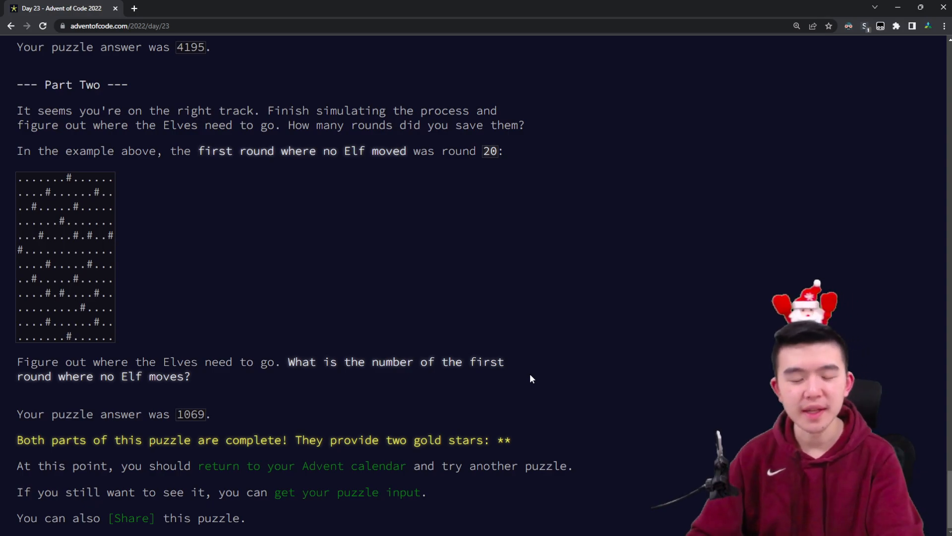
{"action": "mouse_move", "coordinate": [482, 390]}
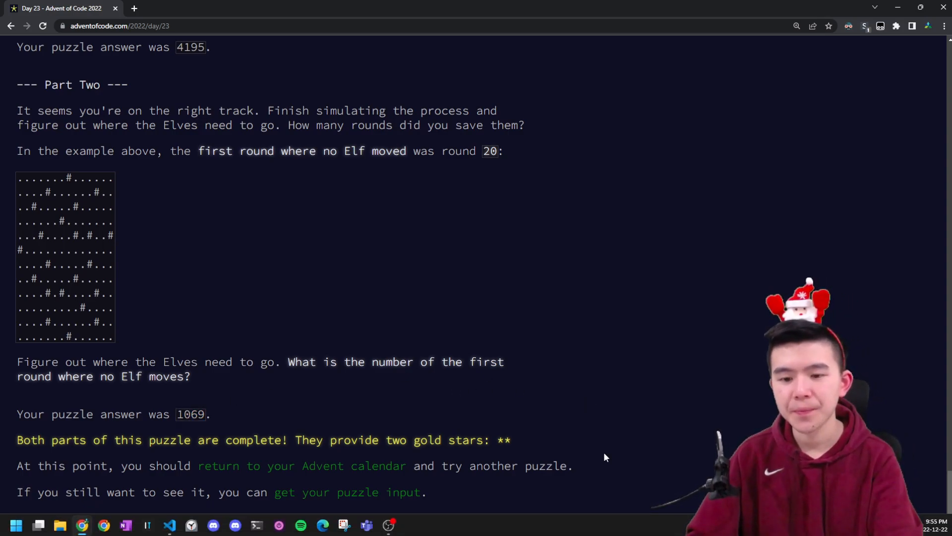
{"action": "scroll", "scroll_direction": "up", "scroll_amount": 3}
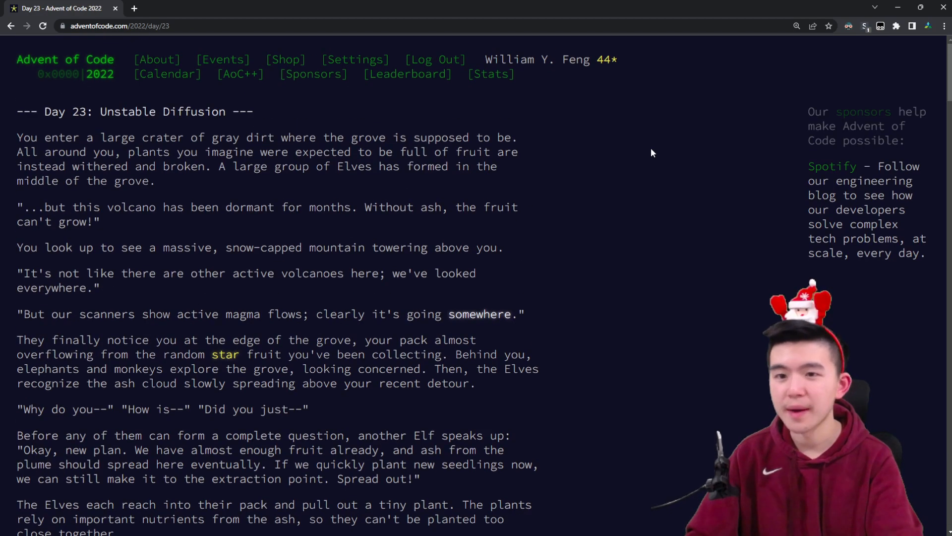
{"action": "left_click", "coordinate": [65, 60]}
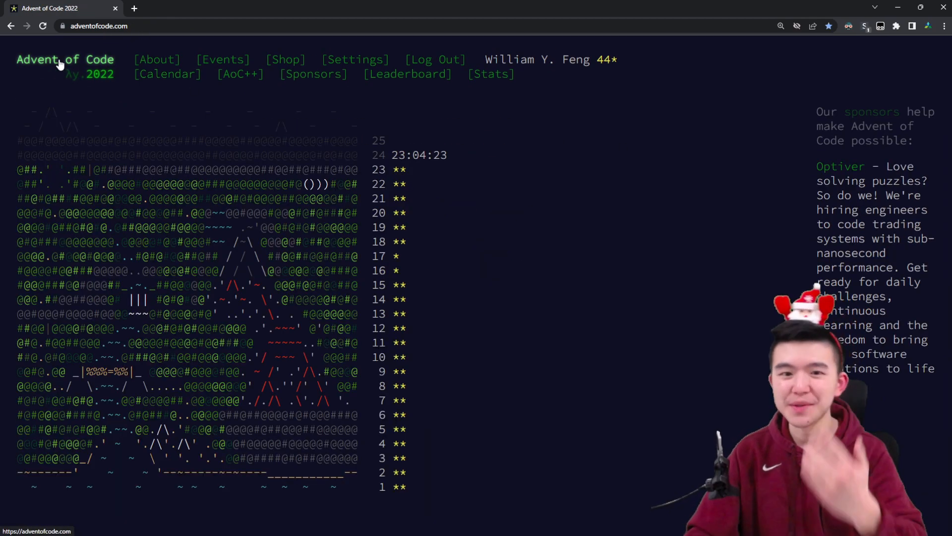
{"action": "mouse_move", "coordinate": [514, 237]}
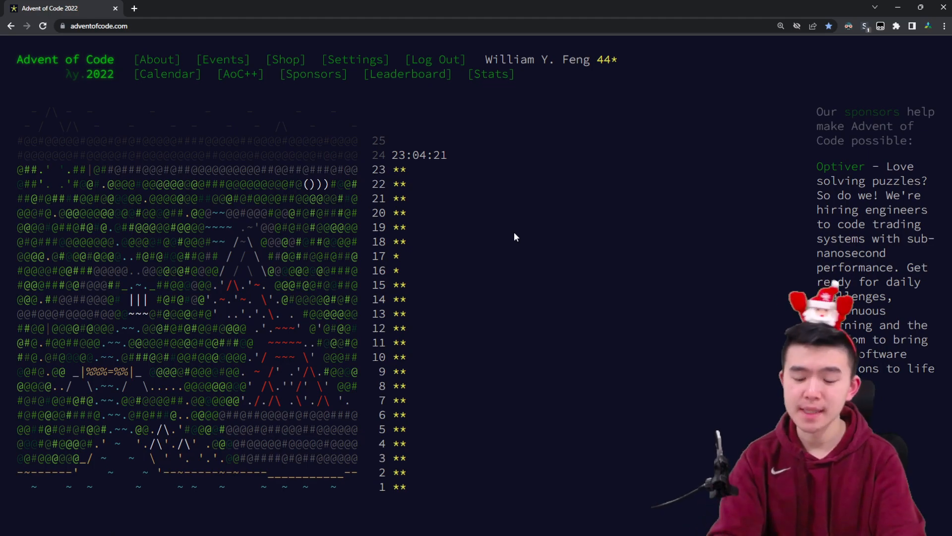
{"action": "left_click", "coordinate": [379, 169]}
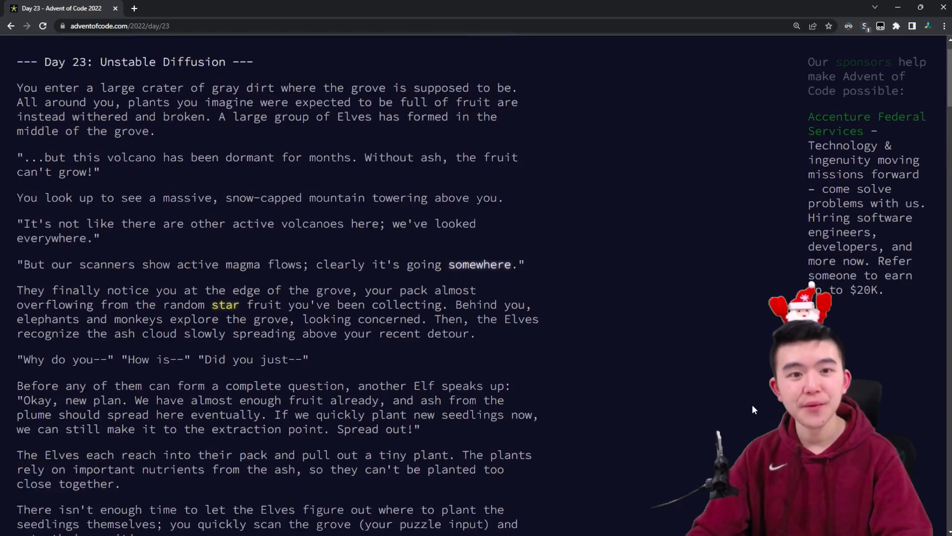
{"action": "scroll", "scroll_direction": "up", "scroll_amount": 3}
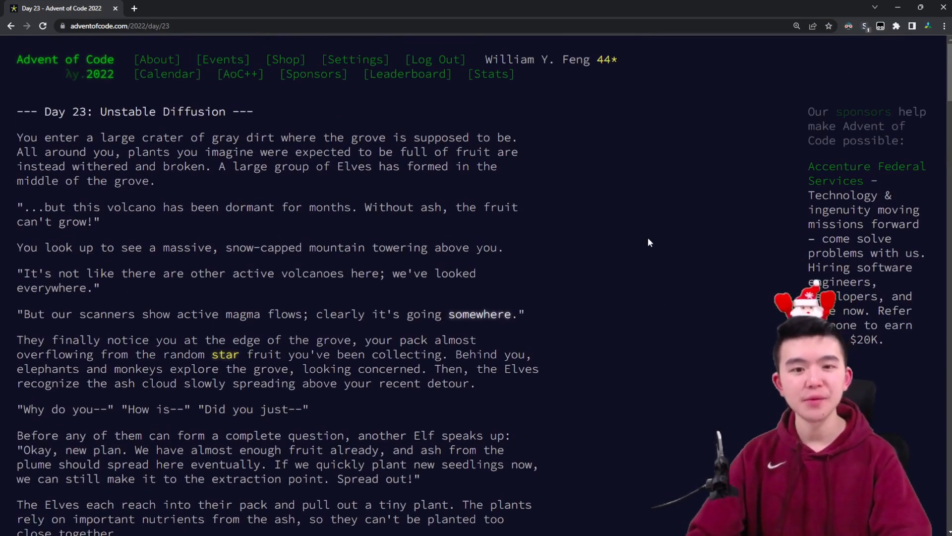